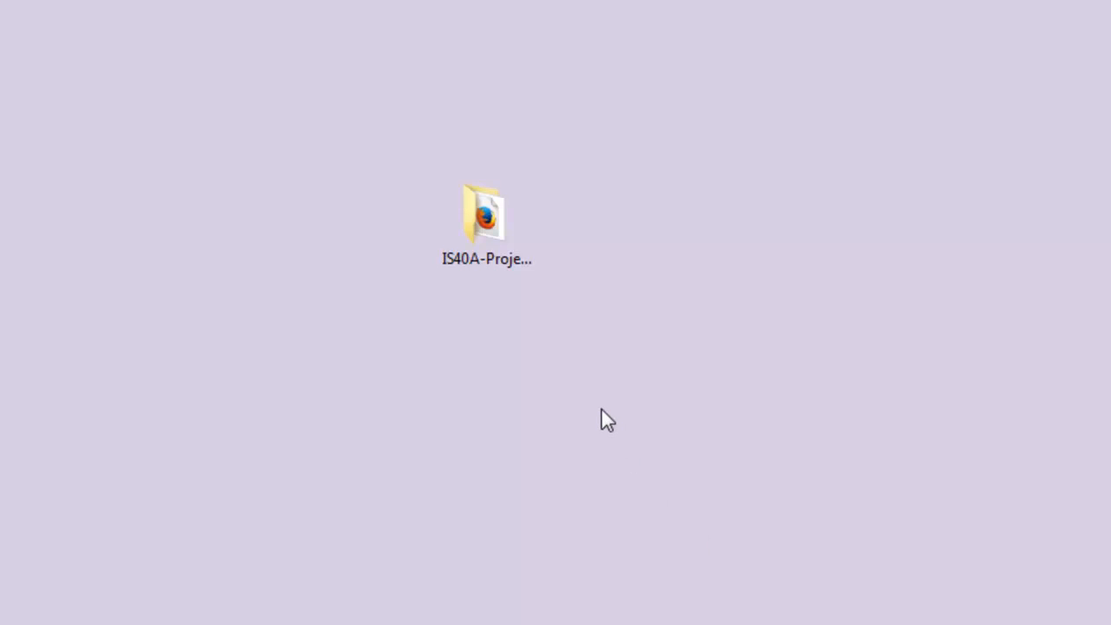
{"action": "mouse_move", "coordinate": [484, 377]}
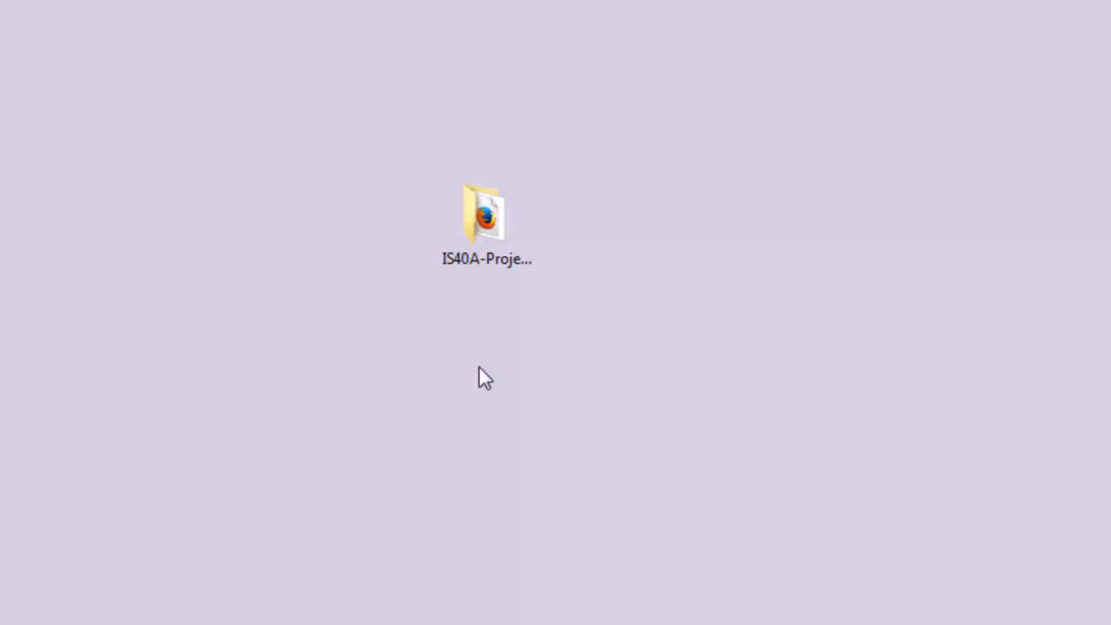
{"action": "mouse_move", "coordinate": [541, 301]}
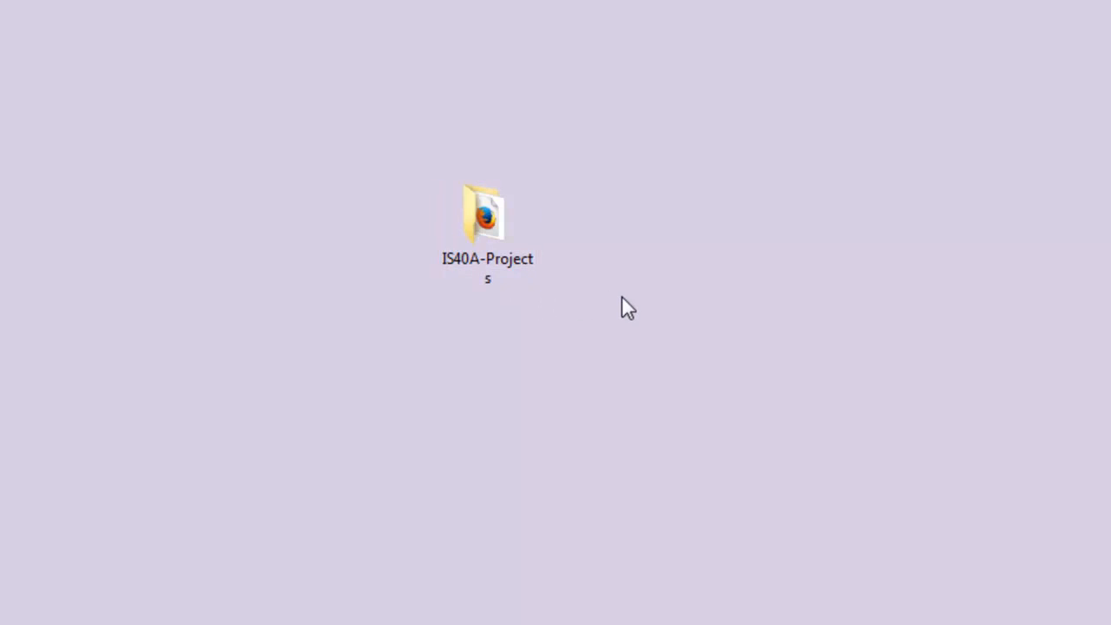
{"action": "mouse_move", "coordinate": [623, 266]}
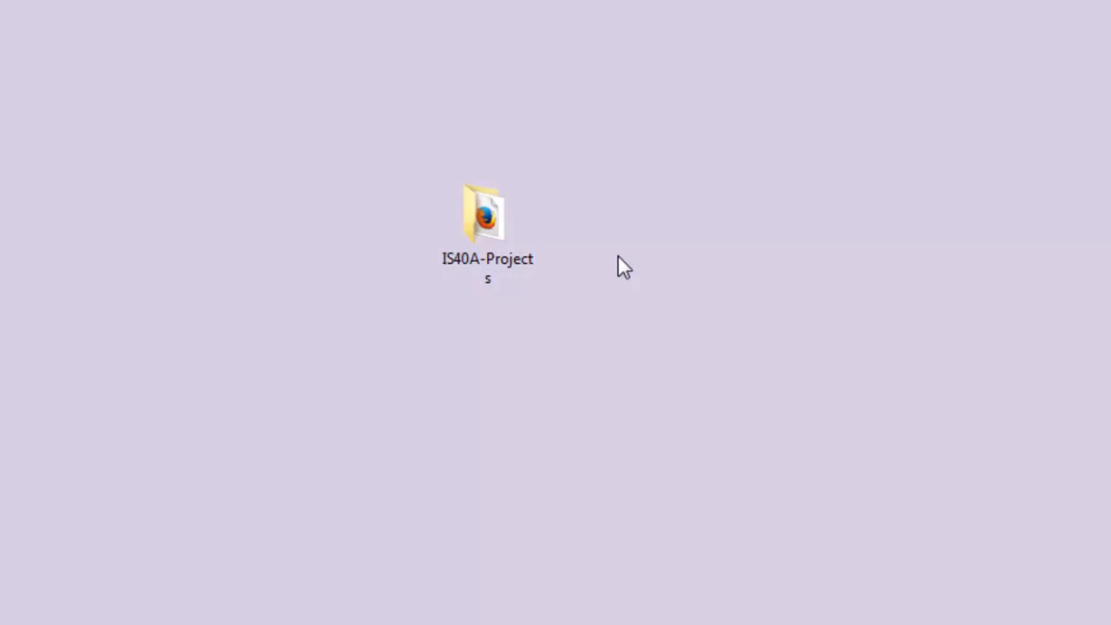
Open the desktop IS40A-Projects folder to reveal the UnitA folder and index.html
{"action": "double_click", "coordinate": [486, 214]}
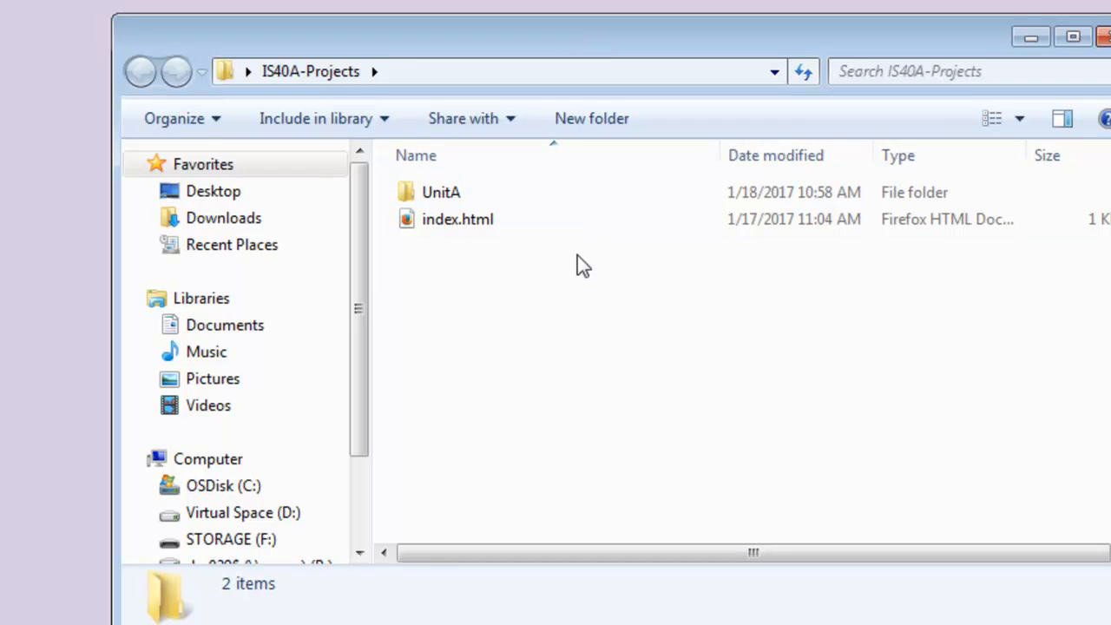
{"action": "mouse_move", "coordinate": [434, 131]}
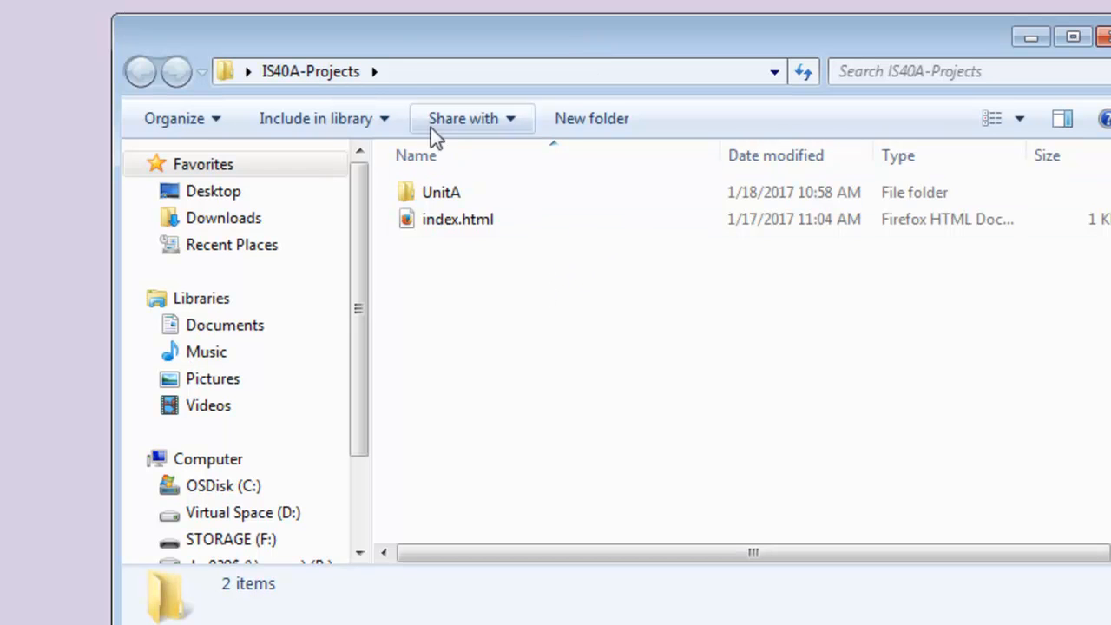
{"action": "mouse_move", "coordinate": [499, 192]}
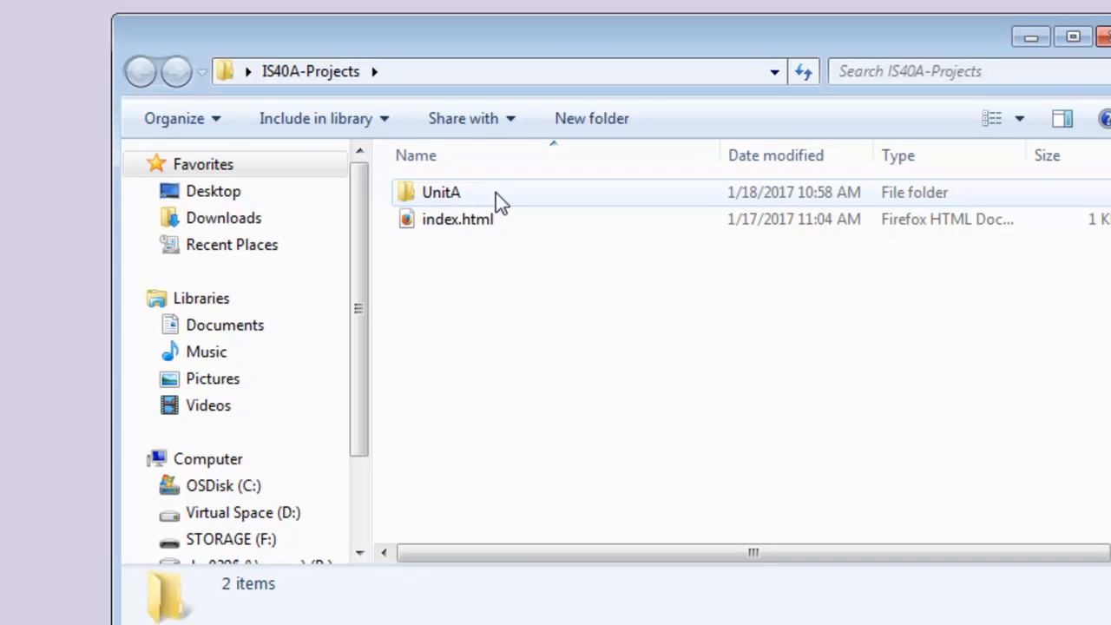
{"action": "mouse_move", "coordinate": [519, 286]}
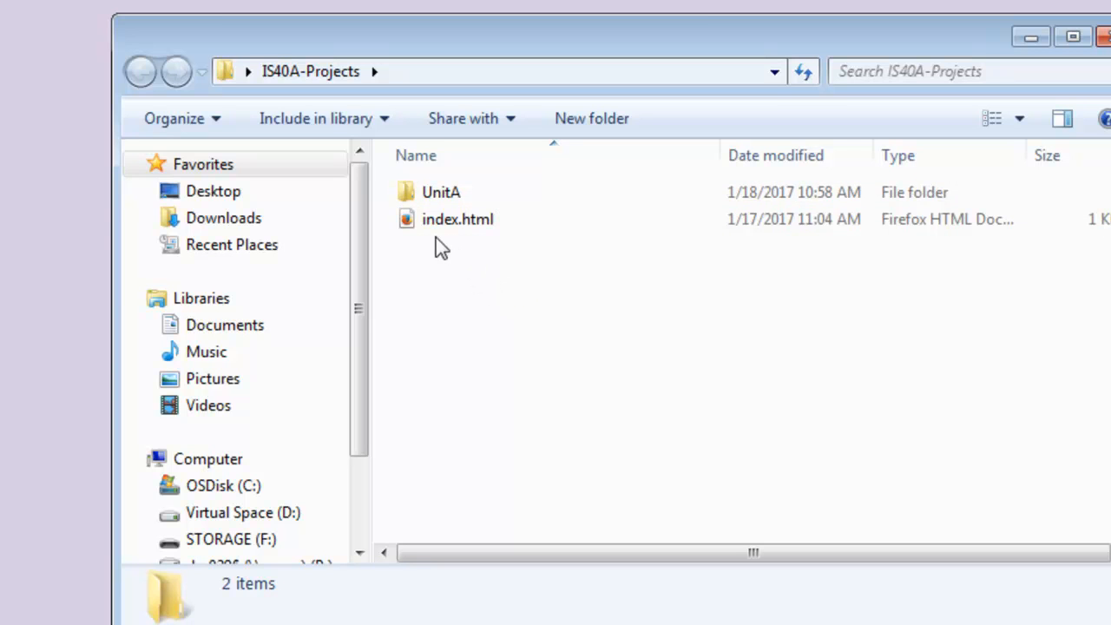
{"action": "mouse_move", "coordinate": [471, 278]}
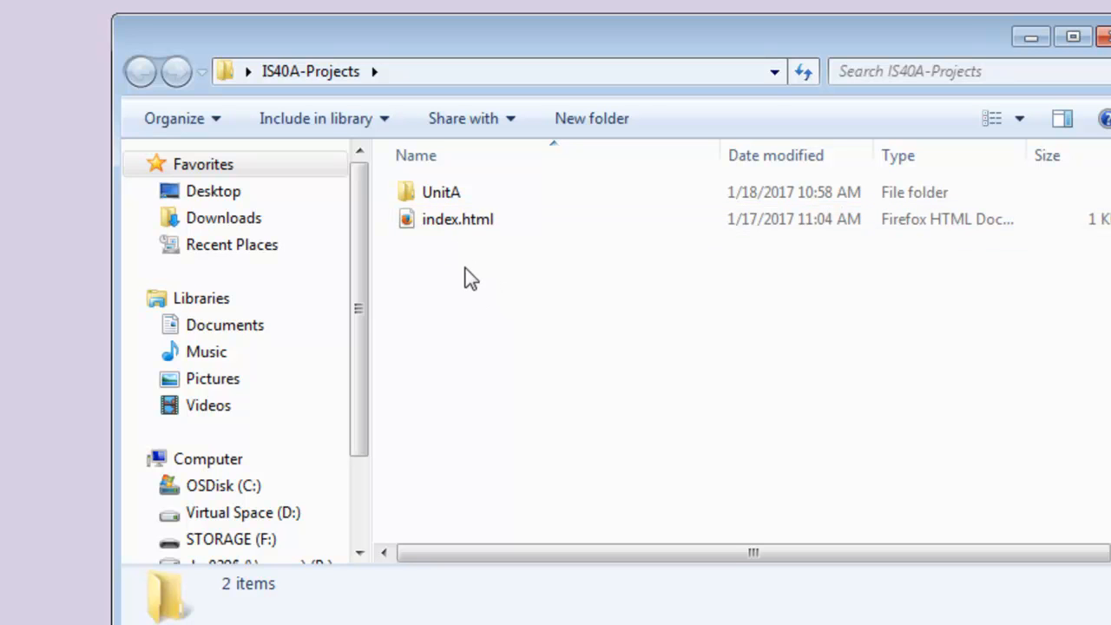
{"action": "mouse_move", "coordinate": [457, 218]}
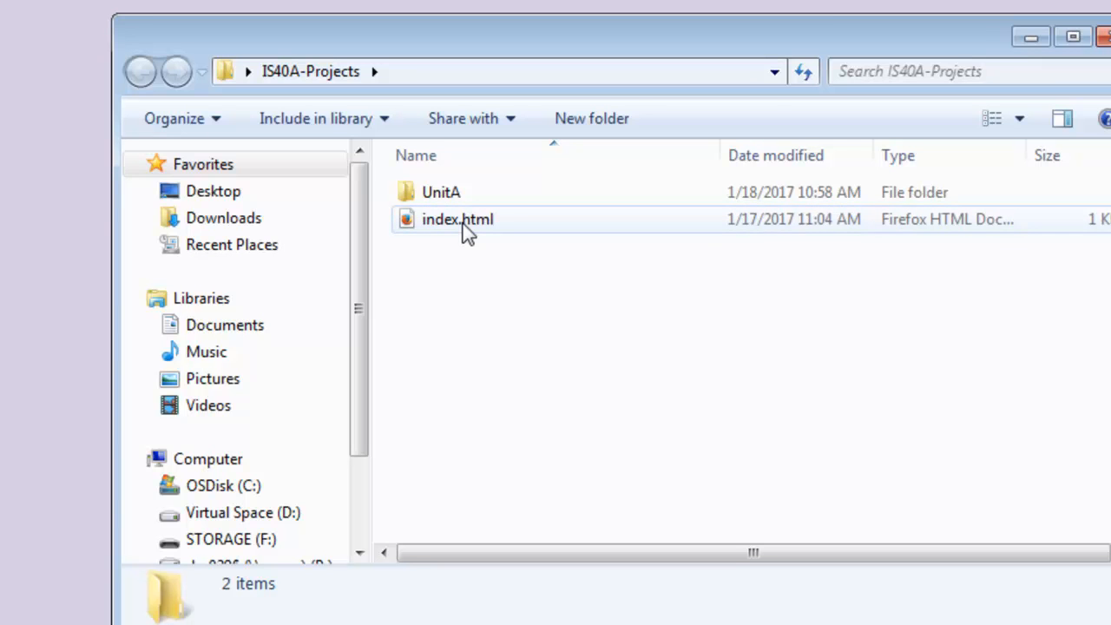
{"action": "left_click", "coordinate": [457, 220]}
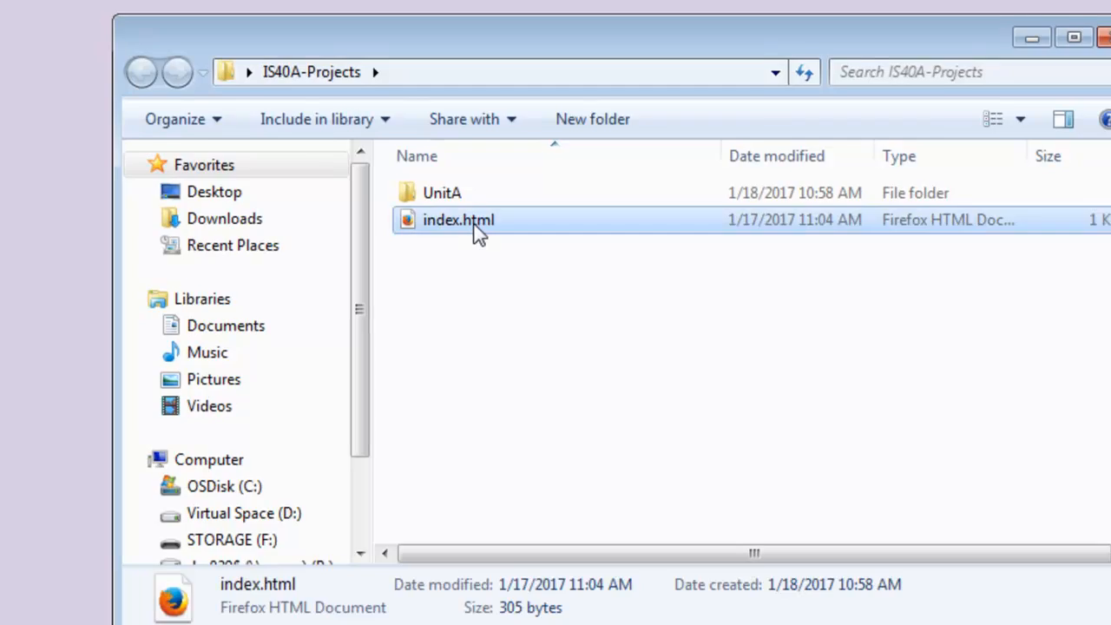
{"action": "double_click", "coordinate": [458, 219]}
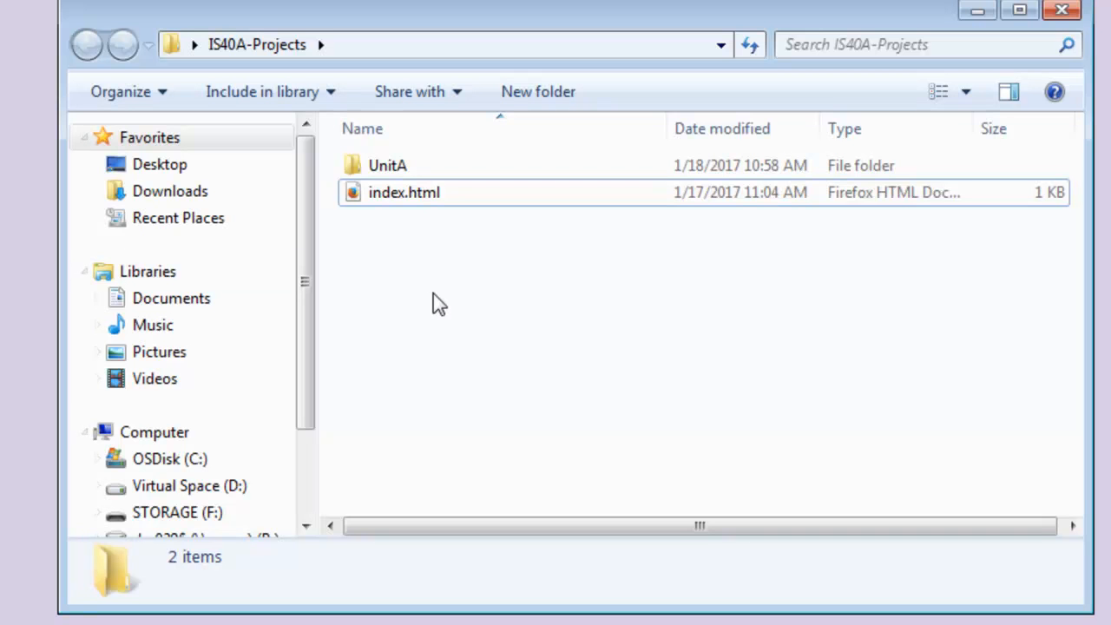
{"action": "mouse_move", "coordinate": [404, 192]}
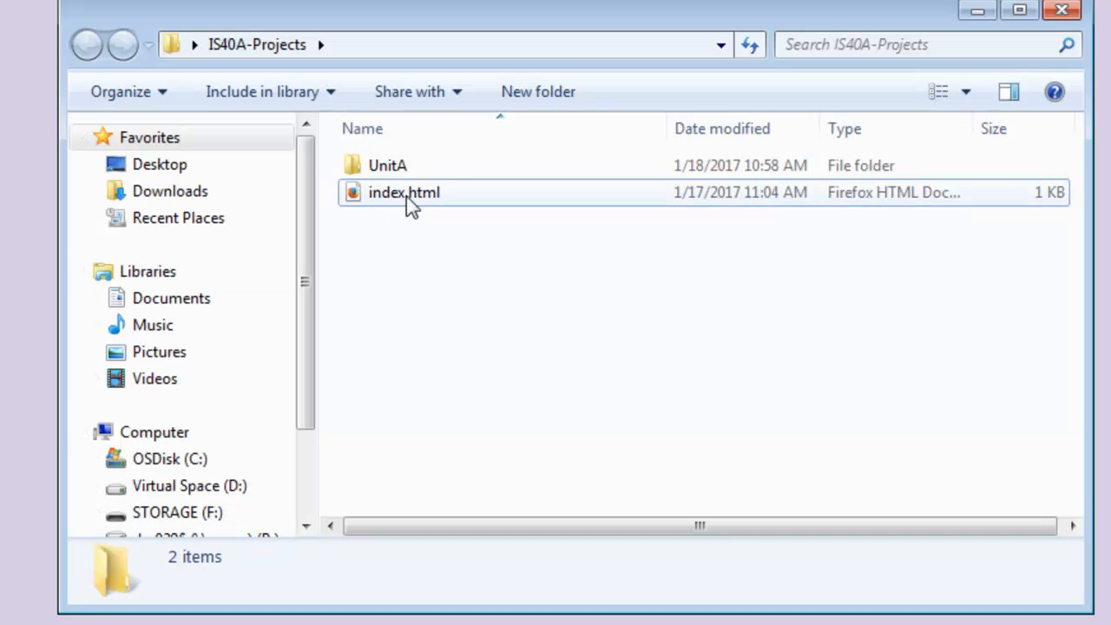
{"action": "double_click", "coordinate": [387, 165]}
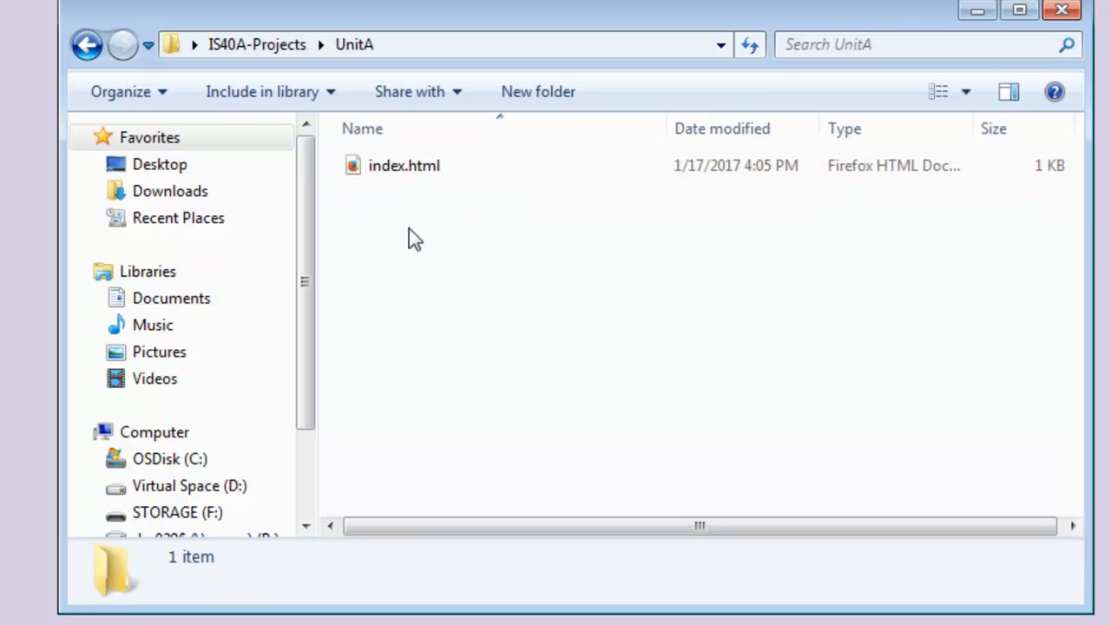
{"action": "left_click", "coordinate": [404, 166]}
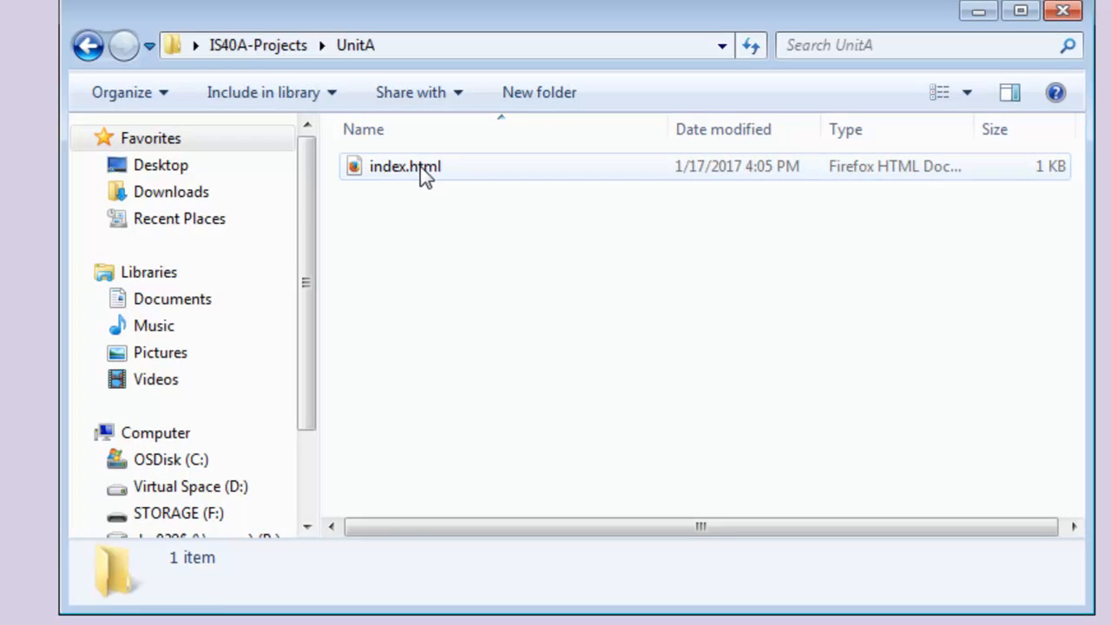
{"action": "double_click", "coordinate": [404, 166]}
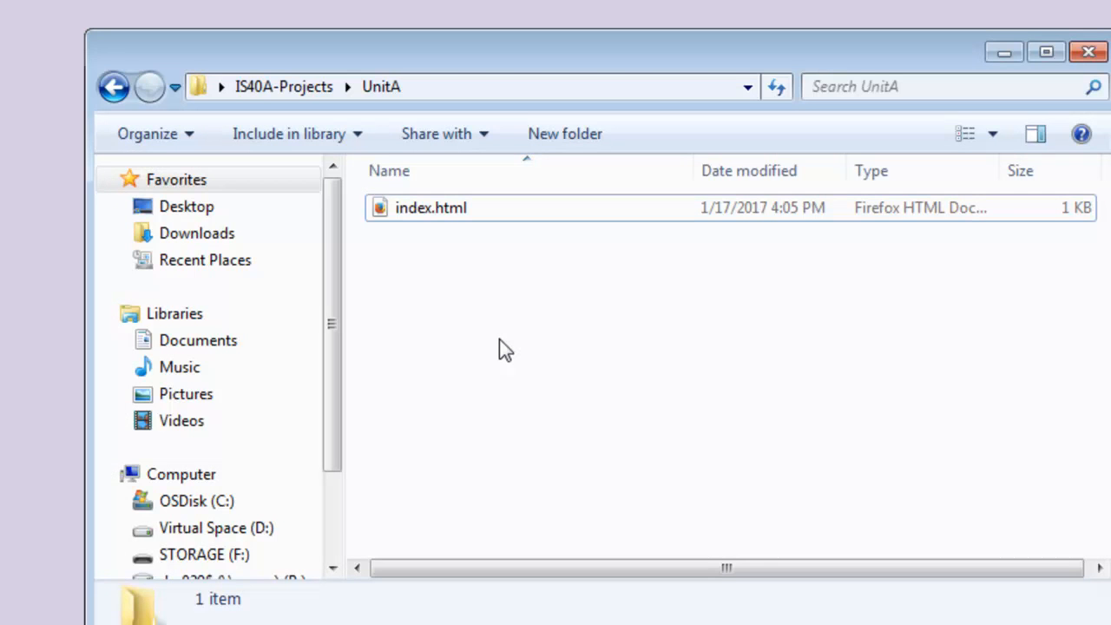
{"action": "mouse_move", "coordinate": [156, 133]}
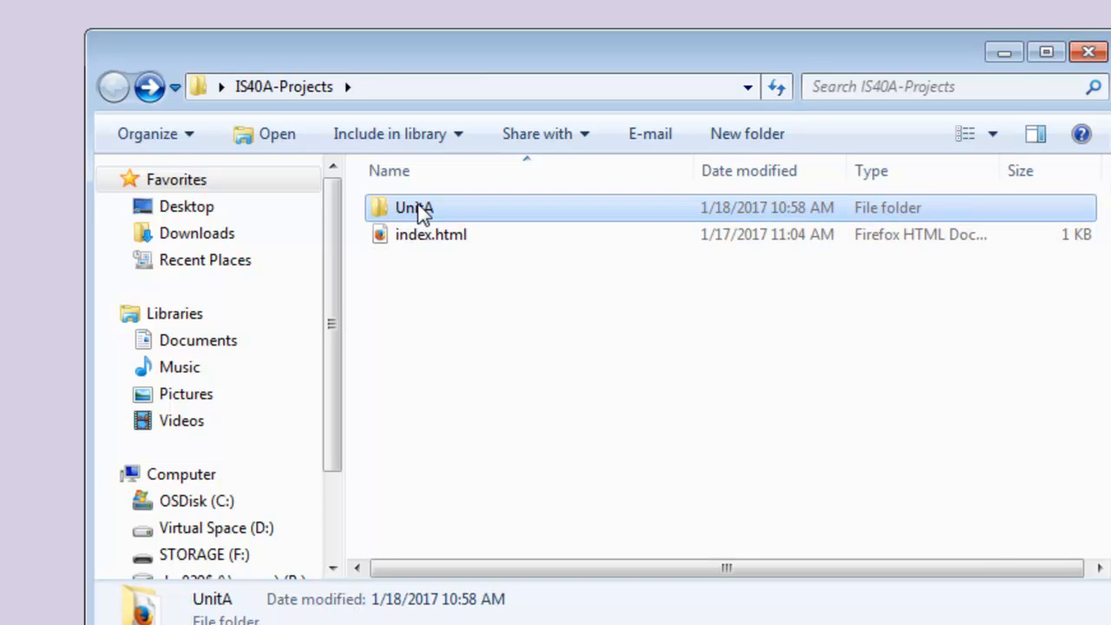
{"action": "mouse_move", "coordinate": [431, 265]}
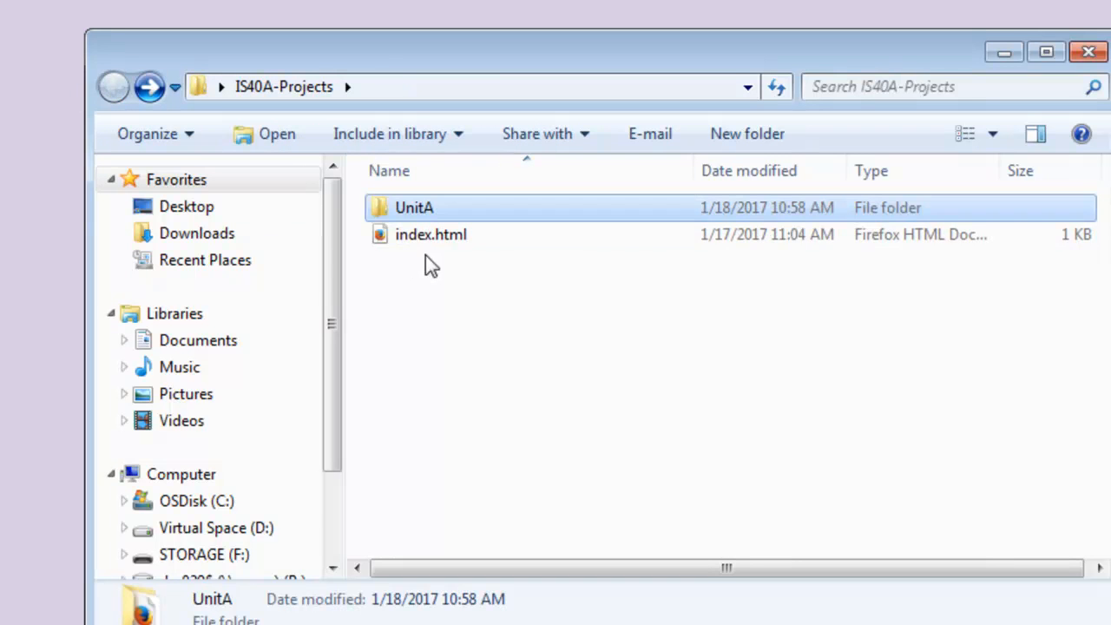
Switch to Firefox and go to the 000webhost Free Sign Up page
{"action": "left_click", "coordinate": [436, 311]}
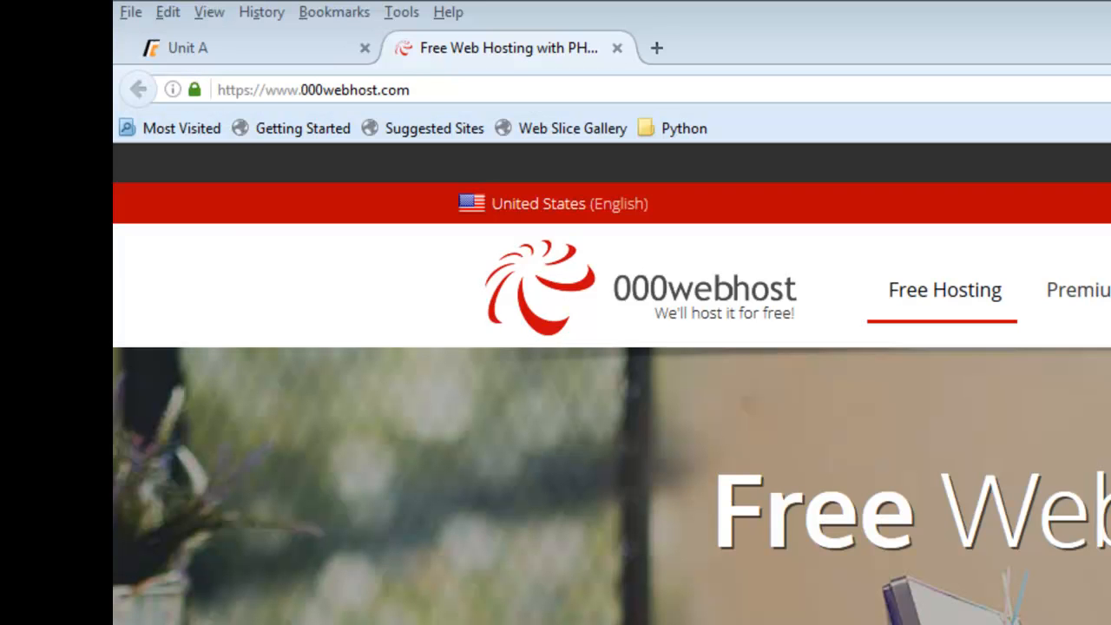
{"action": "mouse_move", "coordinate": [343, 269]}
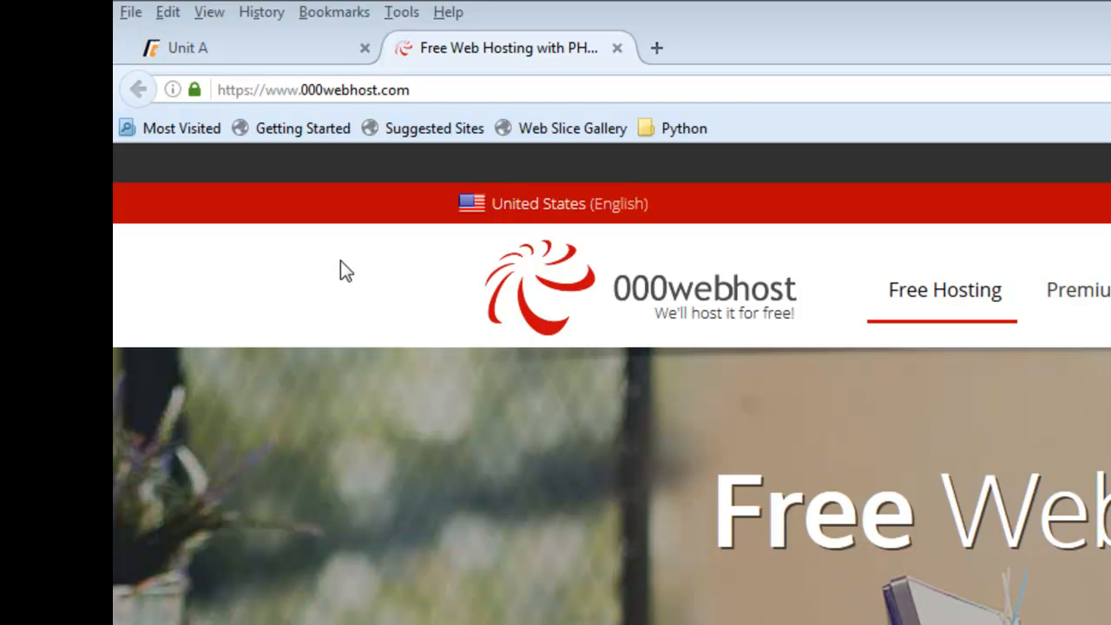
{"action": "mouse_move", "coordinate": [338, 277]}
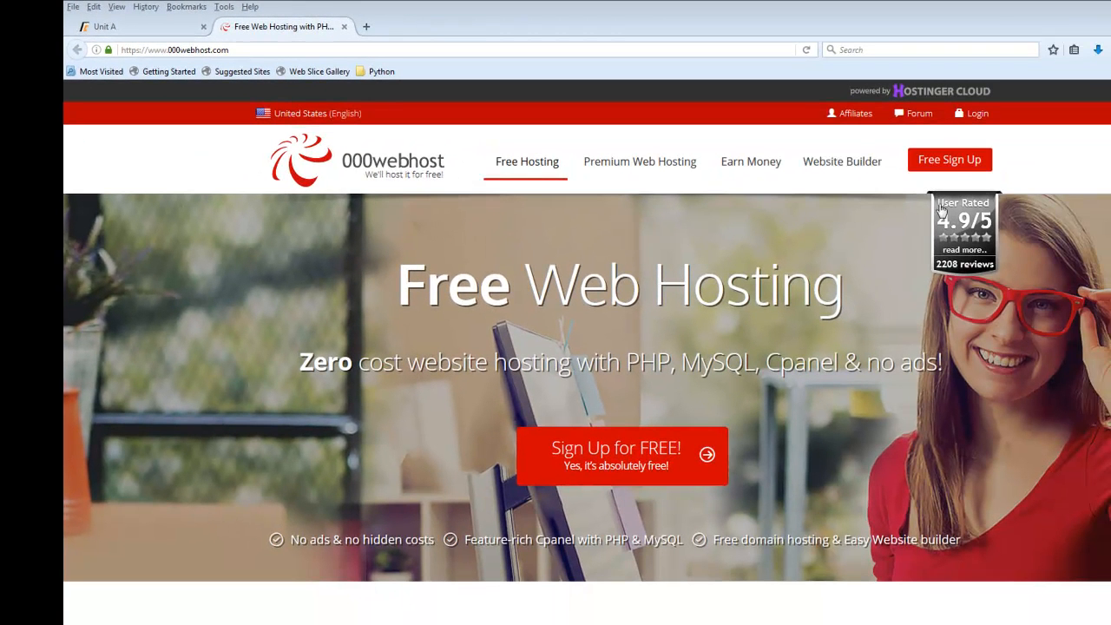
{"action": "left_click", "coordinate": [949, 160]}
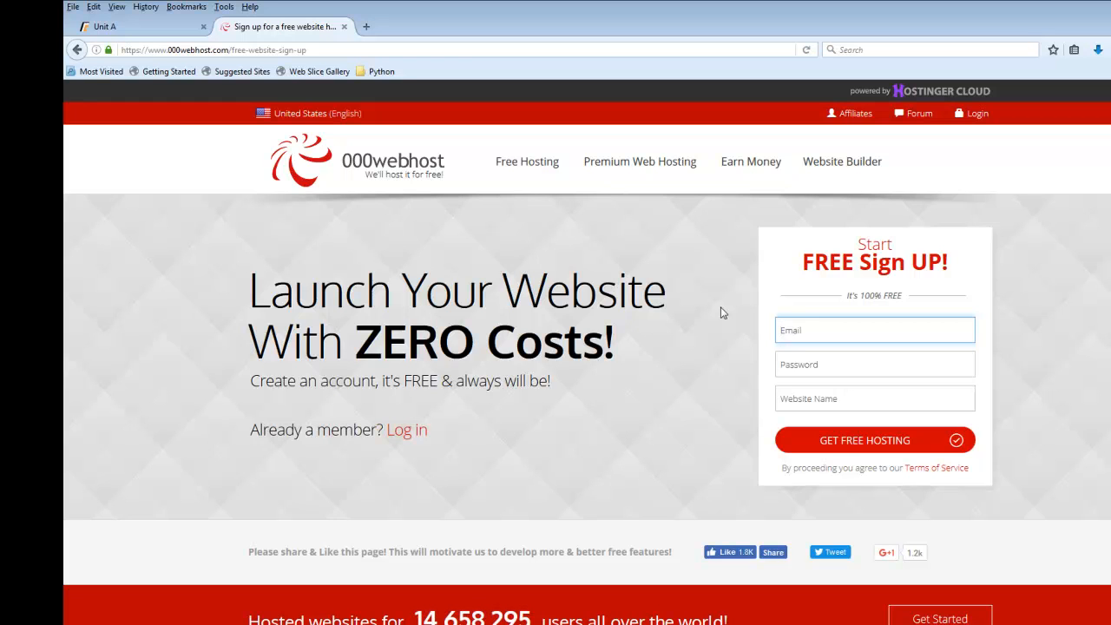
{"action": "mouse_move", "coordinate": [771, 391]}
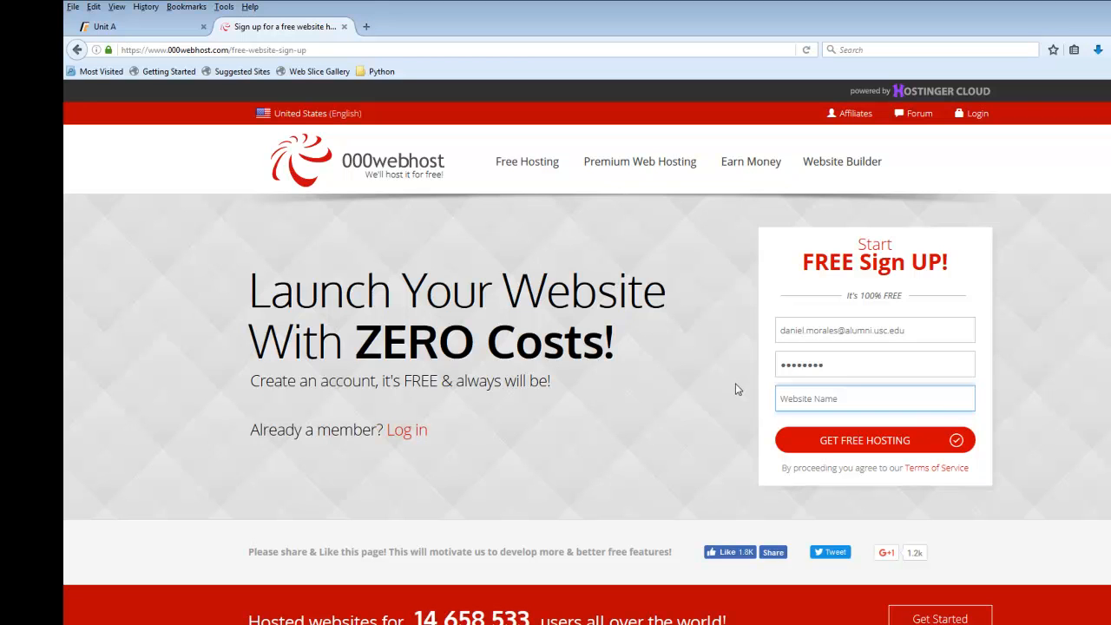
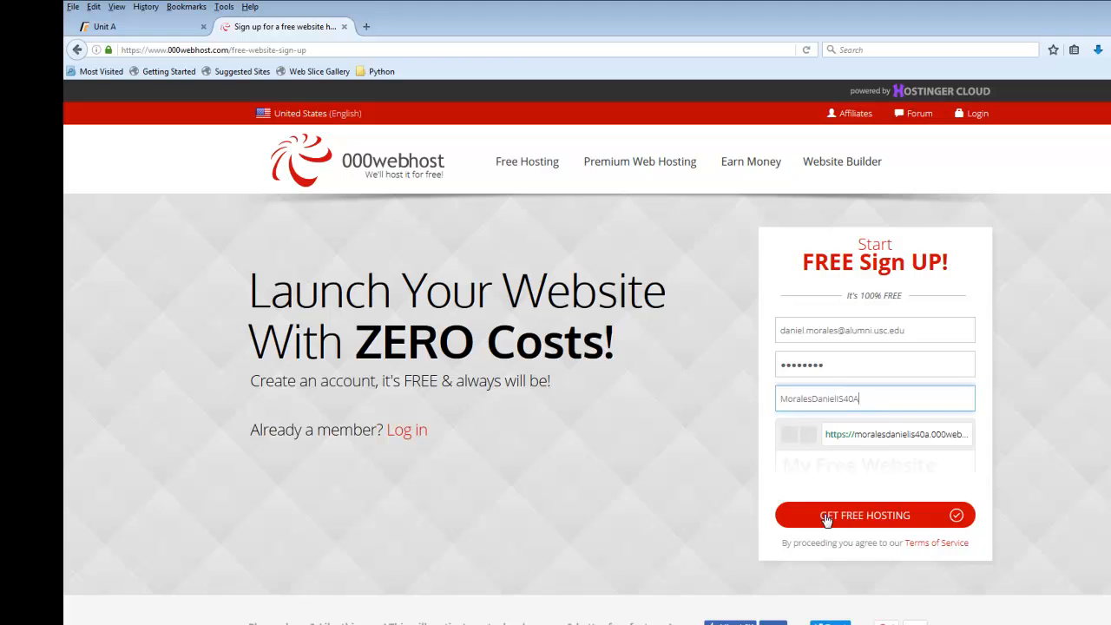
Submit the sign-up form and pass the store-front image reCAPTCHA
{"action": "left_click", "coordinate": [864, 515]}
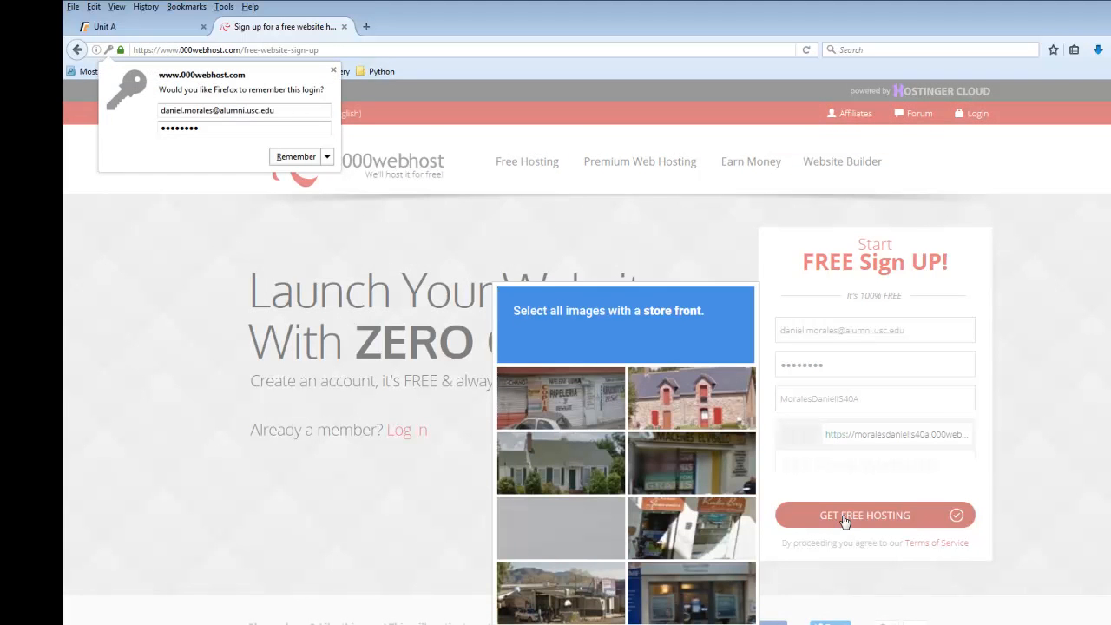
{"action": "mouse_move", "coordinate": [842, 514]}
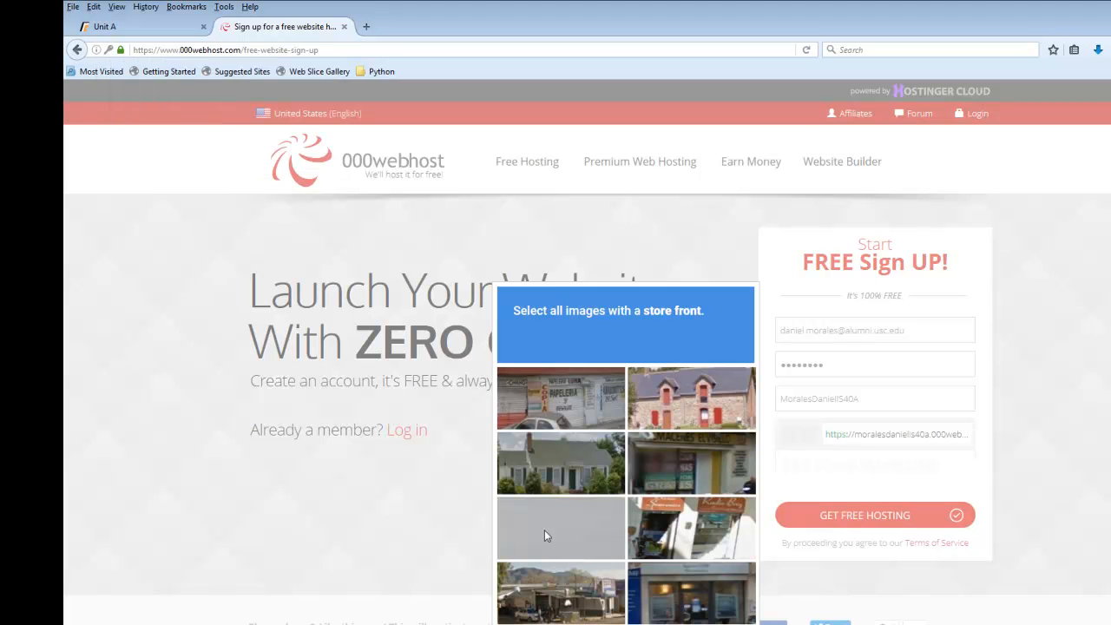
{"action": "mouse_move", "coordinate": [438, 495]}
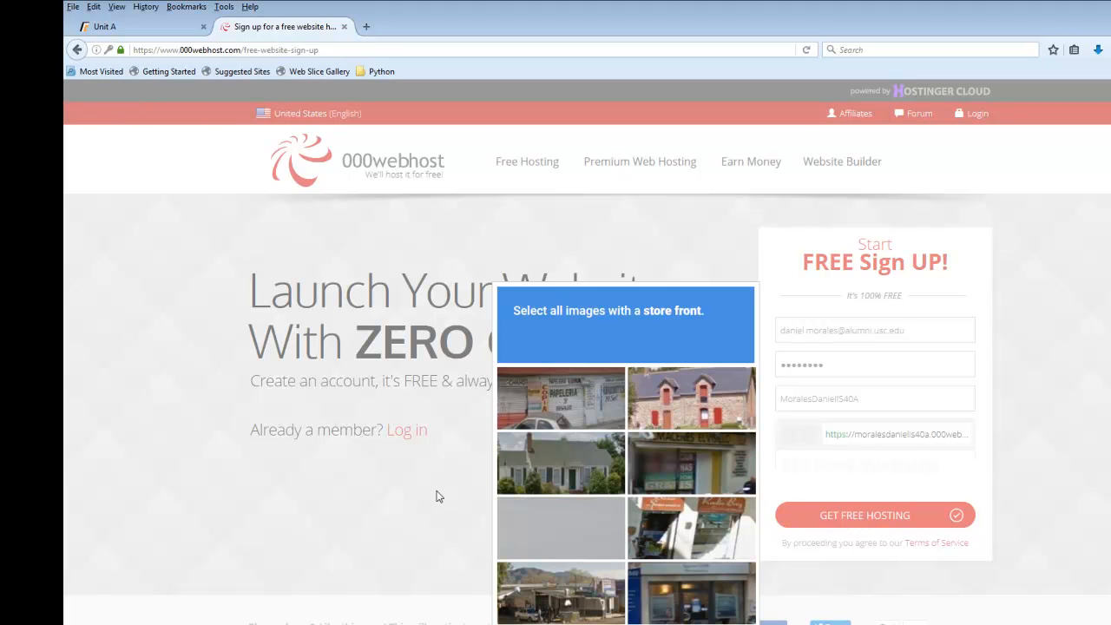
{"action": "mouse_move", "coordinate": [461, 449]}
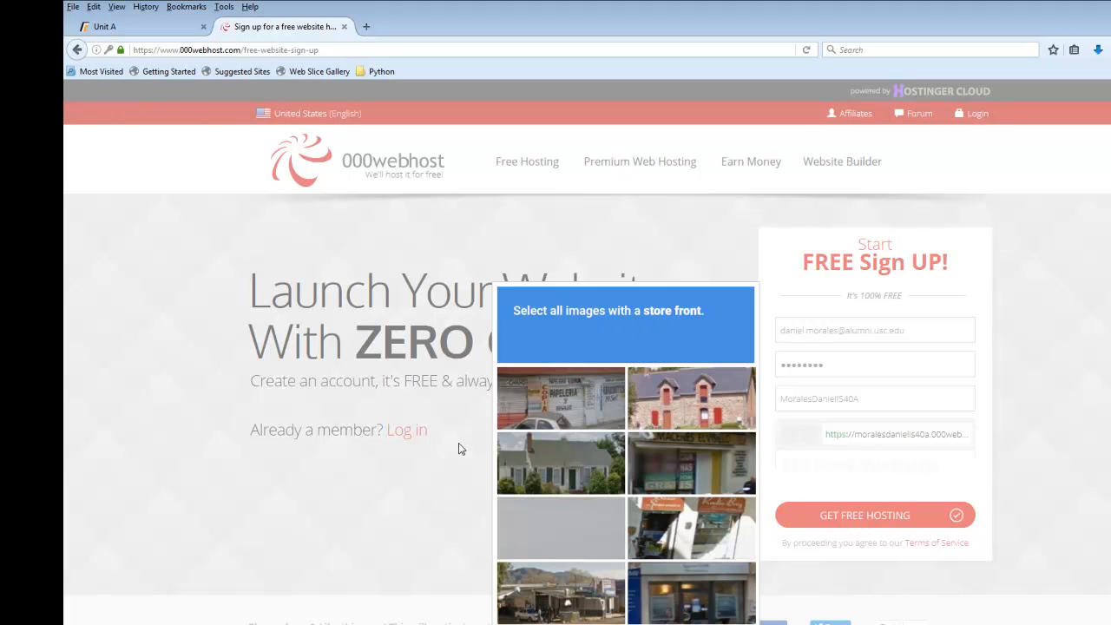
{"action": "left_click", "coordinate": [874, 515]}
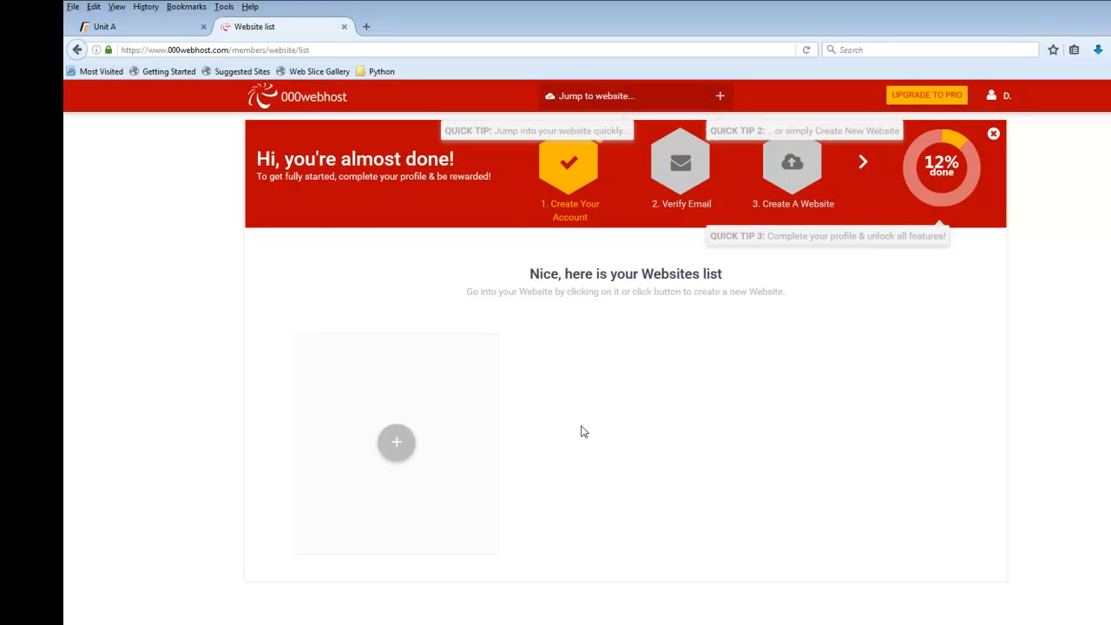
{"action": "mouse_move", "coordinate": [839, 293]}
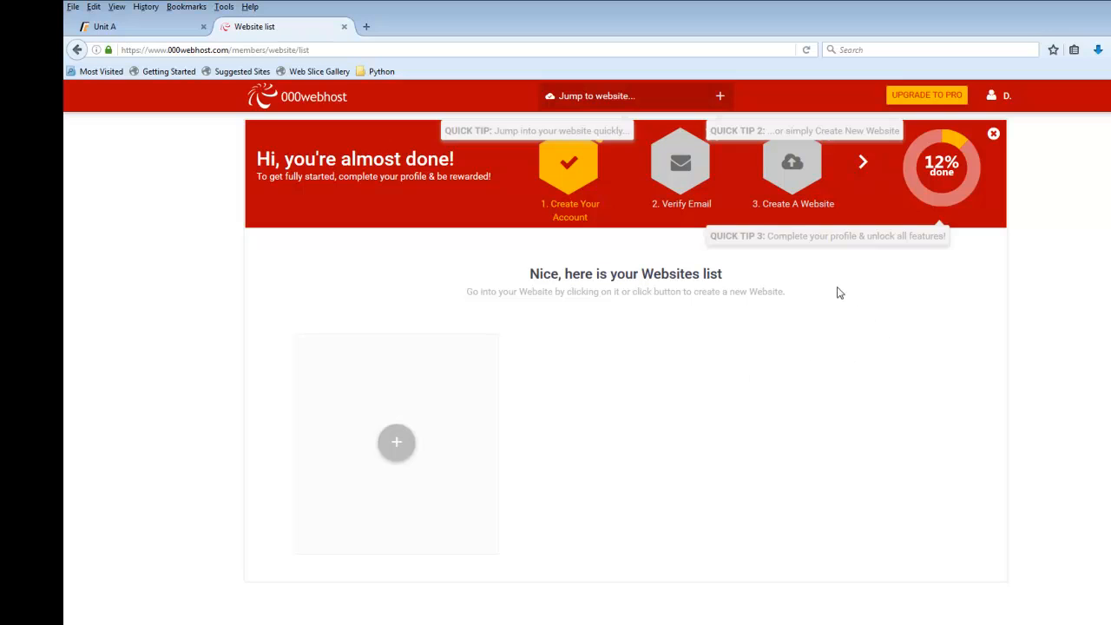
{"action": "mouse_move", "coordinate": [487, 266]}
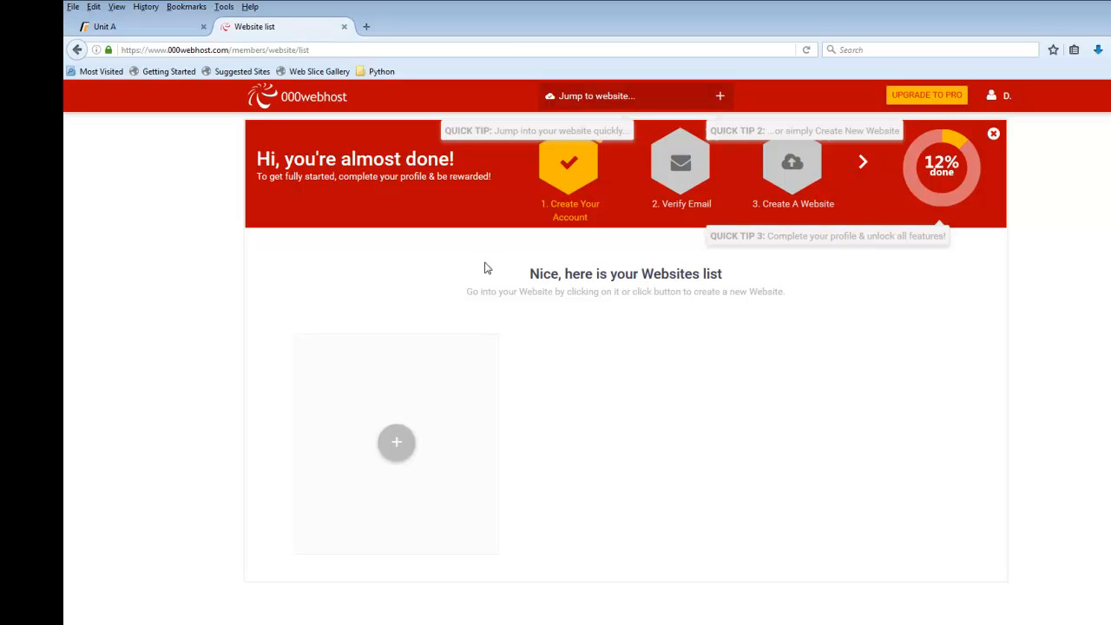
{"action": "mouse_move", "coordinate": [681, 163]}
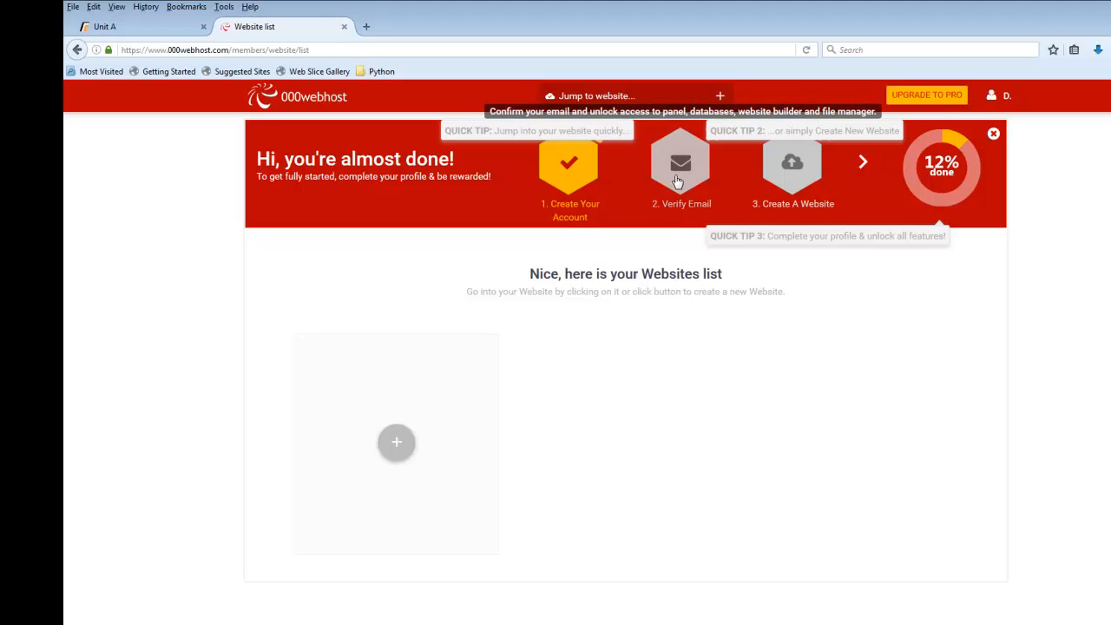
{"action": "mouse_move", "coordinate": [593, 214]}
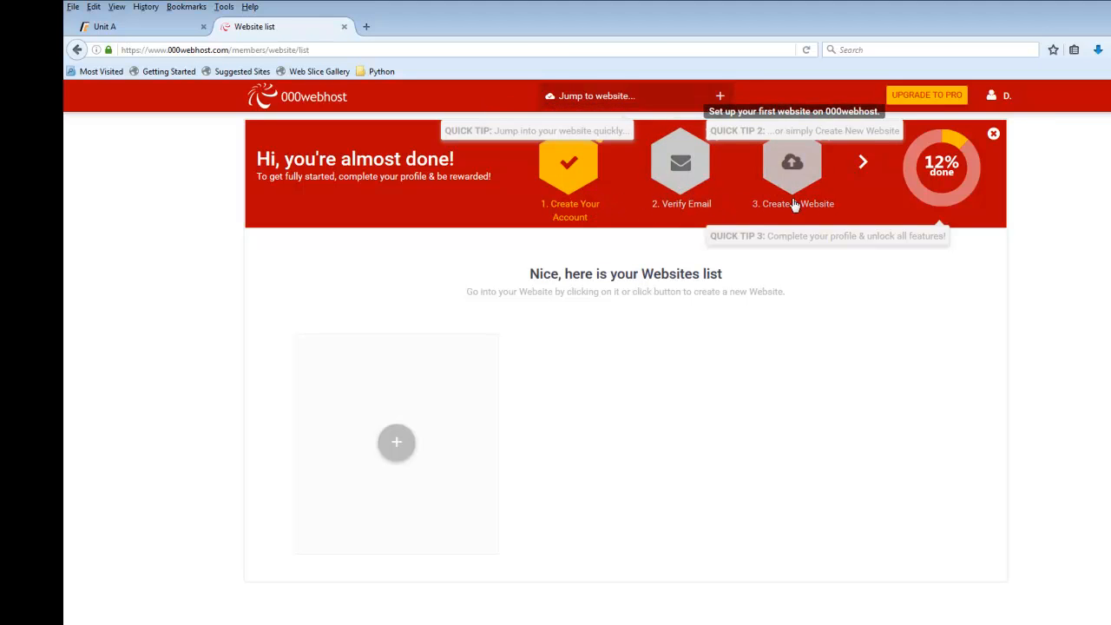
{"action": "mouse_move", "coordinate": [680, 203]}
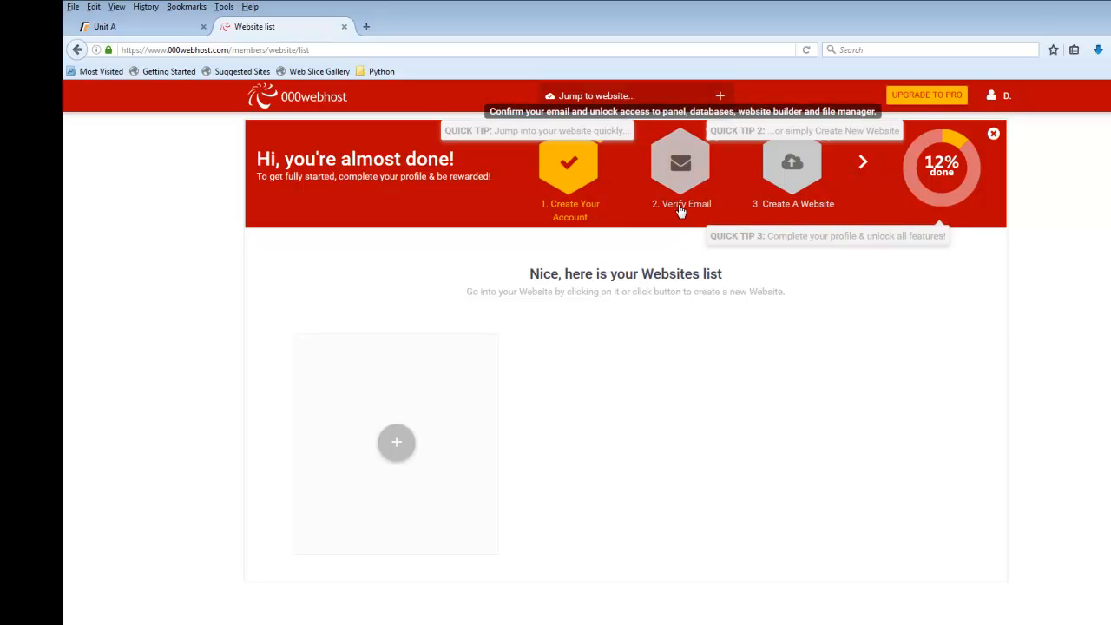
{"action": "mouse_move", "coordinate": [678, 224]}
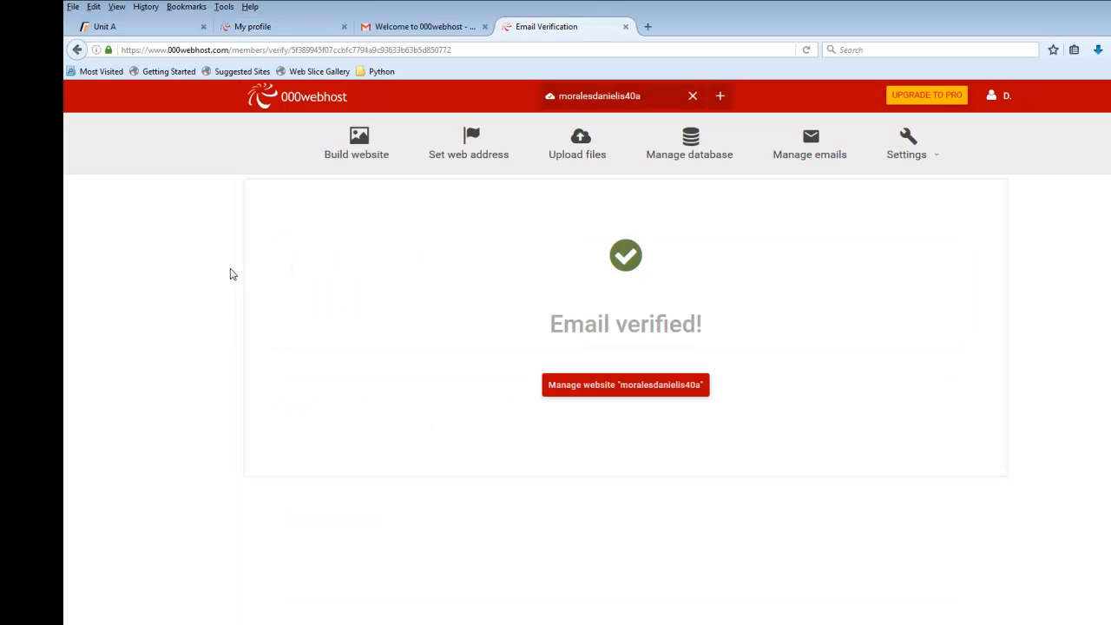
{"action": "mouse_move", "coordinate": [619, 206]}
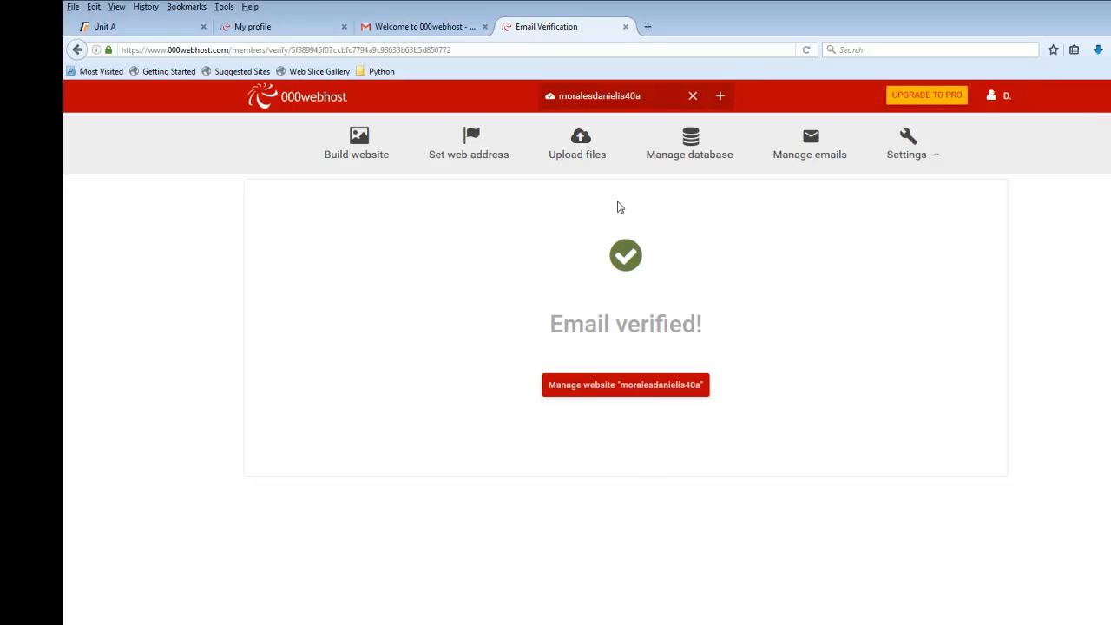
{"action": "mouse_move", "coordinate": [616, 395]}
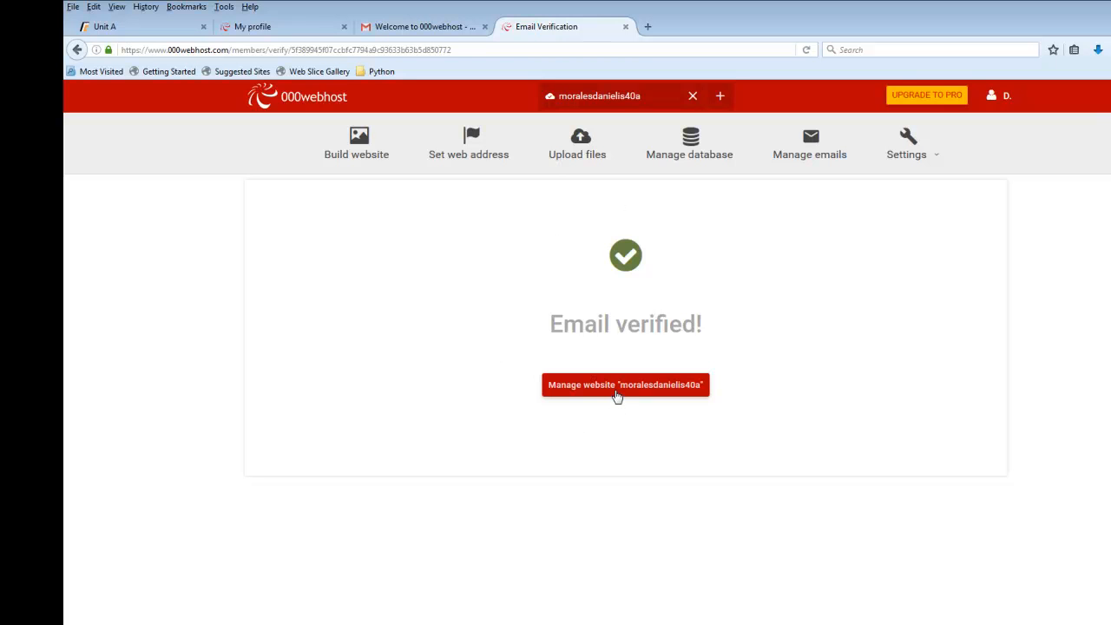
Open the Build website page for moralesdanielis40a from the Email verified page
{"action": "left_click", "coordinate": [625, 384]}
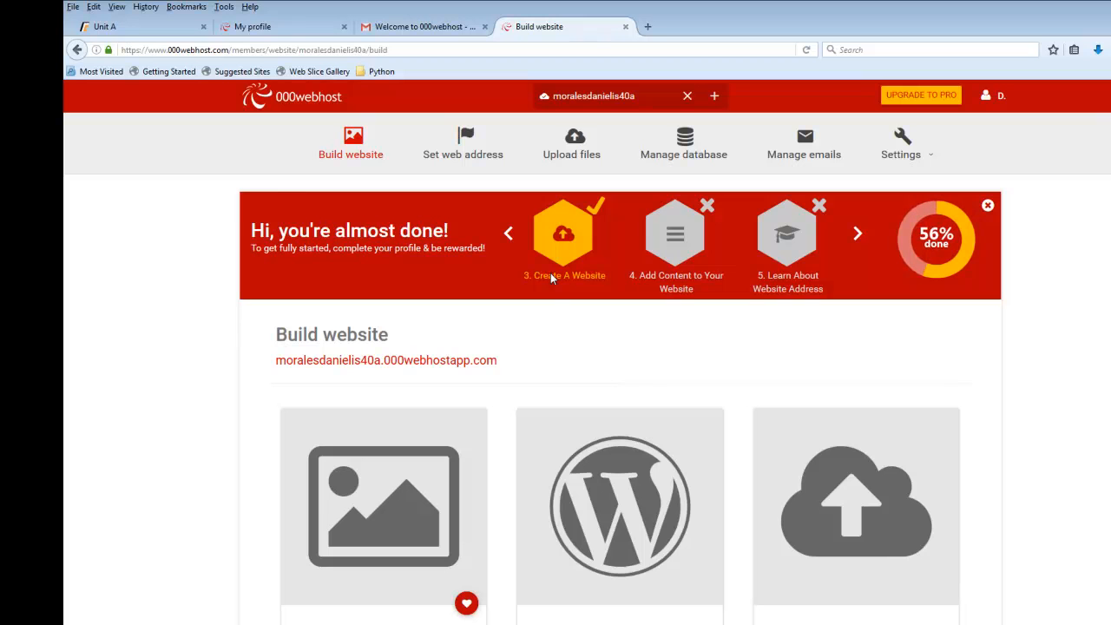
{"action": "mouse_move", "coordinate": [367, 326]}
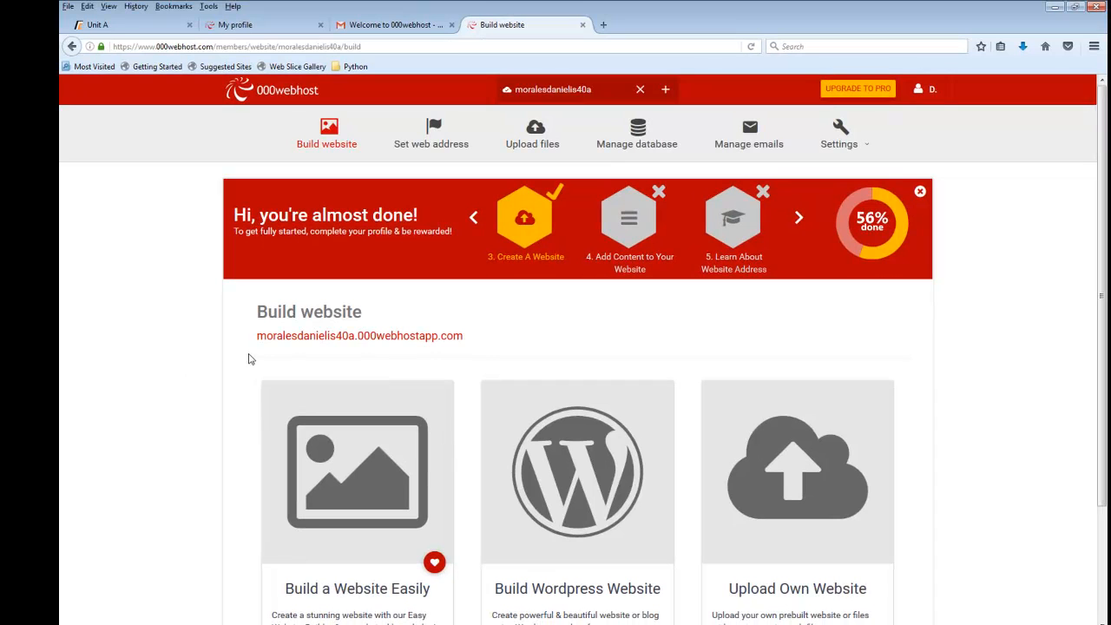
{"action": "mouse_move", "coordinate": [281, 353]}
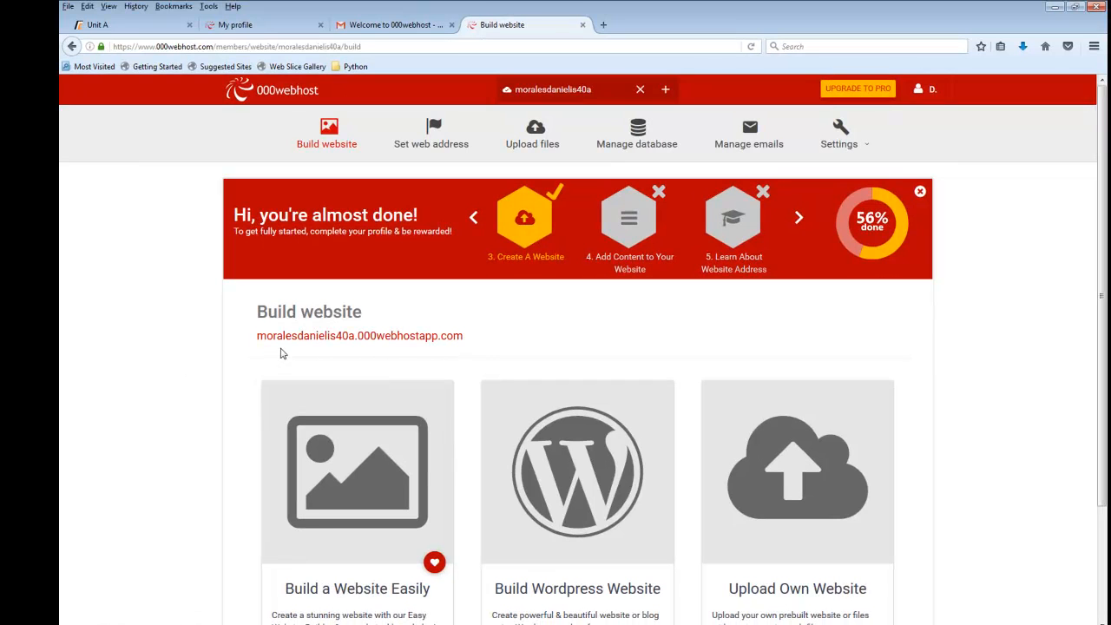
{"action": "mouse_move", "coordinate": [354, 354]}
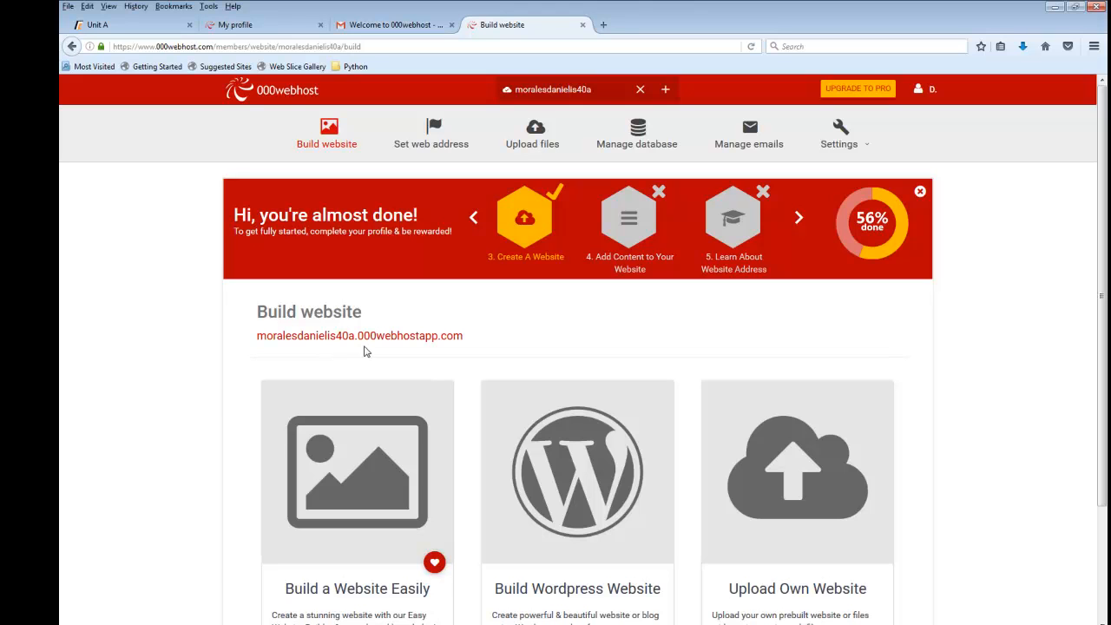
{"action": "mouse_move", "coordinate": [375, 353]}
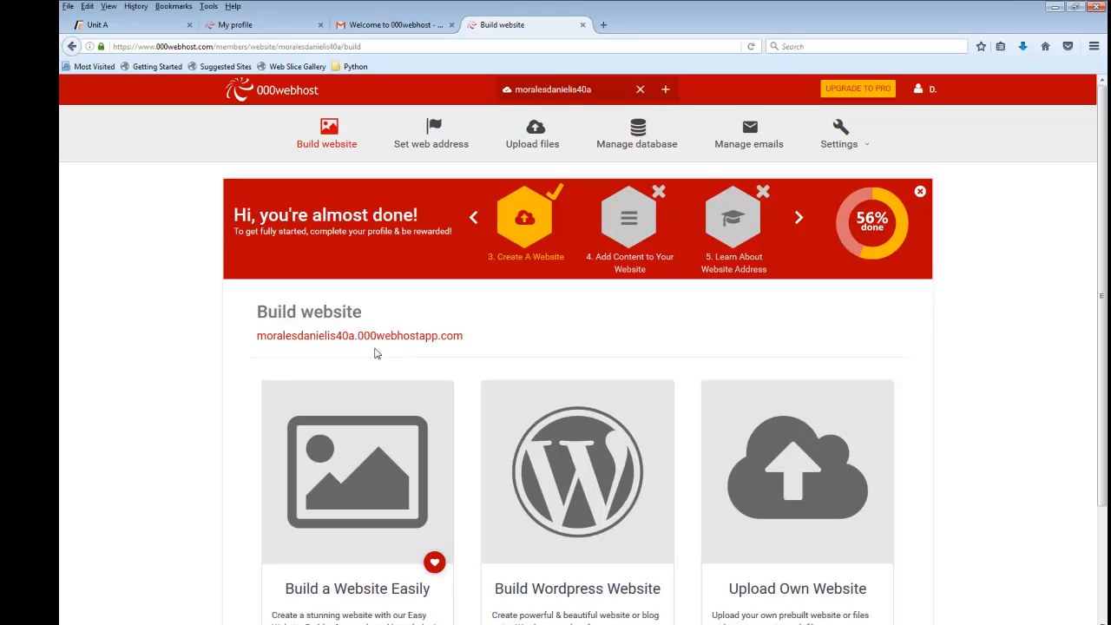
{"action": "mouse_move", "coordinate": [289, 351]}
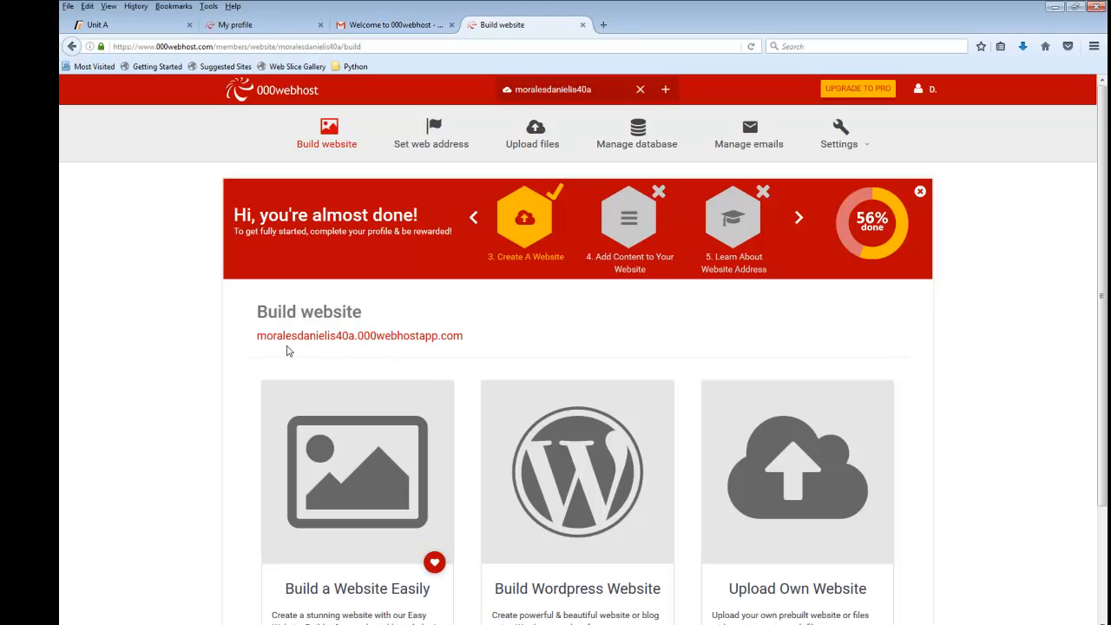
{"action": "mouse_move", "coordinate": [245, 343]}
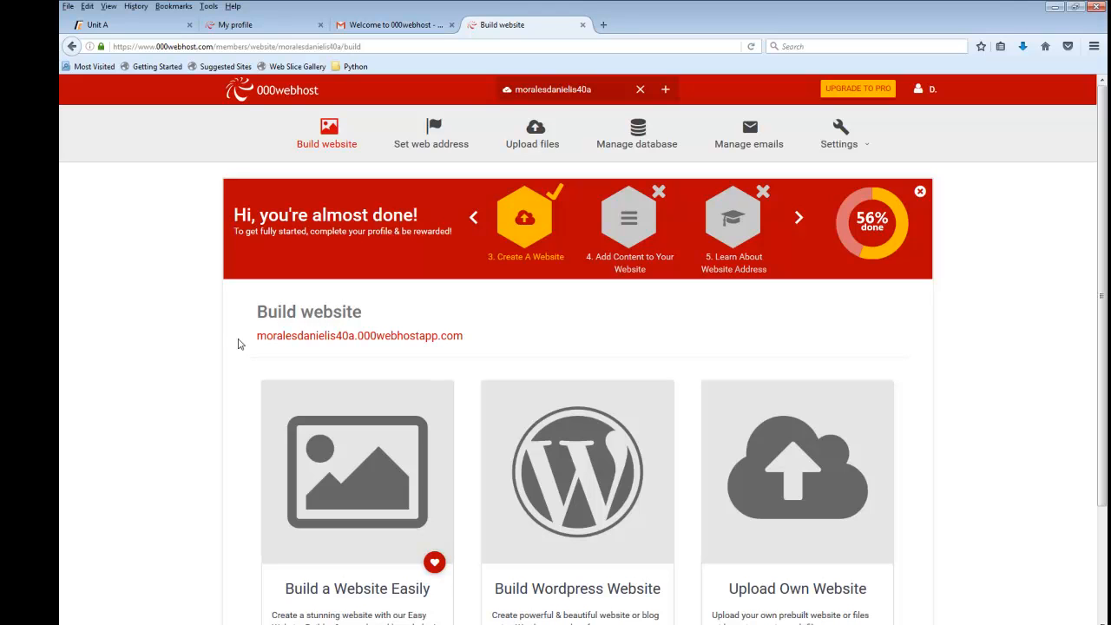
Scroll through the Build website options, then return to the Canvas Unit A tab
{"action": "scroll", "scroll_direction": "down", "scroll_amount": 3}
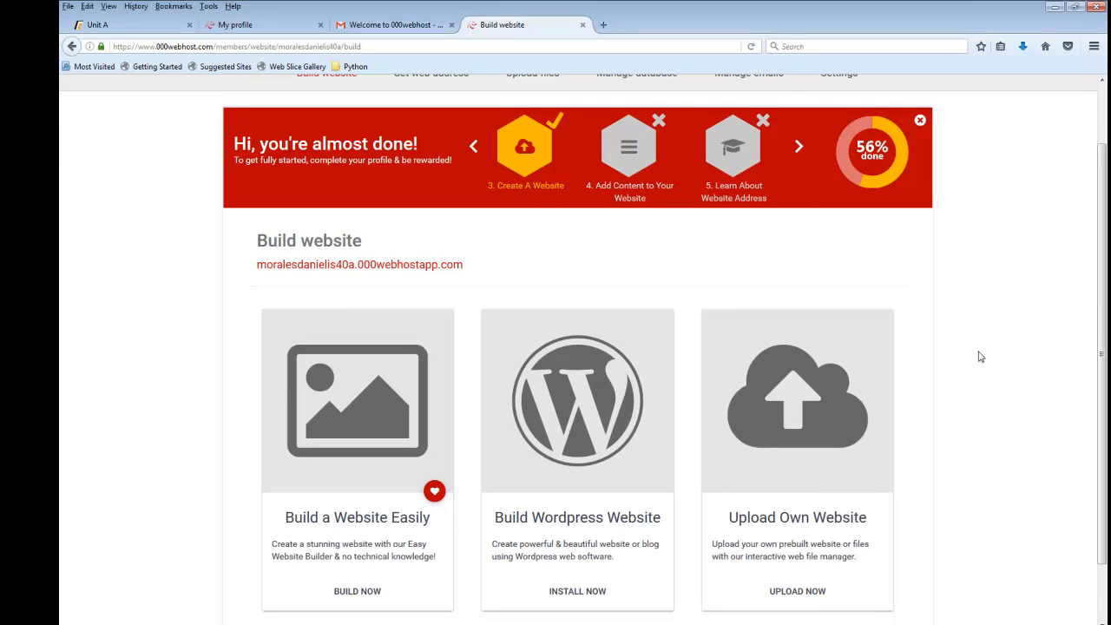
{"action": "mouse_move", "coordinate": [876, 506]}
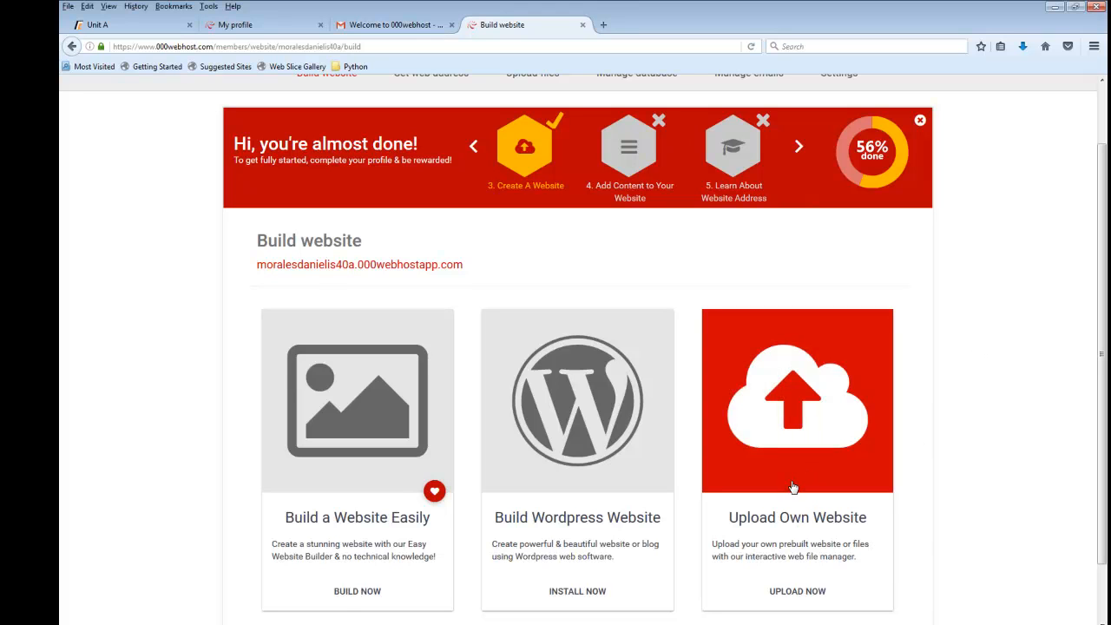
{"action": "mouse_move", "coordinate": [910, 469]}
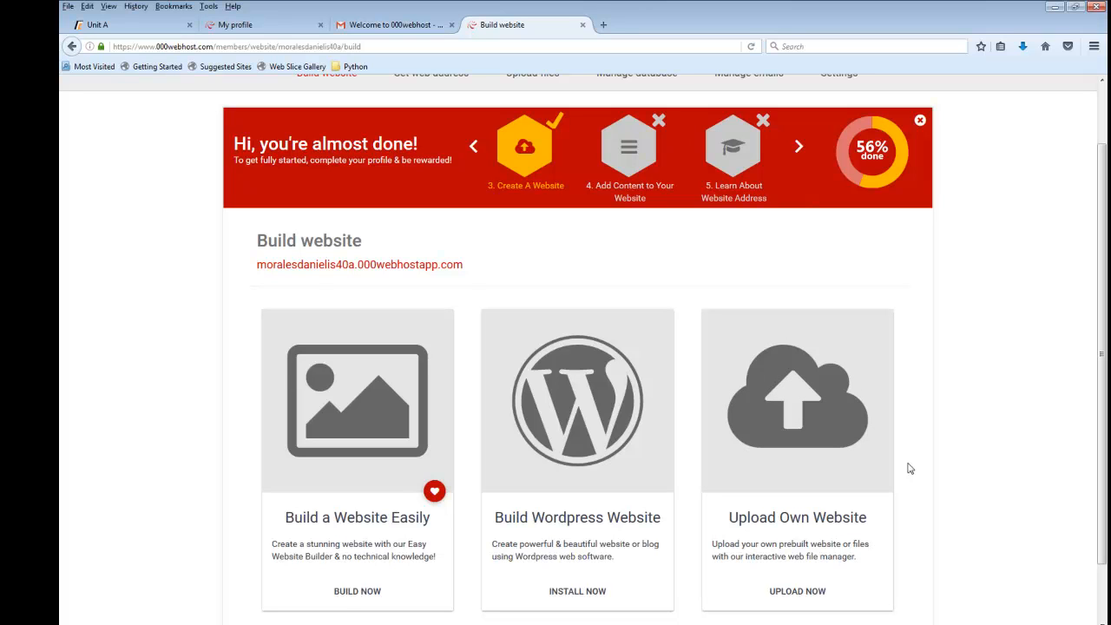
{"action": "left_click", "coordinate": [98, 24]}
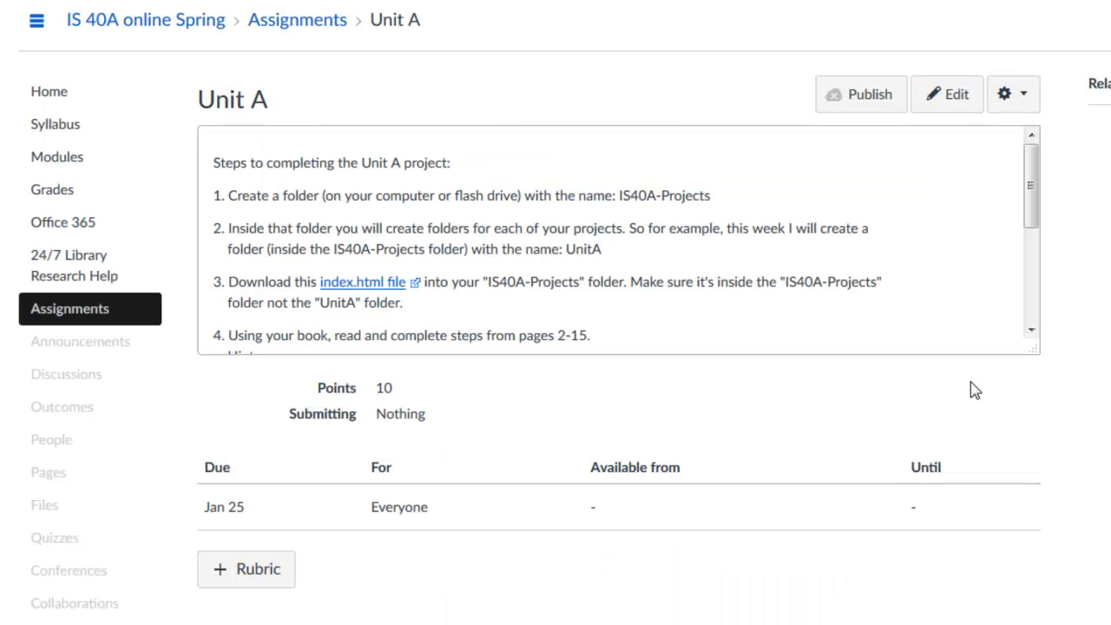
{"action": "mouse_move", "coordinate": [901, 390]}
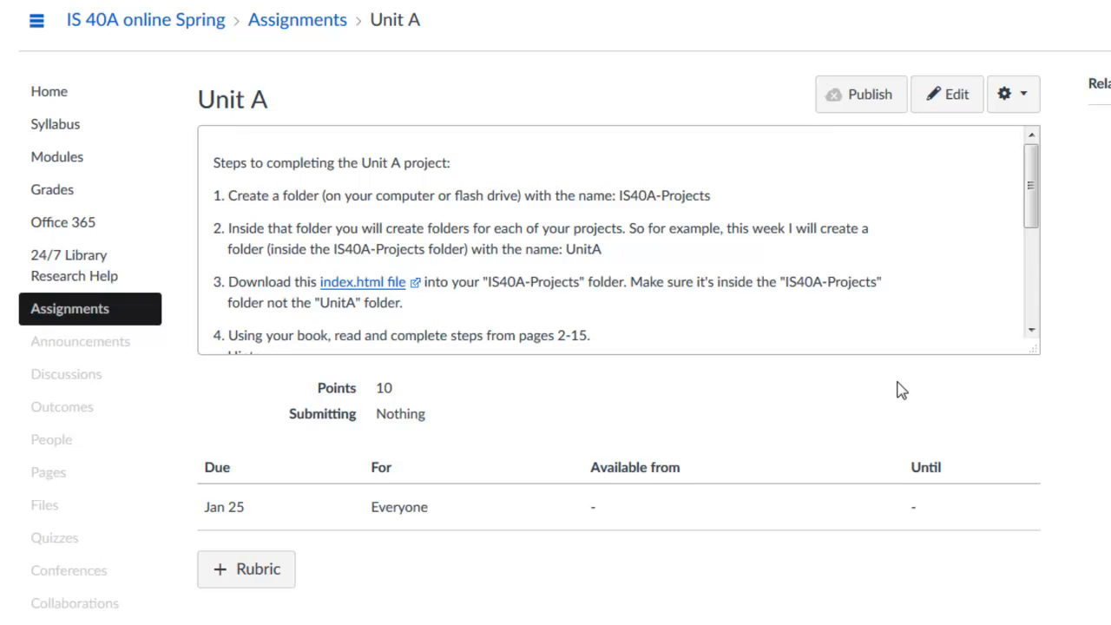
{"action": "mouse_move", "coordinate": [287, 160]}
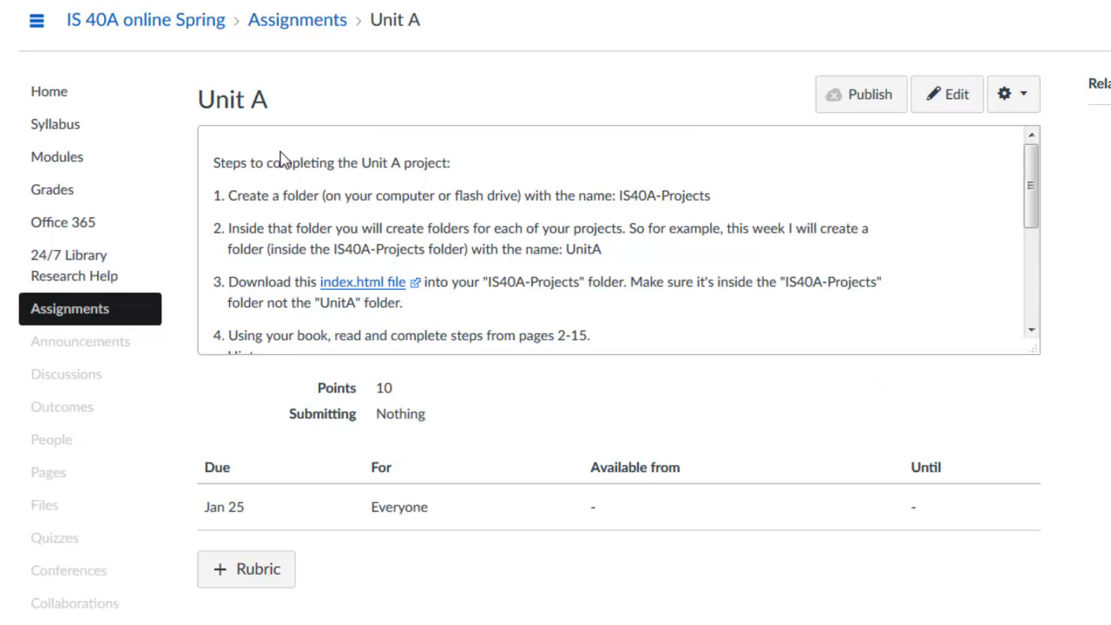
{"action": "mouse_move", "coordinate": [286, 280]}
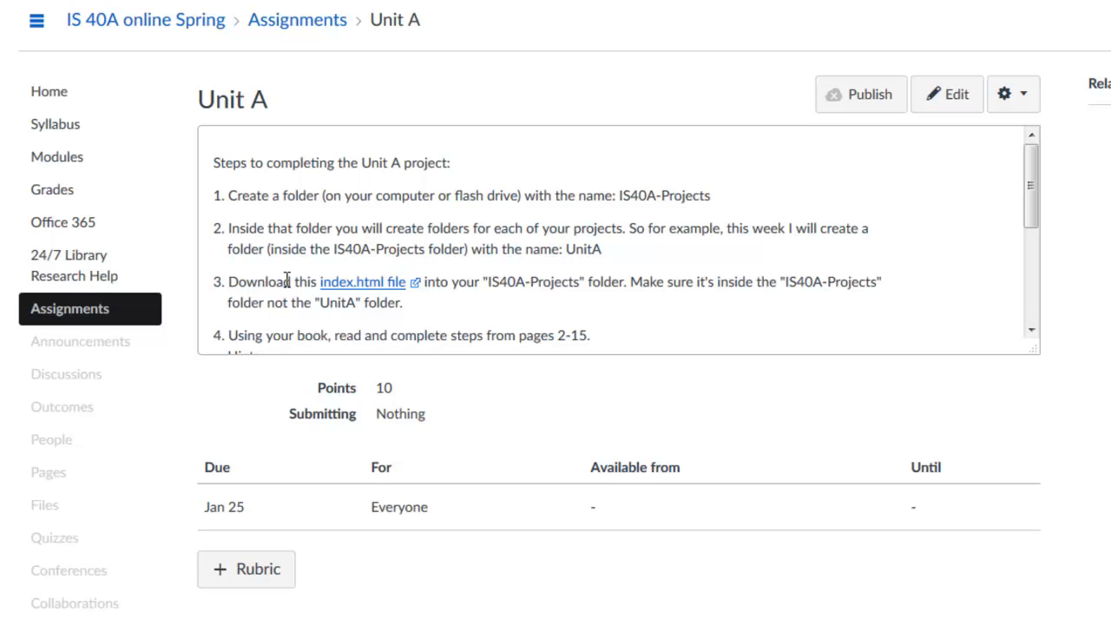
{"action": "mouse_move", "coordinate": [374, 286]}
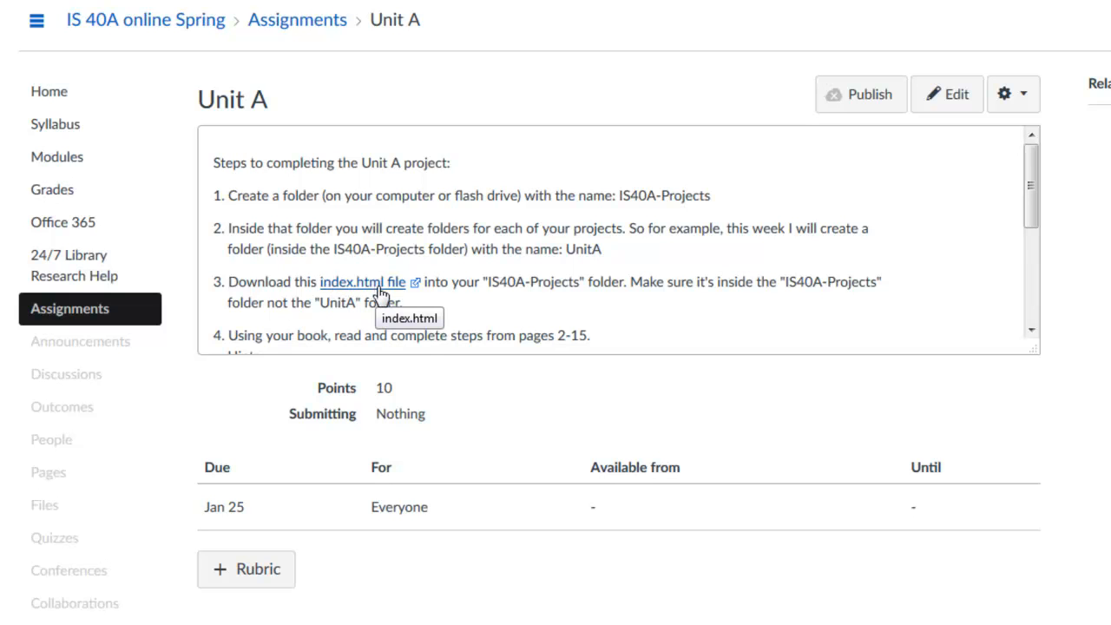
Bring up the link menu on the step 3 index.html download link
{"action": "right_click", "coordinate": [361, 282]}
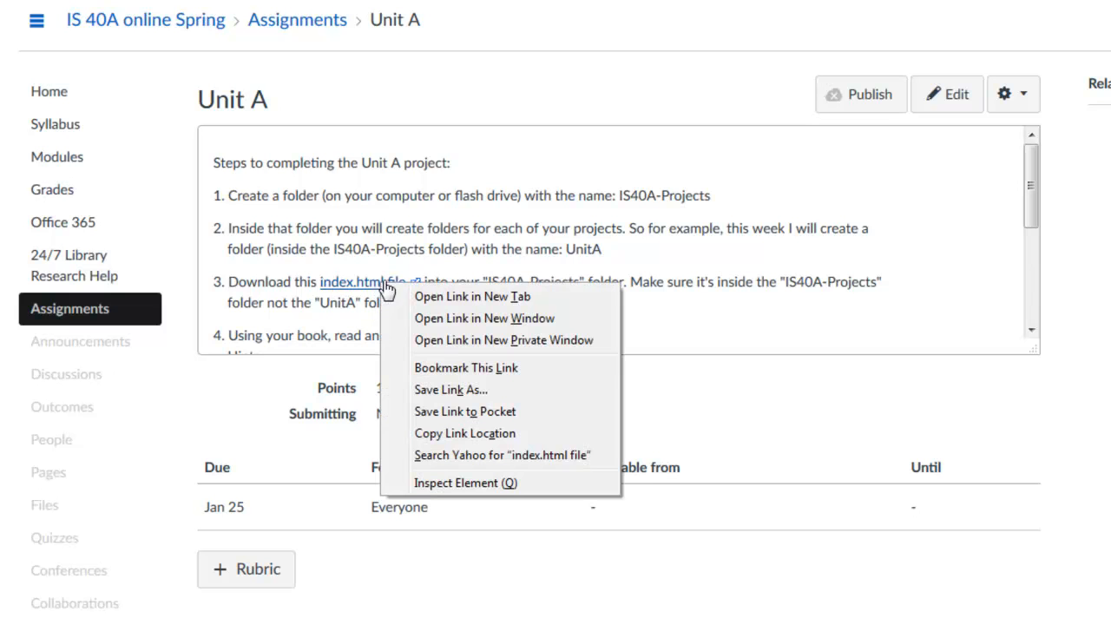
{"action": "mouse_move", "coordinate": [486, 388]}
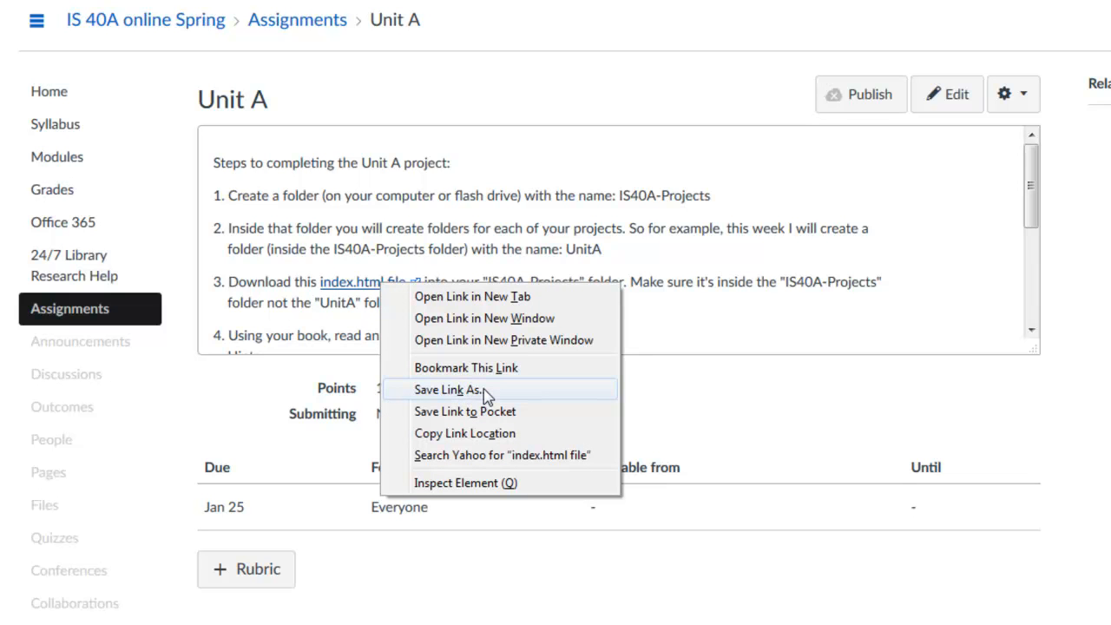
{"action": "mouse_move", "coordinate": [491, 395]}
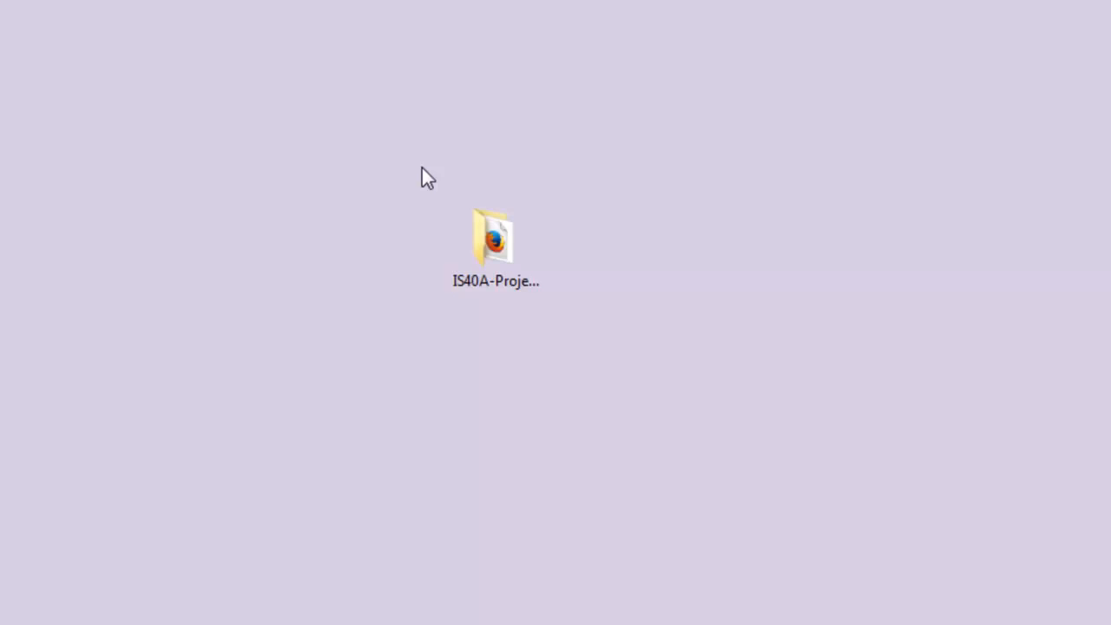
Open index.html from the IS40A-Projects folder with Edit with Notepad++
{"action": "double_click", "coordinate": [494, 239]}
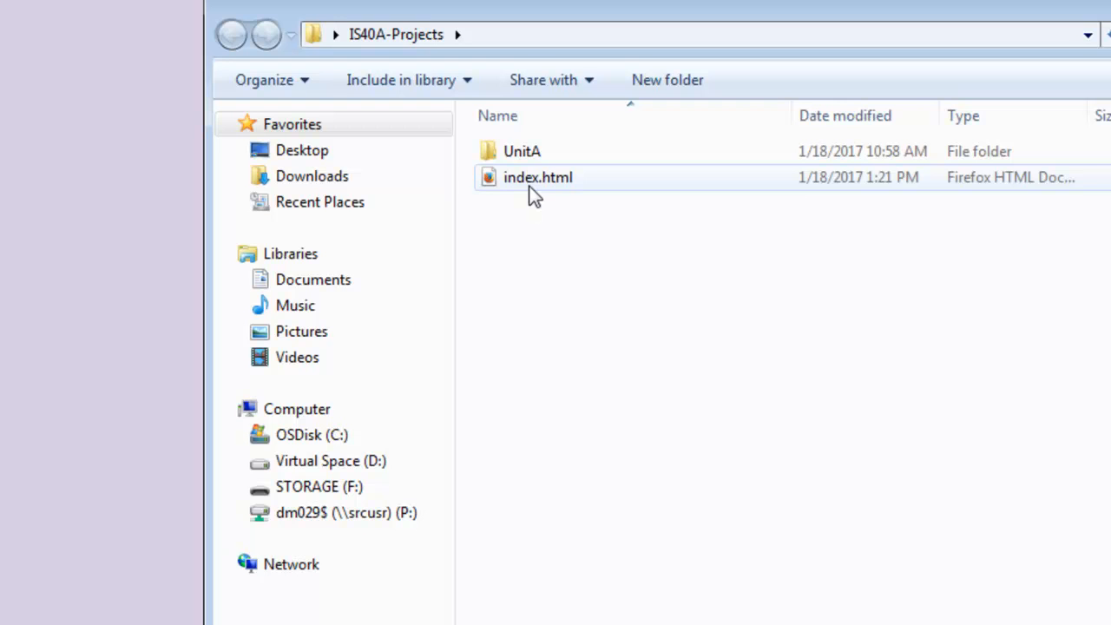
{"action": "mouse_move", "coordinate": [530, 182]}
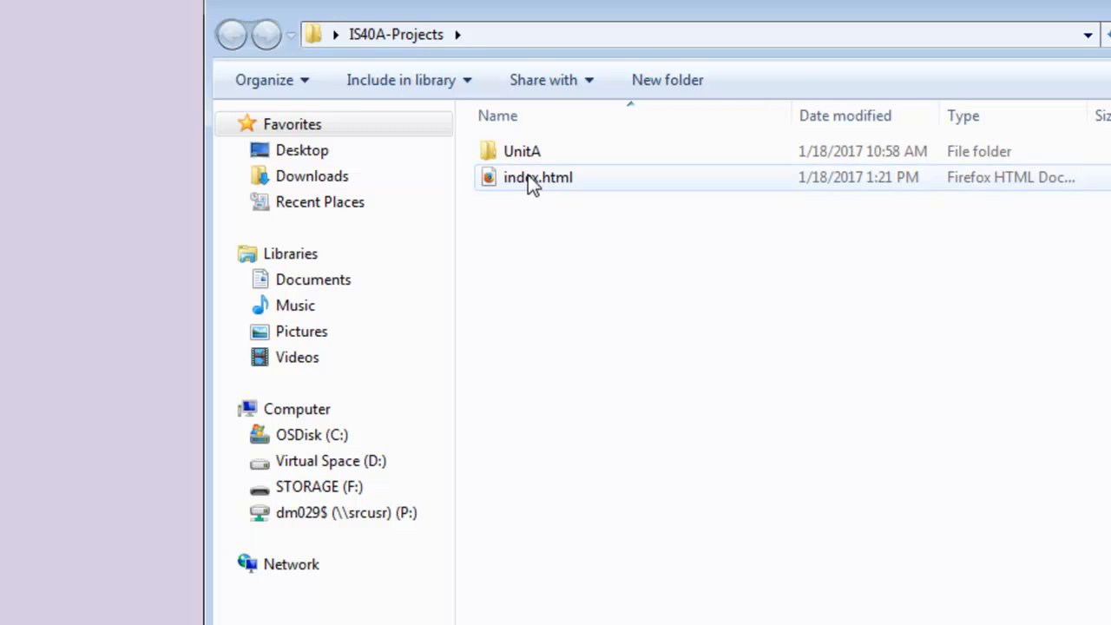
{"action": "right_click", "coordinate": [538, 177]}
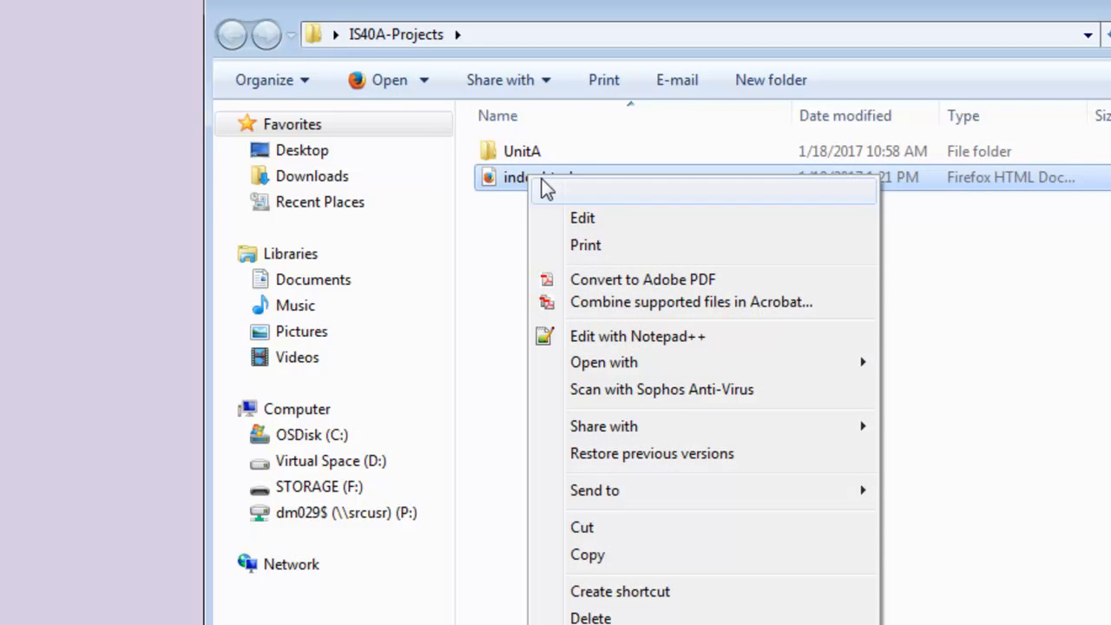
{"action": "mouse_move", "coordinate": [608, 347]}
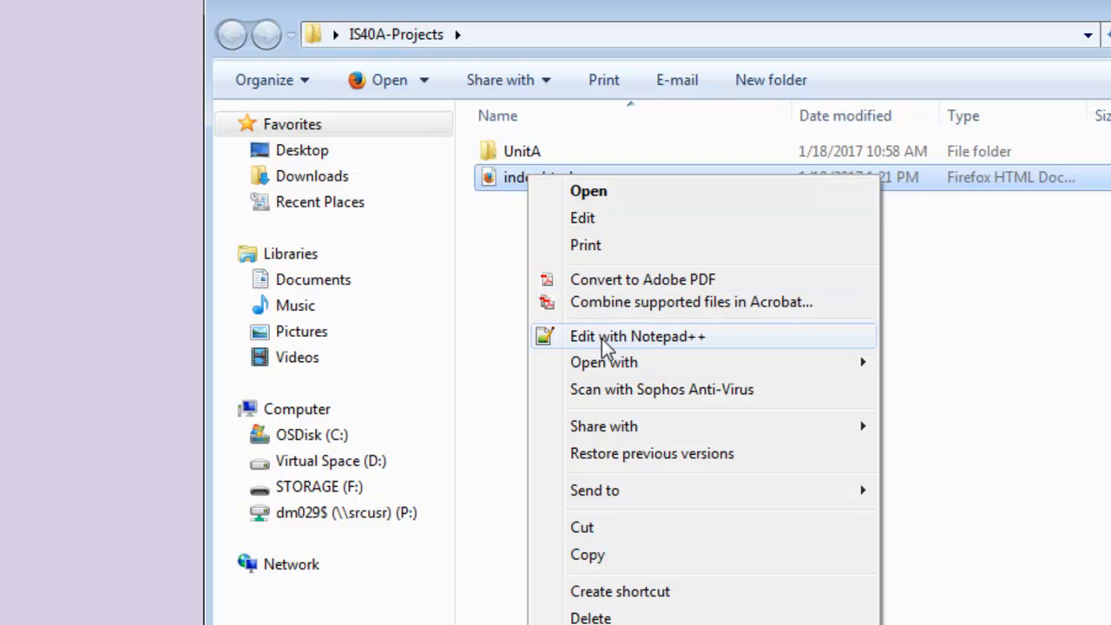
{"action": "left_click", "coordinate": [637, 336]}
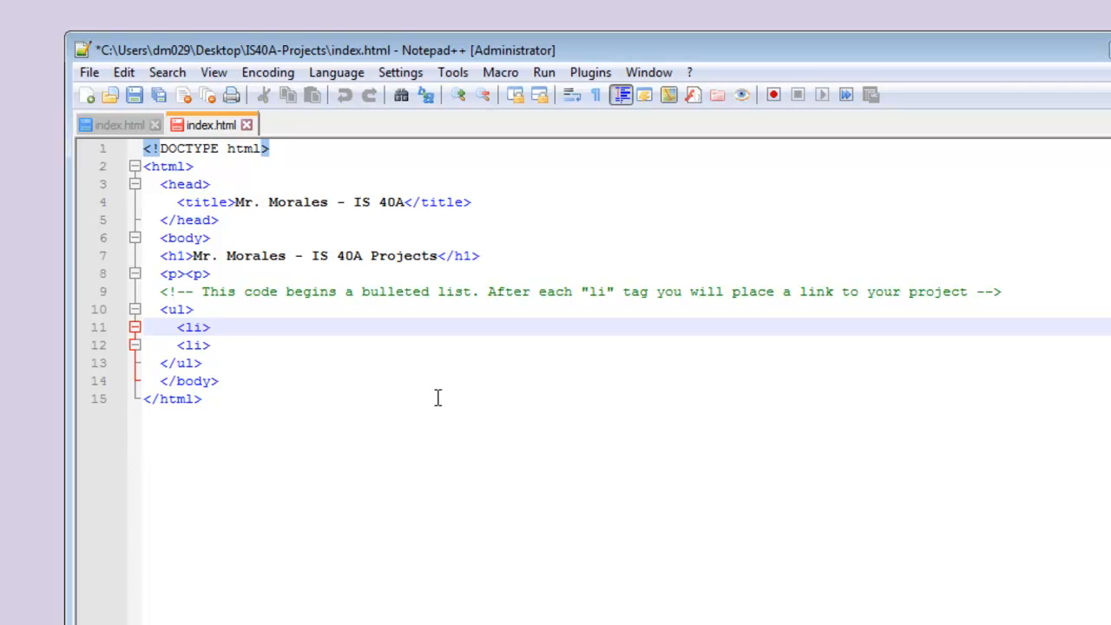
{"action": "mouse_move", "coordinate": [404, 285]}
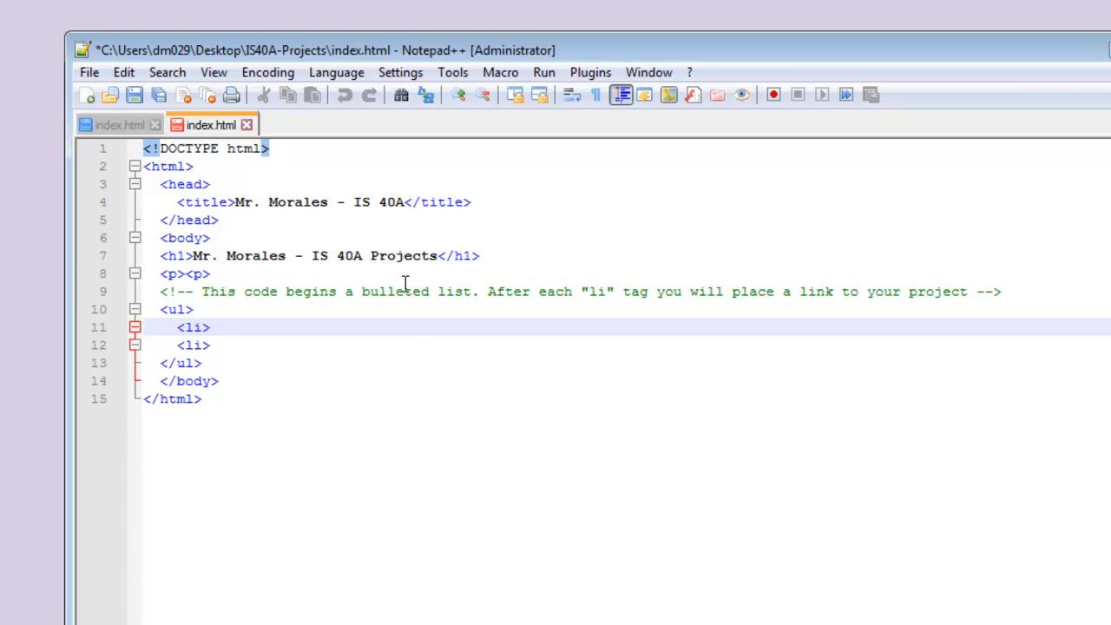
{"action": "double_click", "coordinate": [296, 201]}
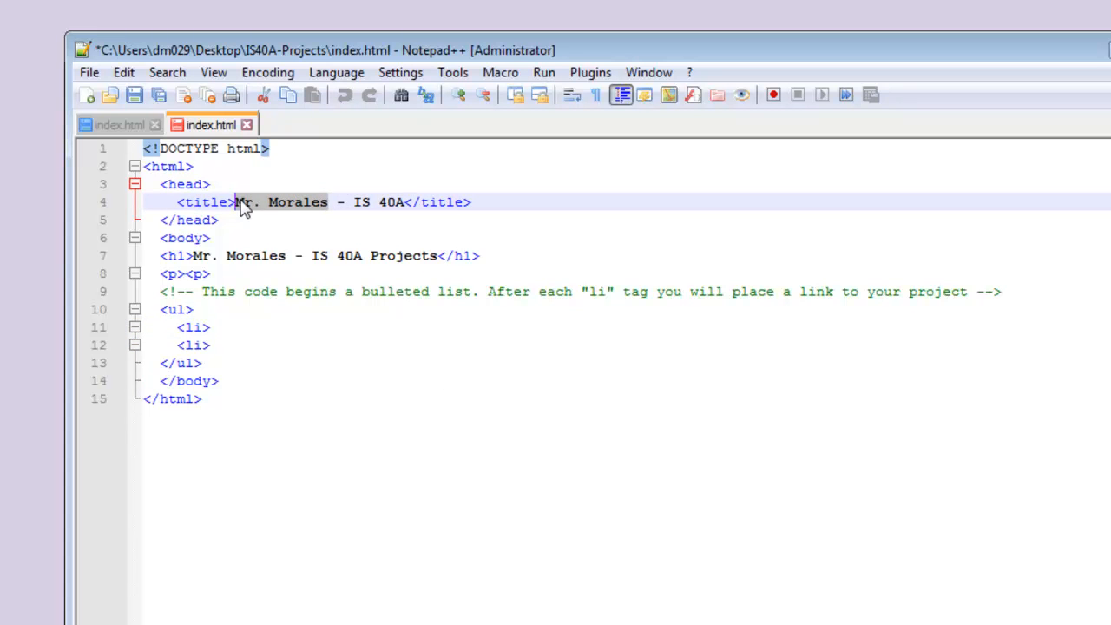
{"action": "left_click", "coordinate": [200, 255]}
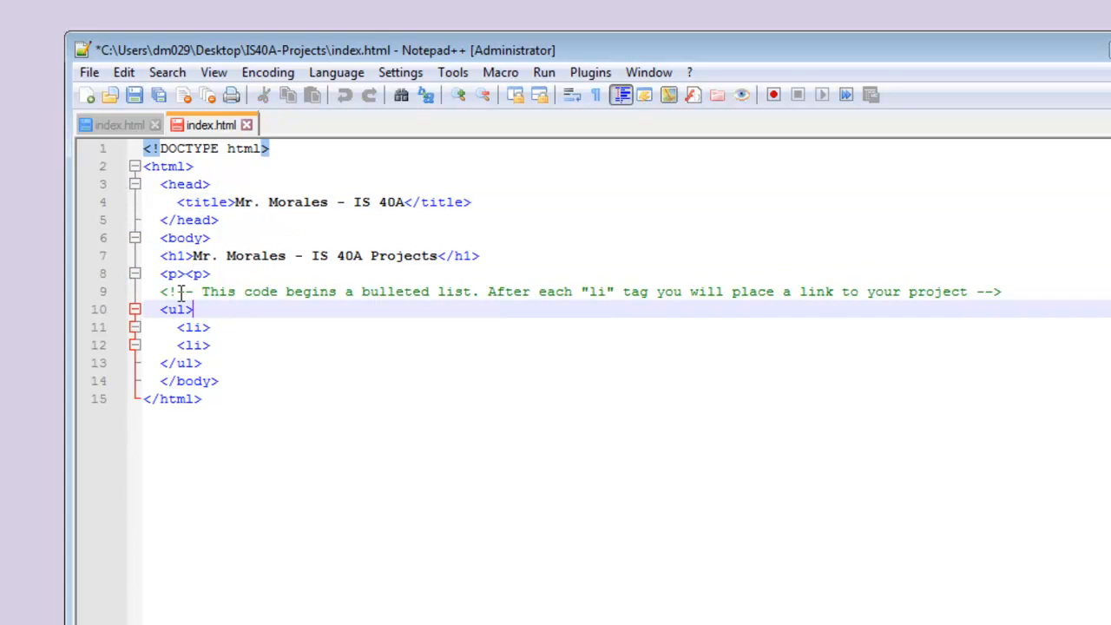
{"action": "mouse_move", "coordinate": [608, 290]}
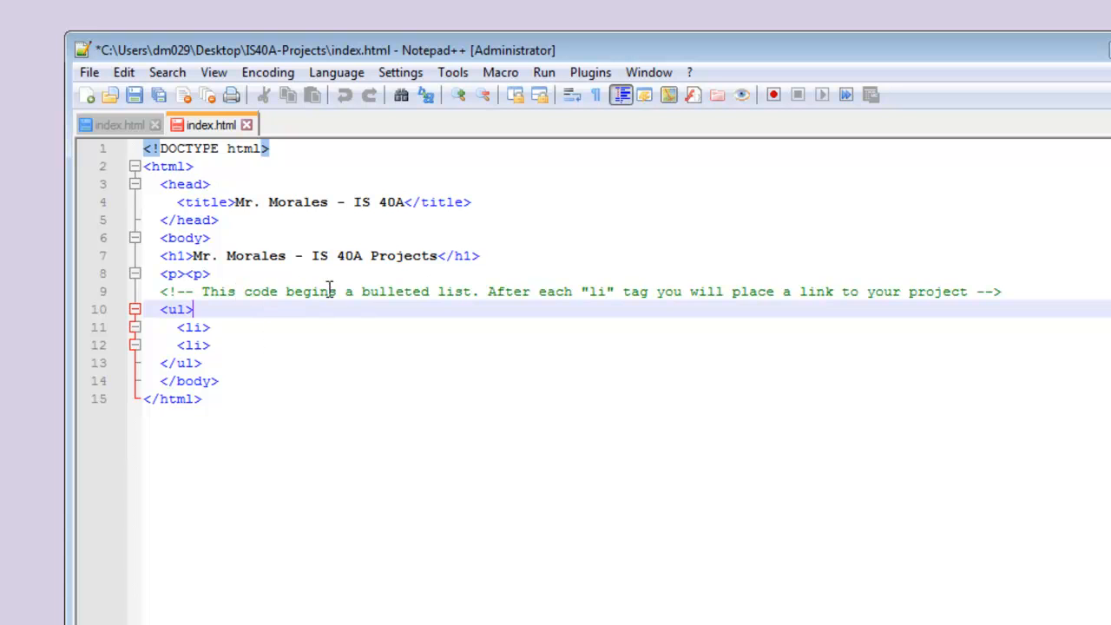
{"action": "left_click", "coordinate": [176, 309]}
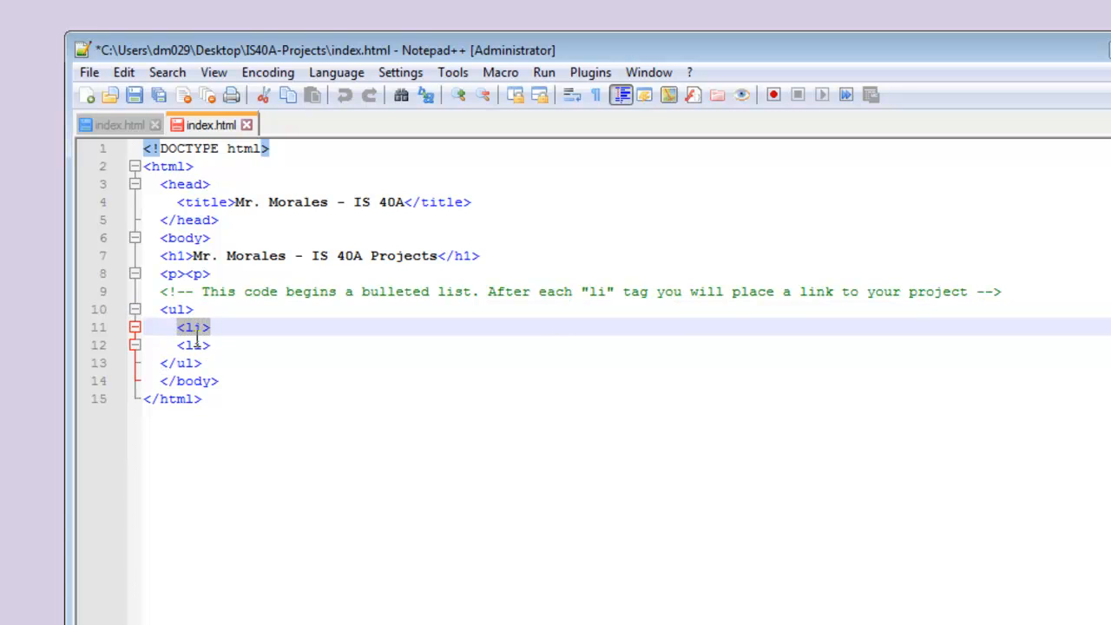
{"action": "left_click", "coordinate": [224, 327]}
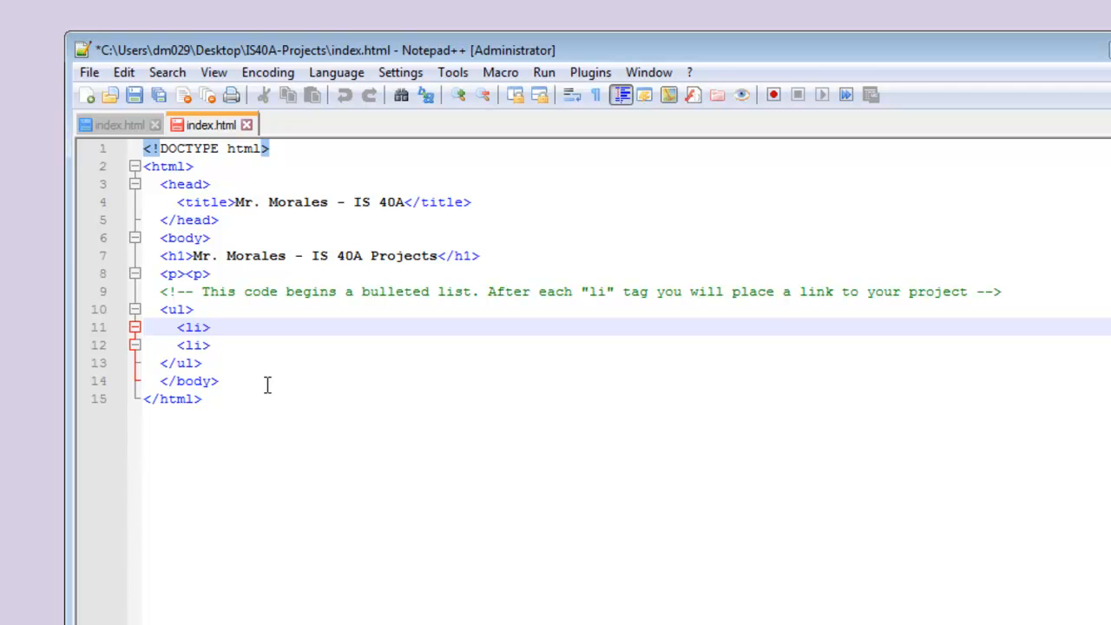
Write 'Here is my UnitA project. I really enjoyed this project.' in the first list item and begin a link tag
{"action": "type", "text": "H"}
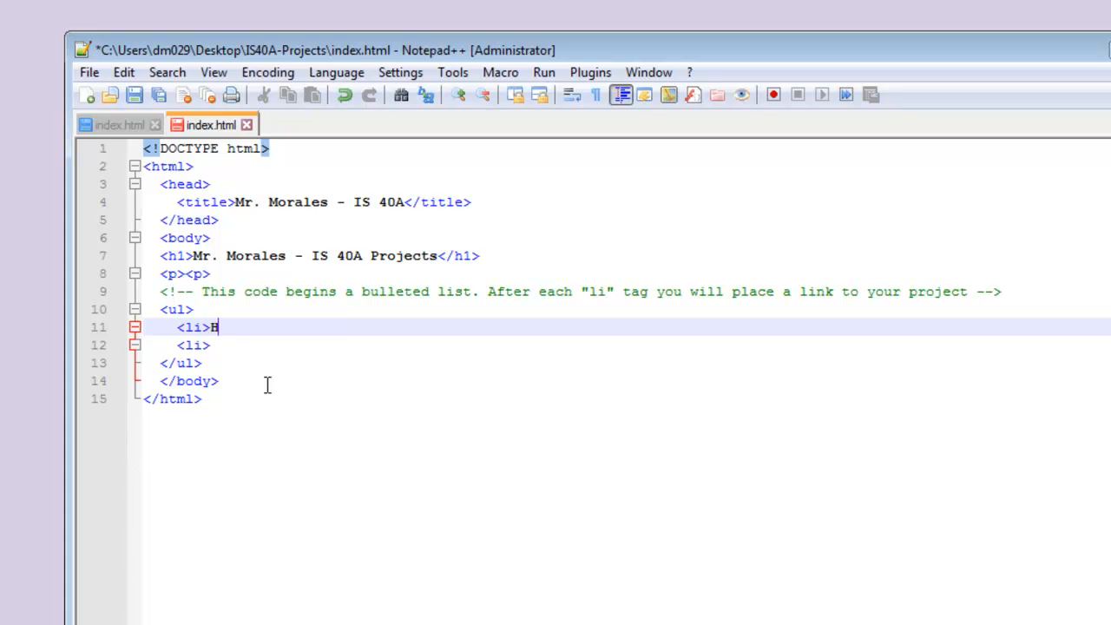
{"action": "type", "text": "ere is a"}
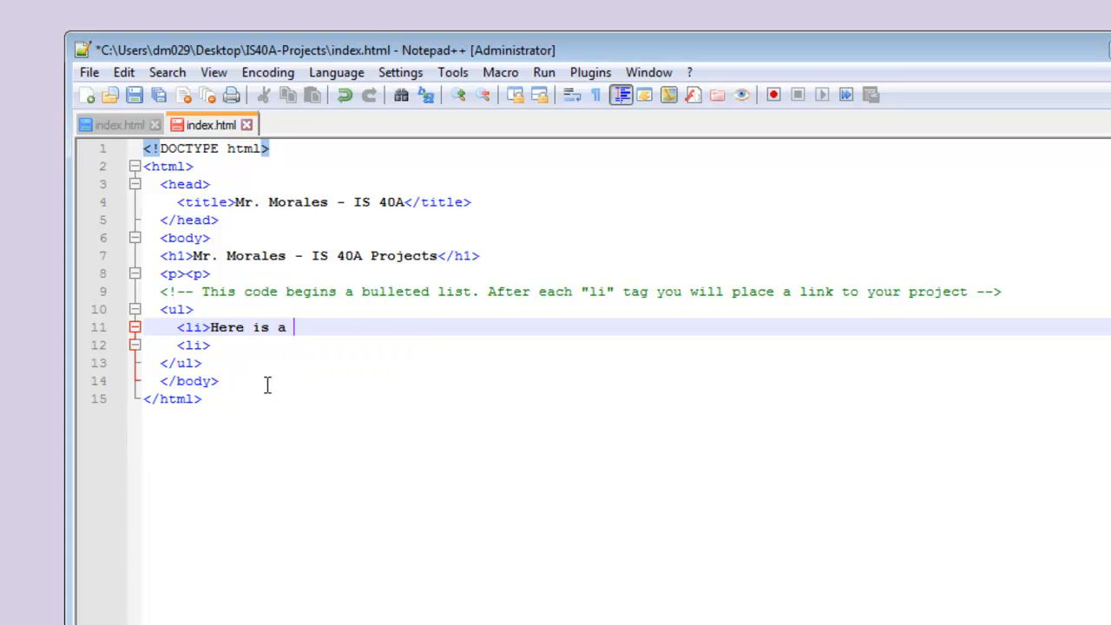
{"action": "type", "text": "my U"}
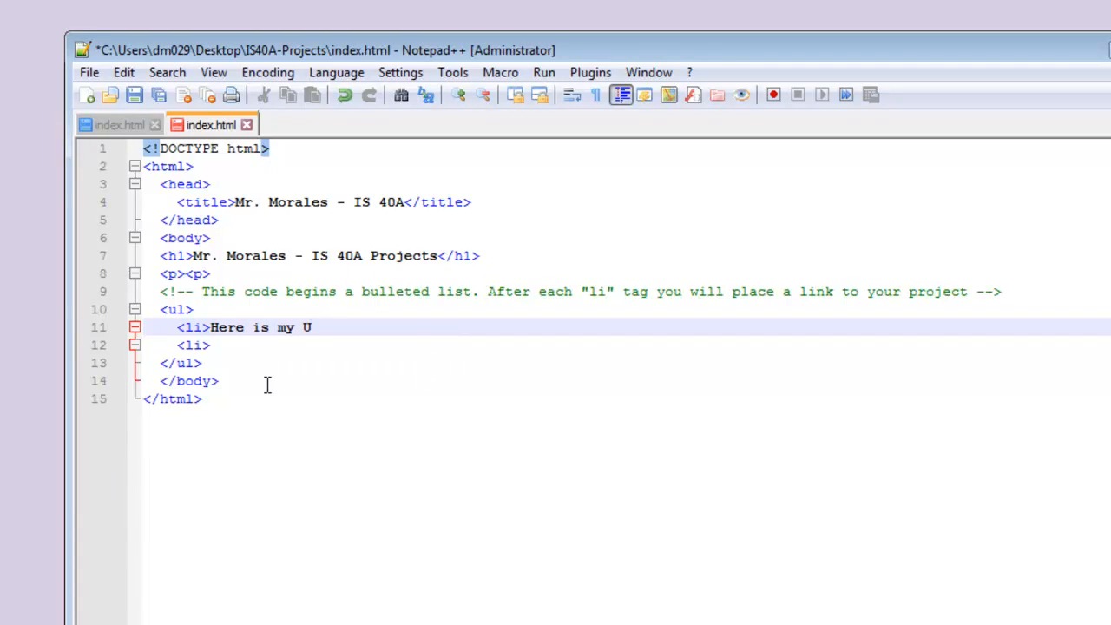
{"action": "type", "text": "nitA"}
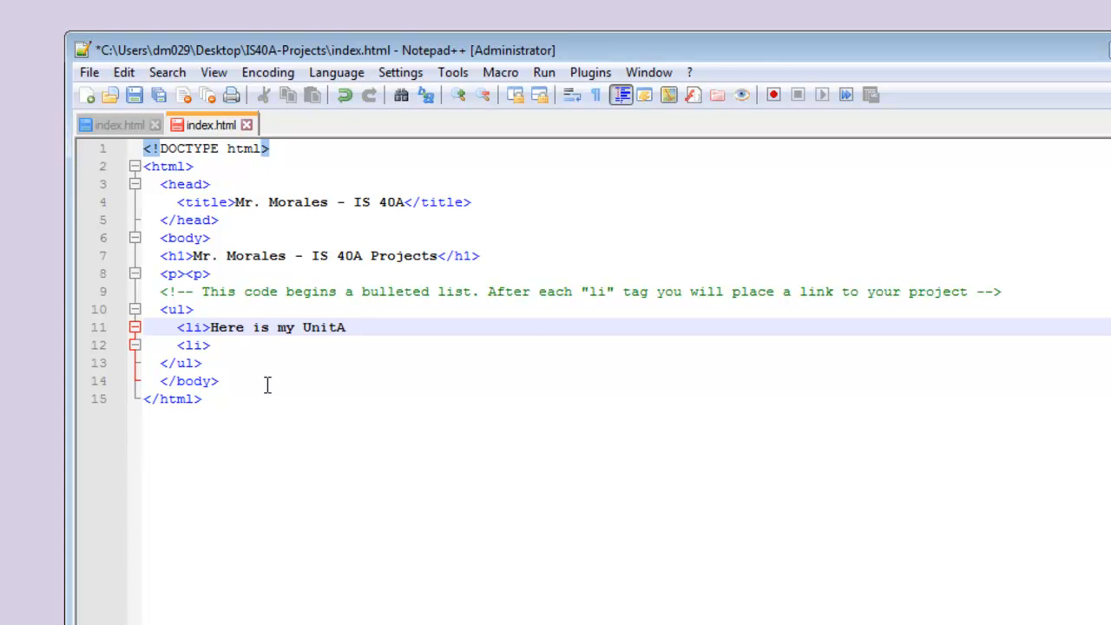
{"action": "type", "text": "project. I"}
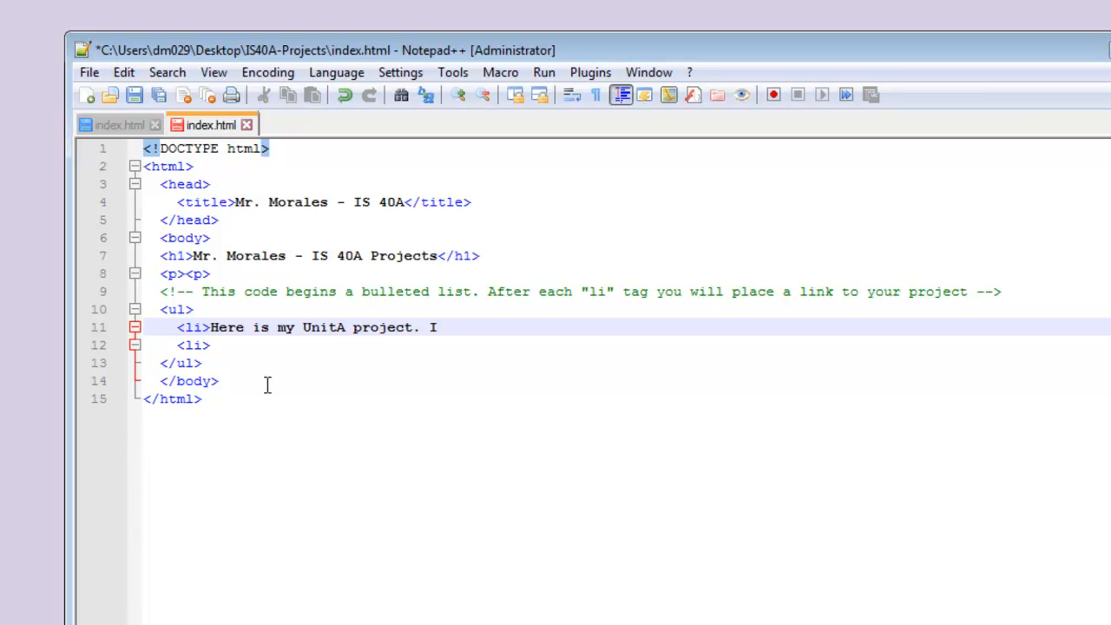
{"action": "type", "text": "really e"}
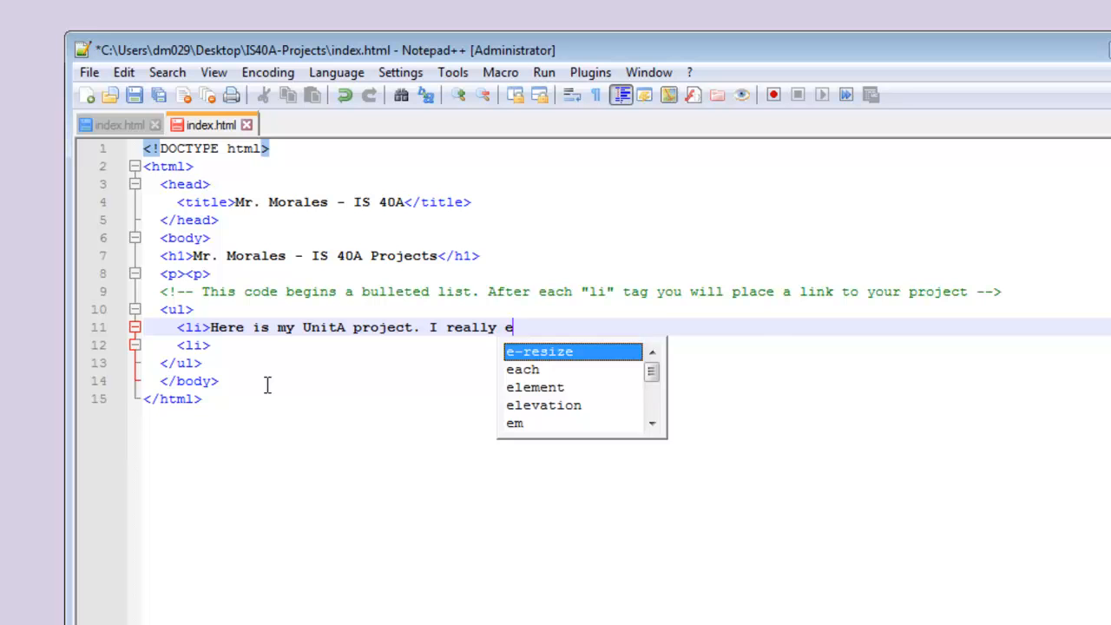
{"action": "type", "text": "njoyed this project."}
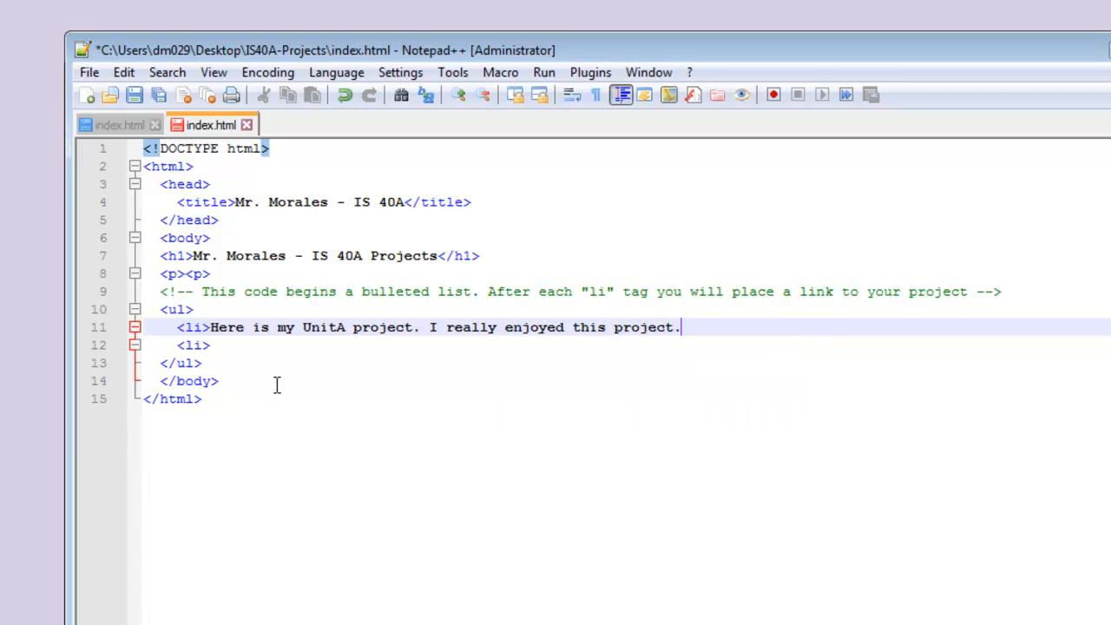
{"action": "mouse_move", "coordinate": [326, 336]}
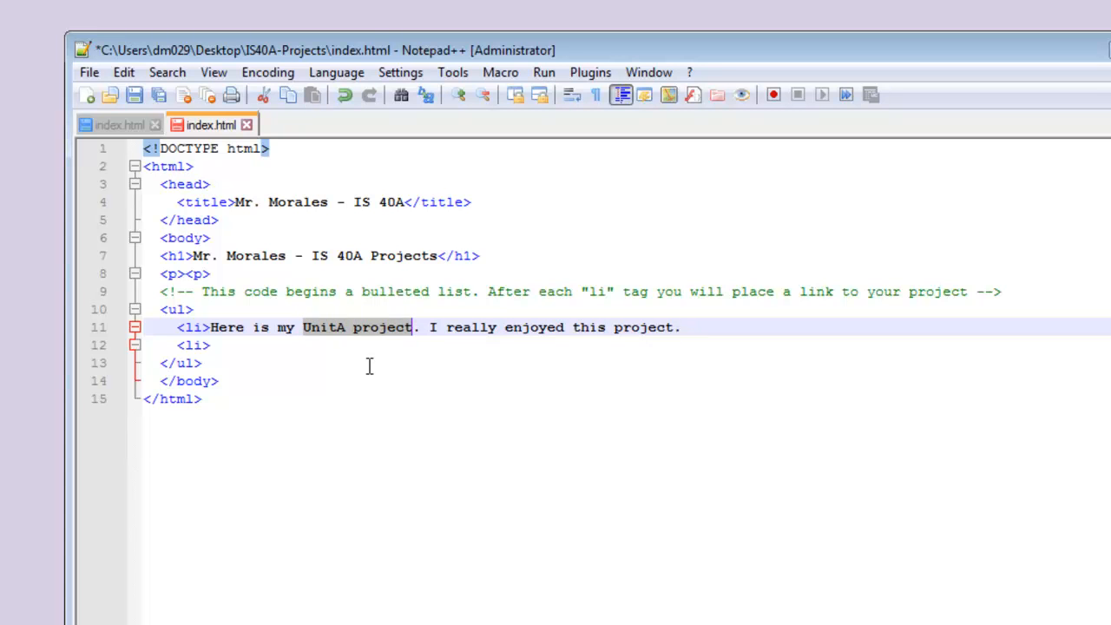
{"action": "left_click", "coordinate": [303, 327]}
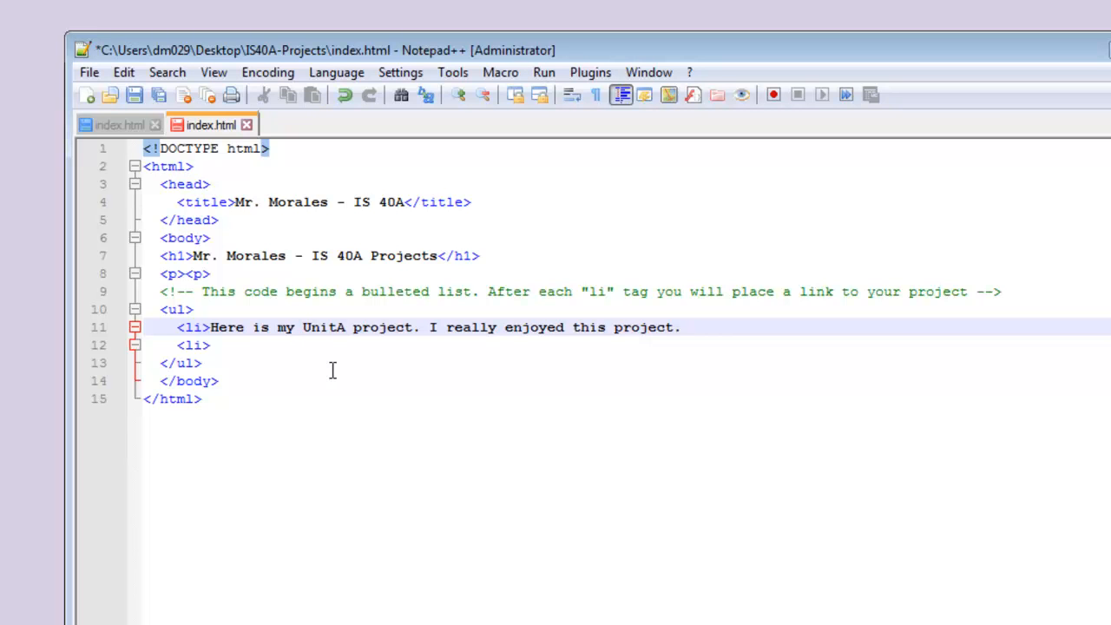
{"action": "type", "text": "<A href=\""}
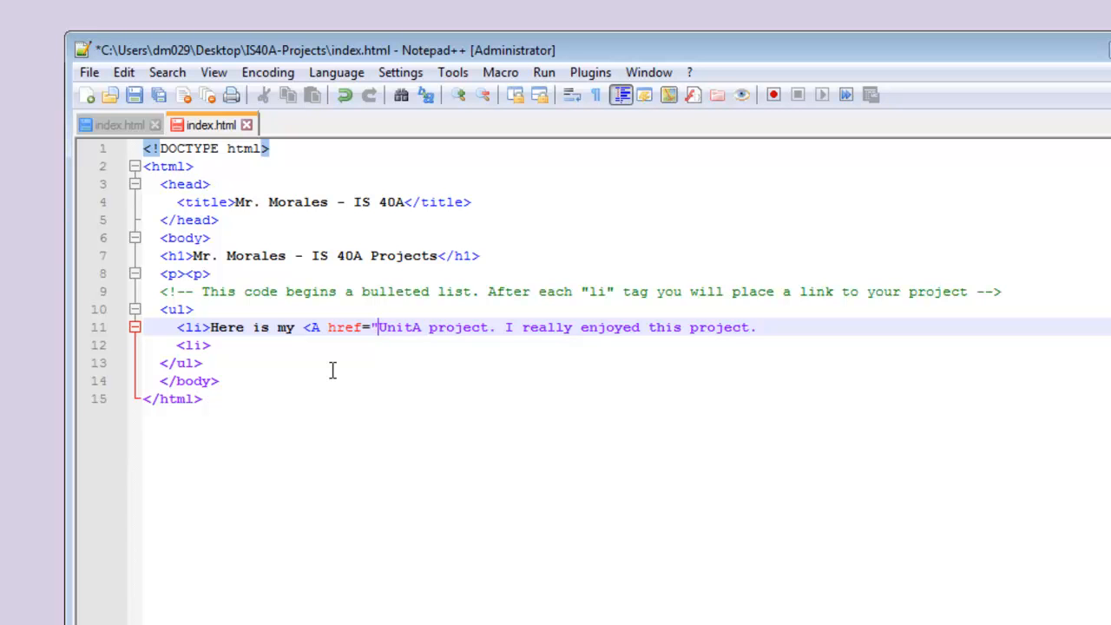
Link 'UnitA project' to UnitA/index.html, closing the anchor tag, and save index.html
{"action": "type", "text": "UnitA"}
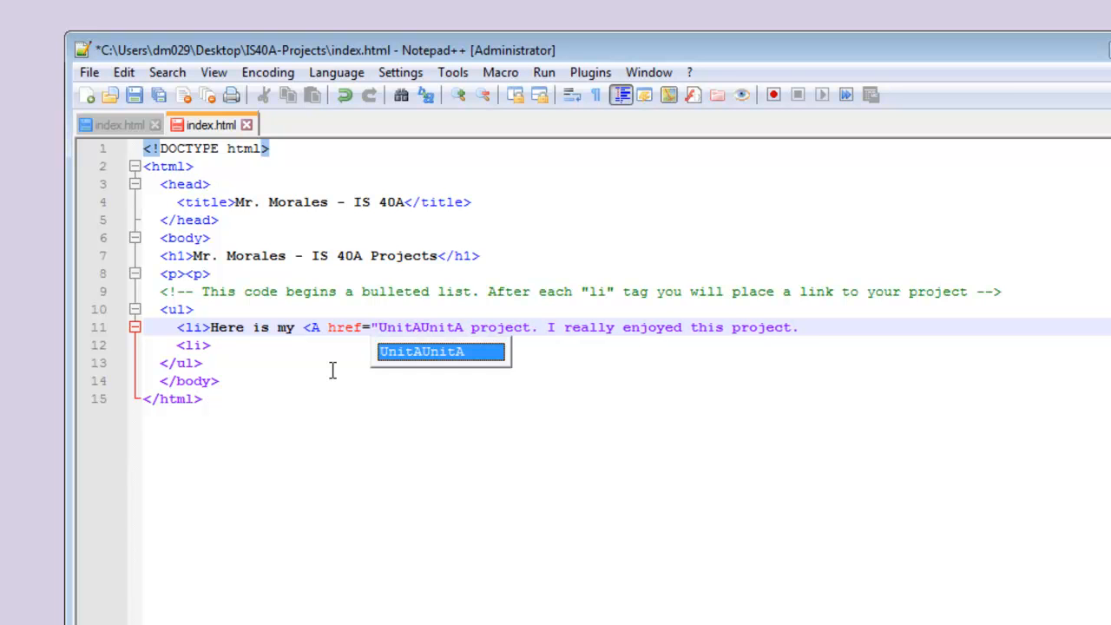
{"action": "type", "text": "/"}
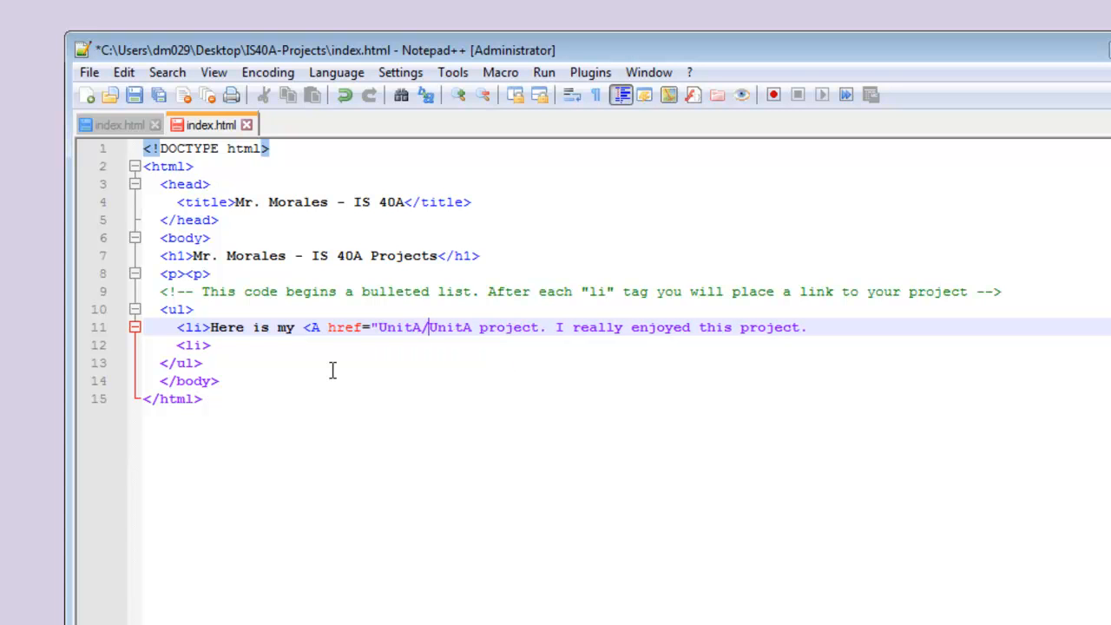
{"action": "type", "text": "index"}
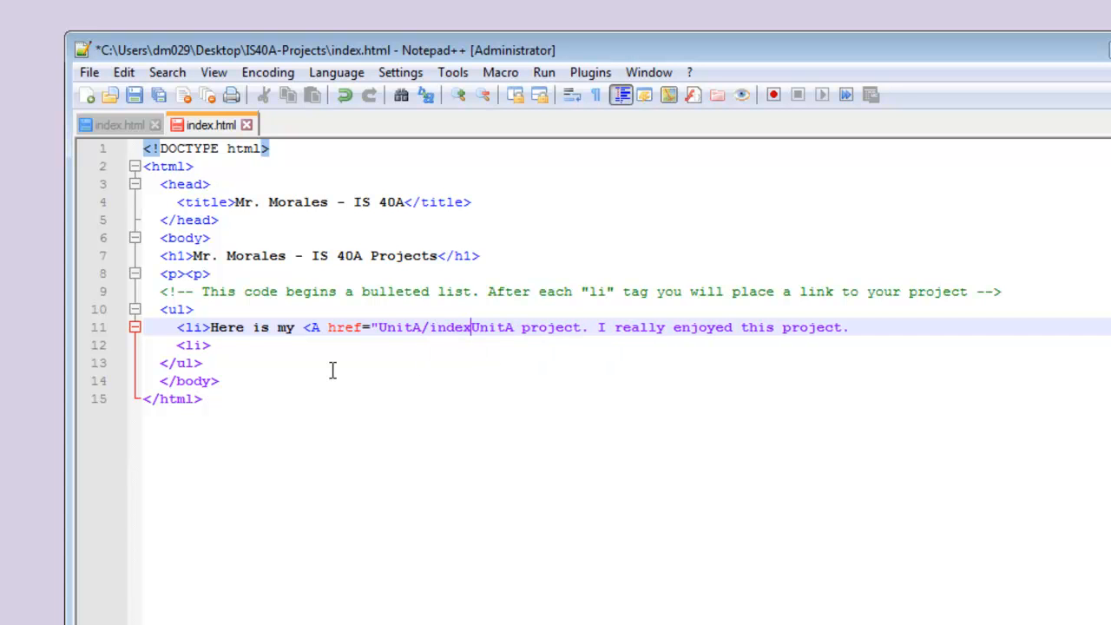
{"action": "type", "text": "html\""}
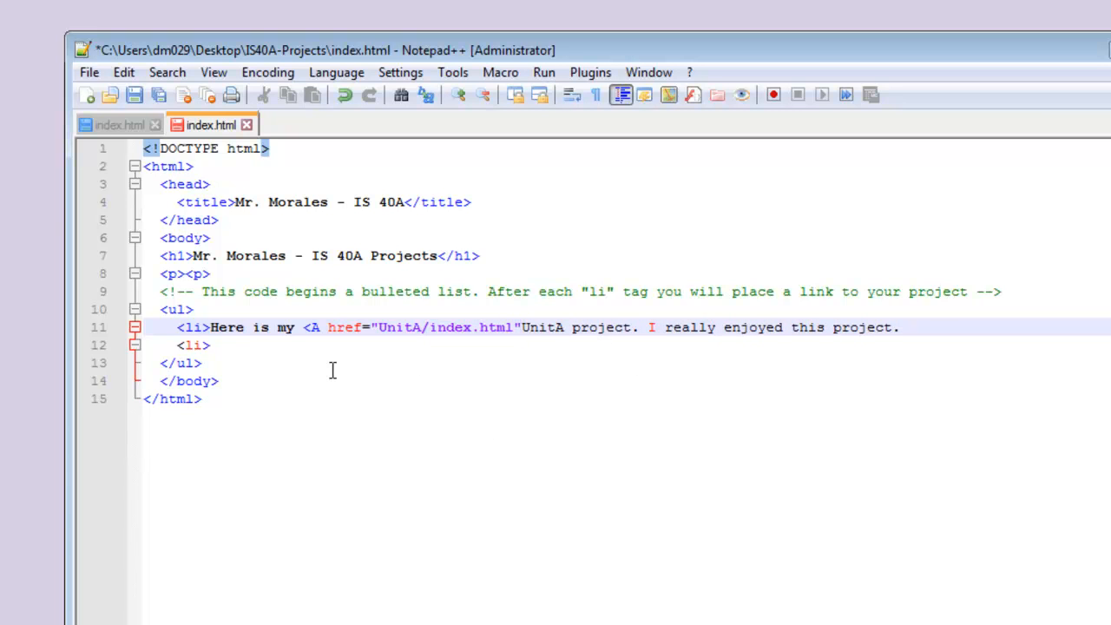
{"action": "type", "text": ">"}
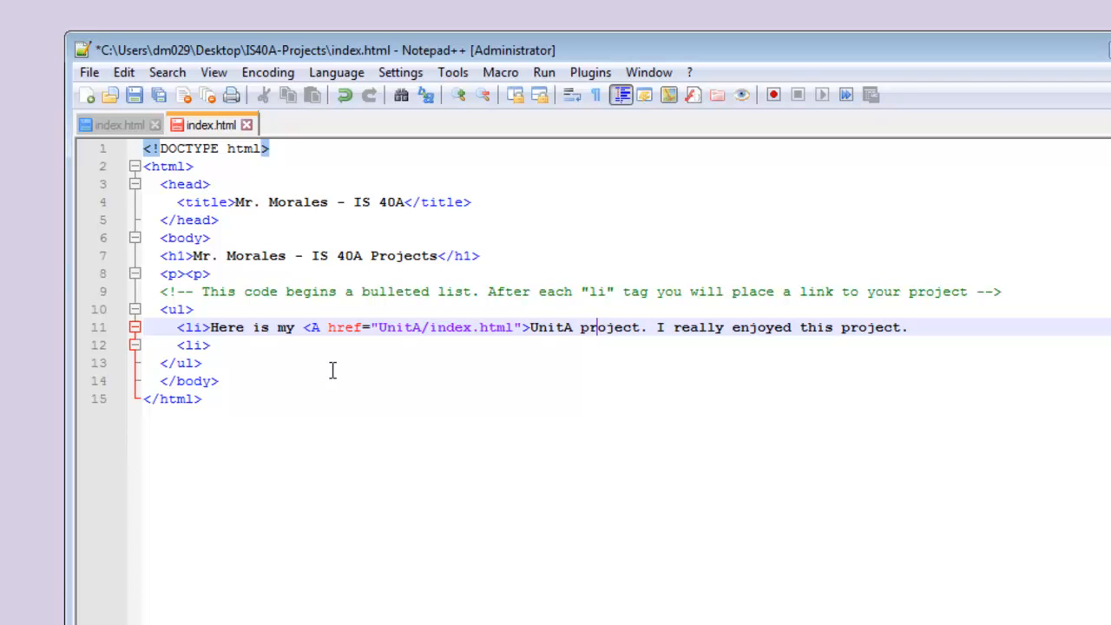
{"action": "type", "text": "<"}
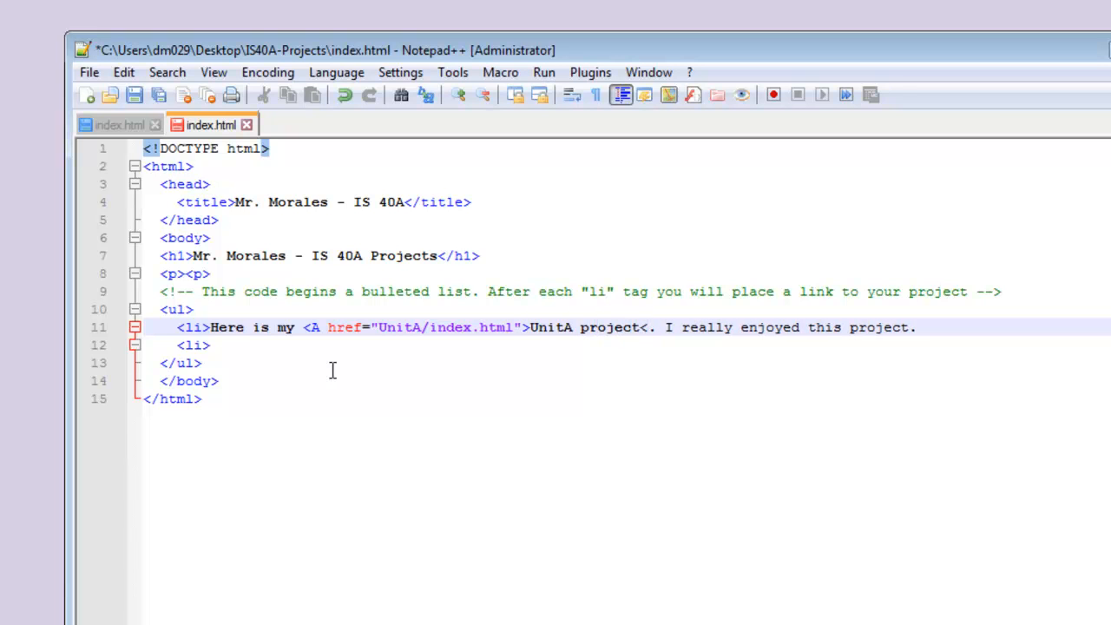
{"action": "type", "text": "/a>"}
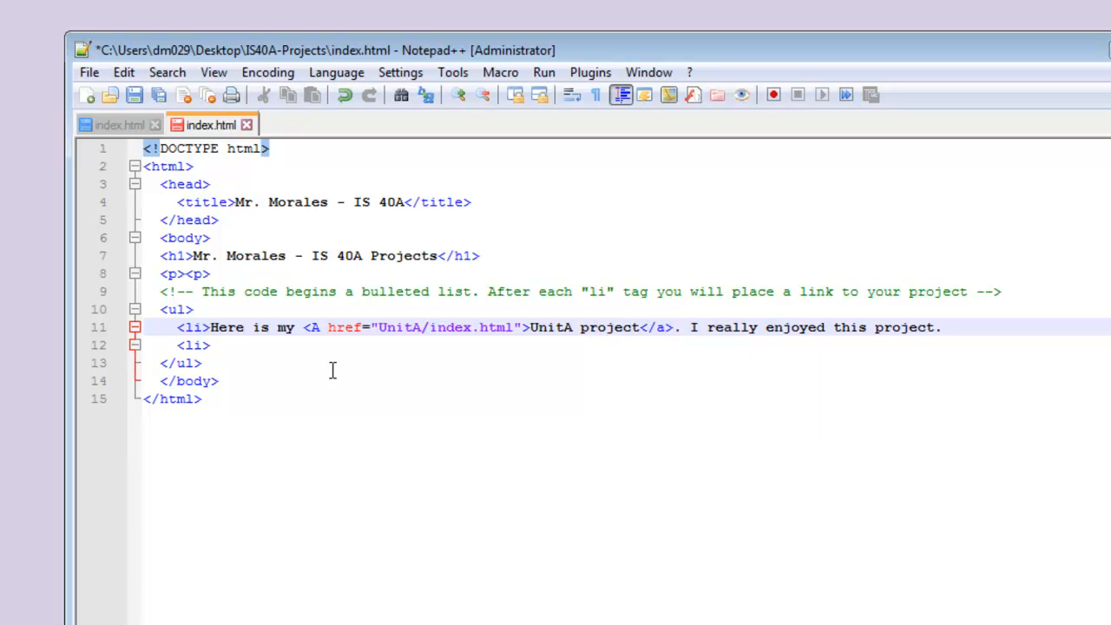
{"action": "mouse_move", "coordinate": [659, 348]}
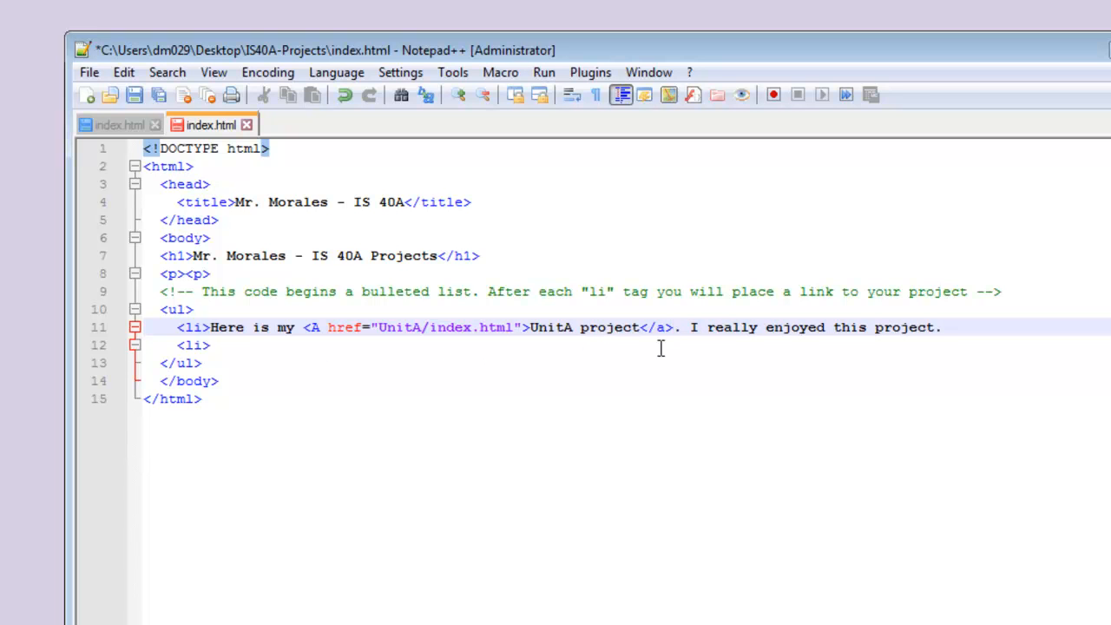
{"action": "mouse_move", "coordinate": [660, 362]}
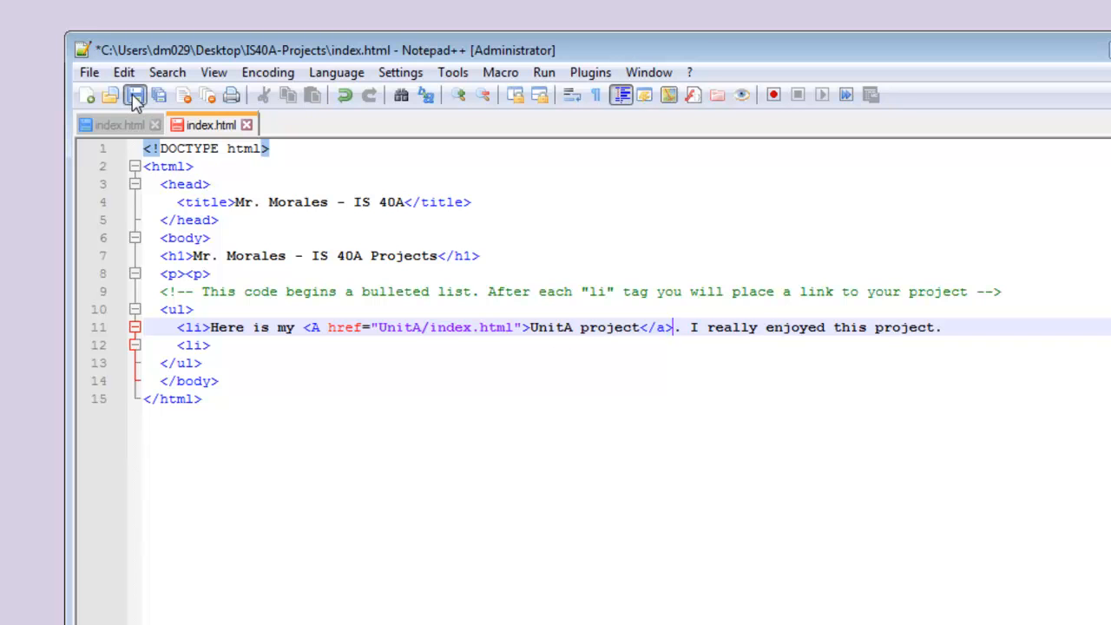
{"action": "left_click", "coordinate": [134, 96]}
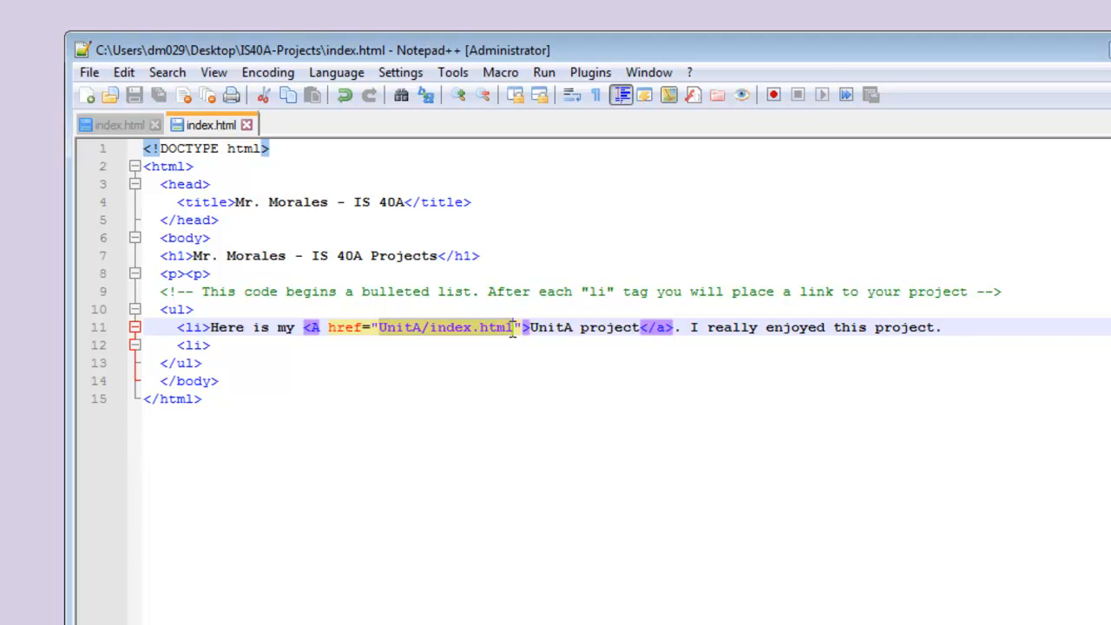
{"action": "mouse_move", "coordinate": [394, 338]}
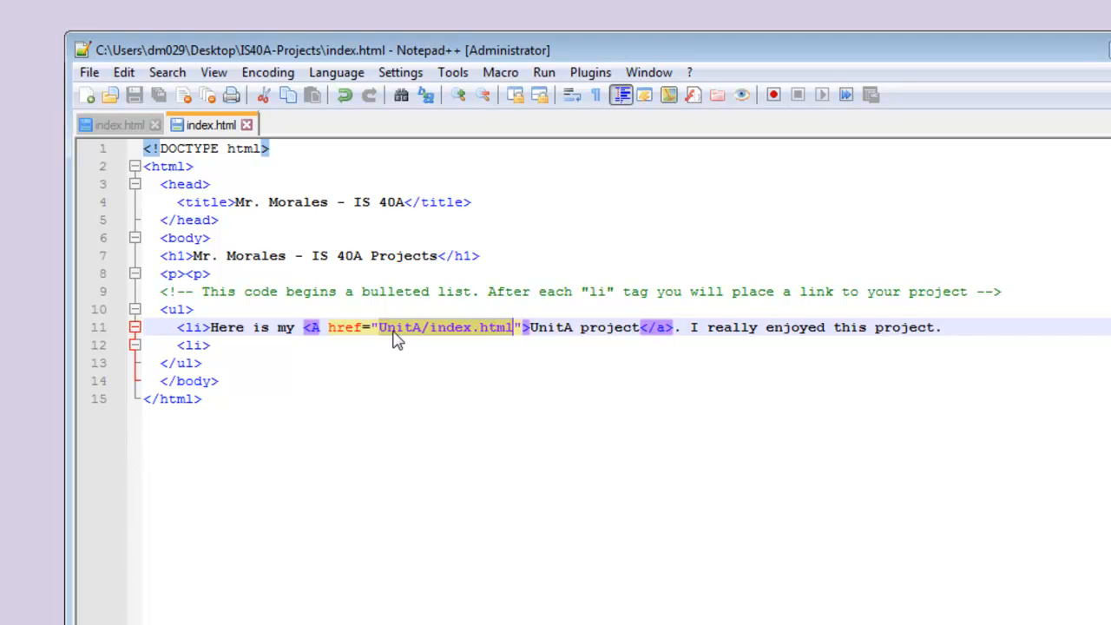
{"action": "mouse_move", "coordinate": [507, 339]}
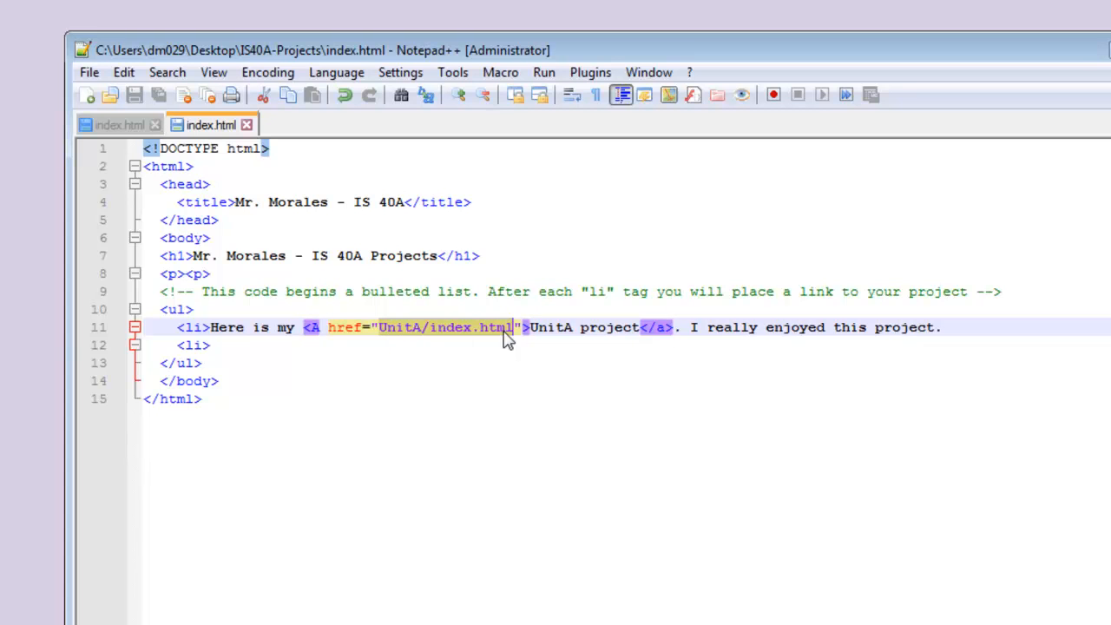
{"action": "left_click", "coordinate": [588, 328]}
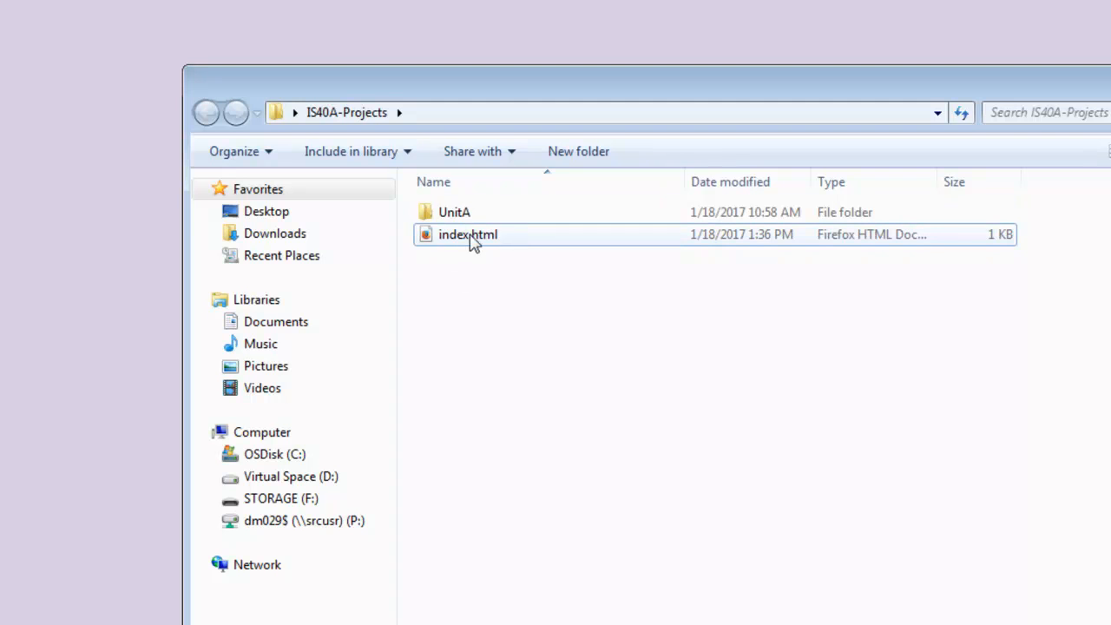
{"action": "mouse_move", "coordinate": [454, 212]}
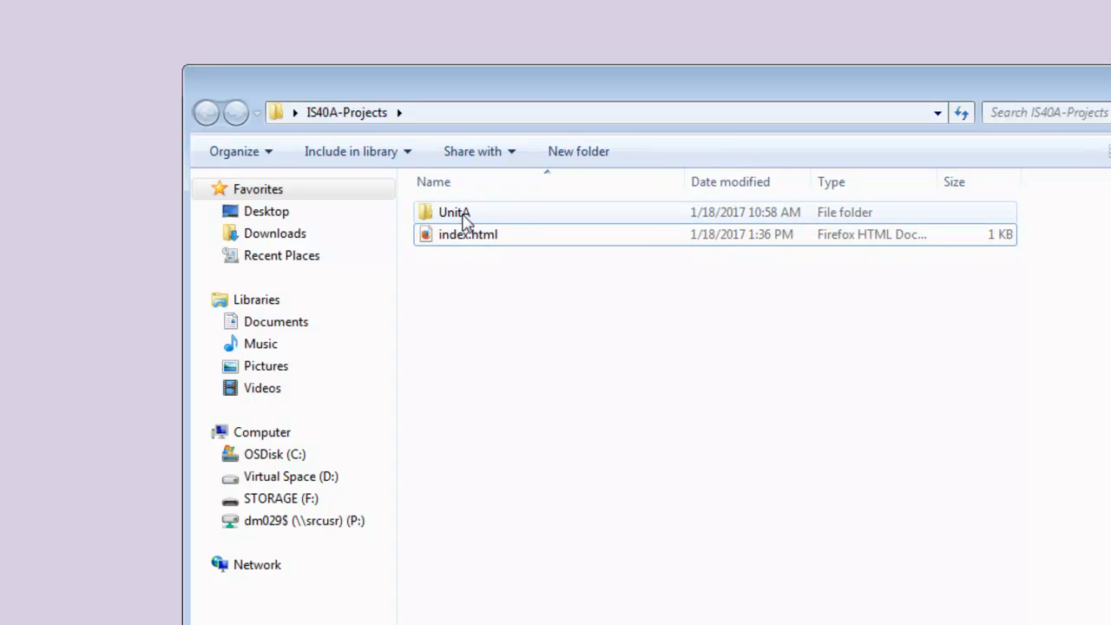
{"action": "double_click", "coordinate": [454, 211]}
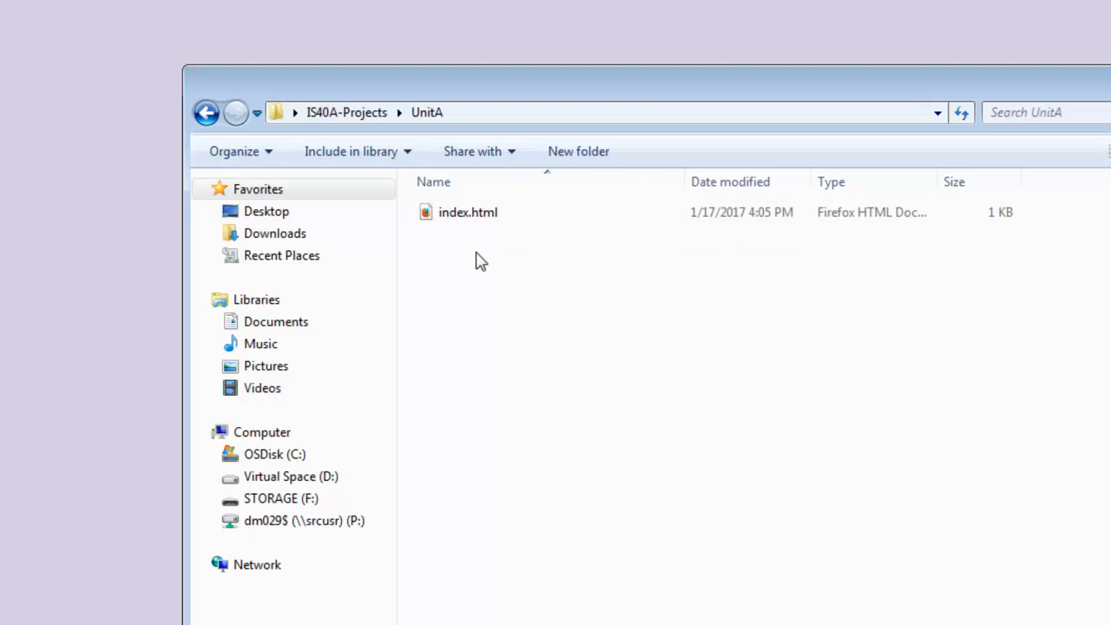
{"action": "left_click", "coordinate": [468, 211]}
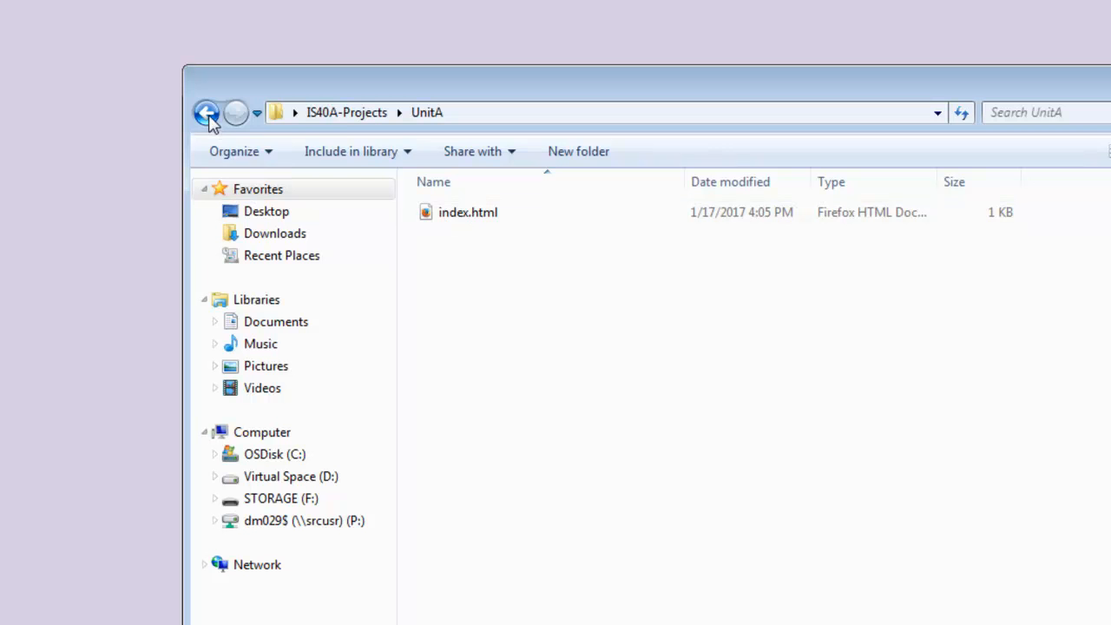
{"action": "left_click", "coordinate": [208, 112]}
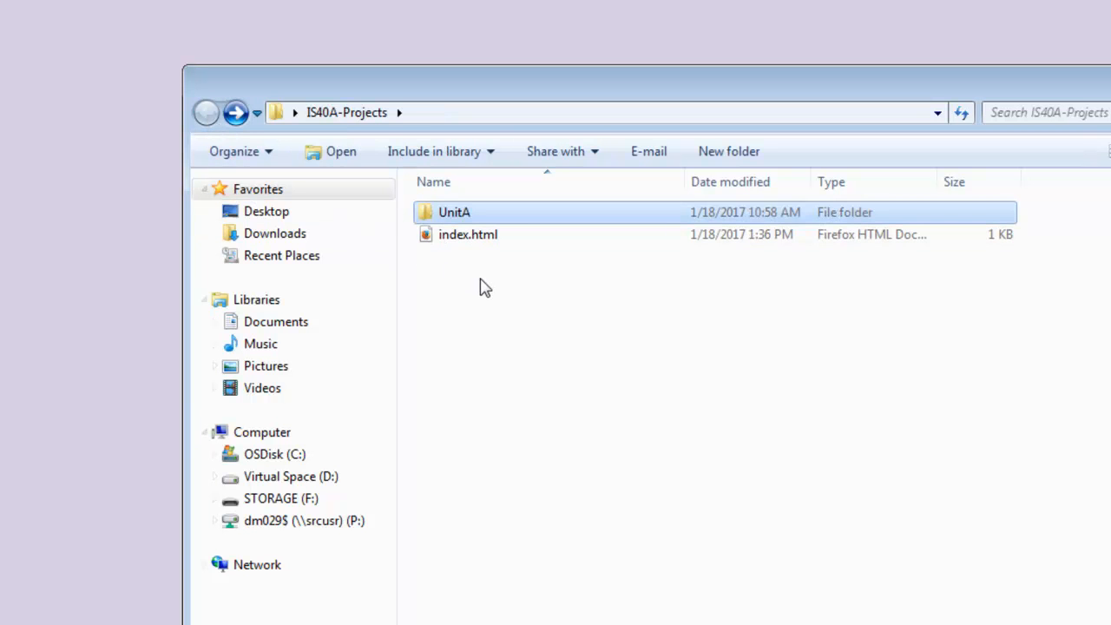
{"action": "left_click", "coordinate": [468, 235]}
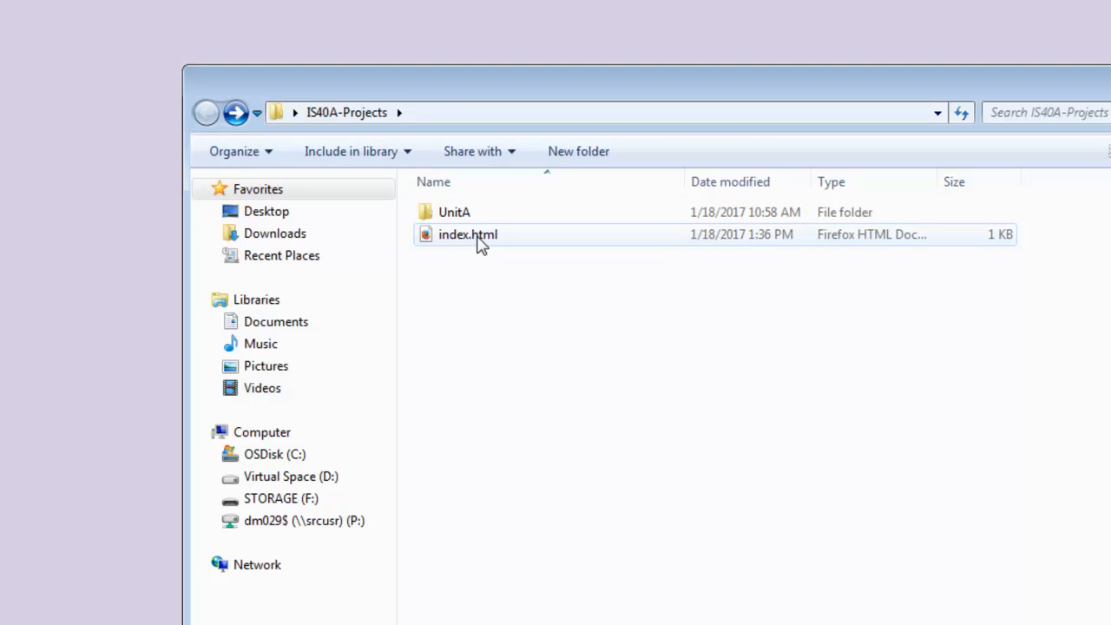
Open the local projects index.html in Firefox and verify its UnitA link reaches the Lakeland Reeds page
{"action": "double_click", "coordinate": [467, 234]}
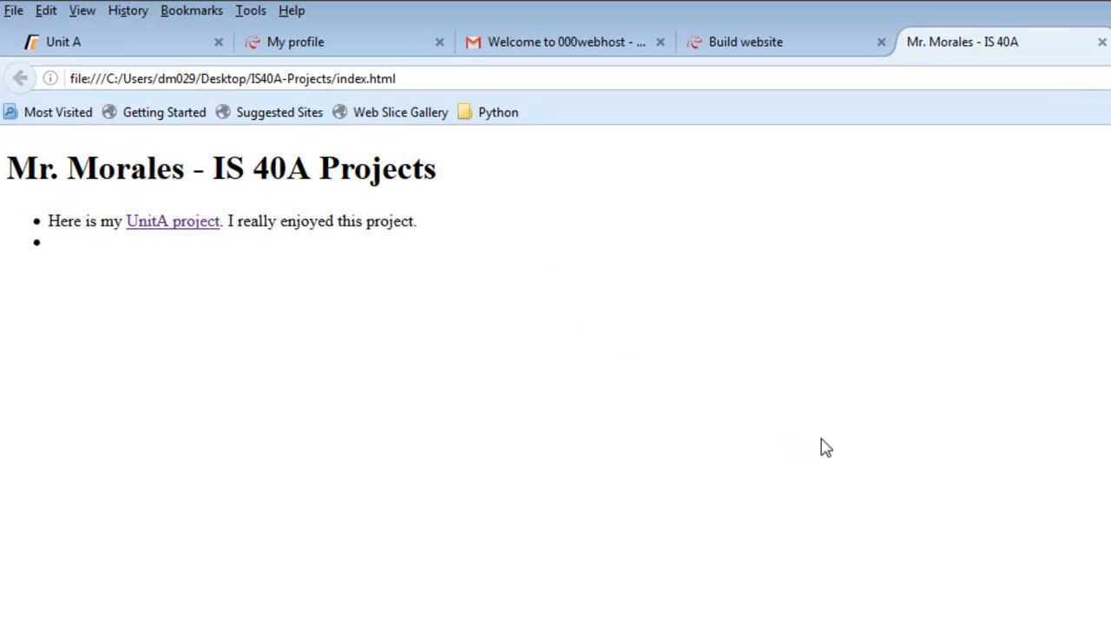
{"action": "mouse_move", "coordinate": [63, 213]}
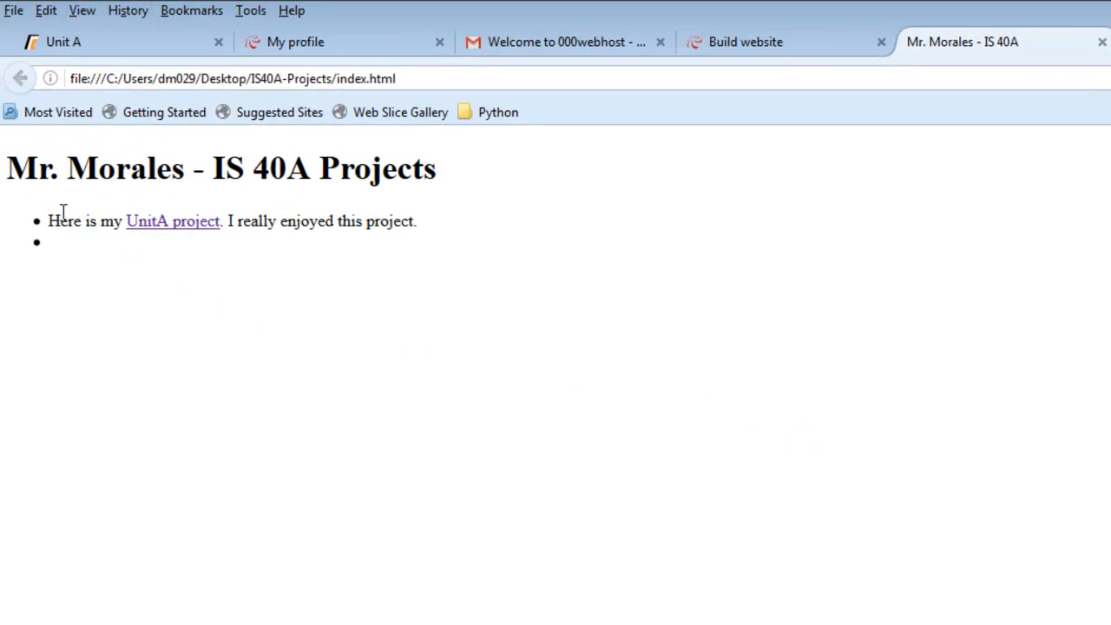
{"action": "mouse_move", "coordinate": [170, 208]}
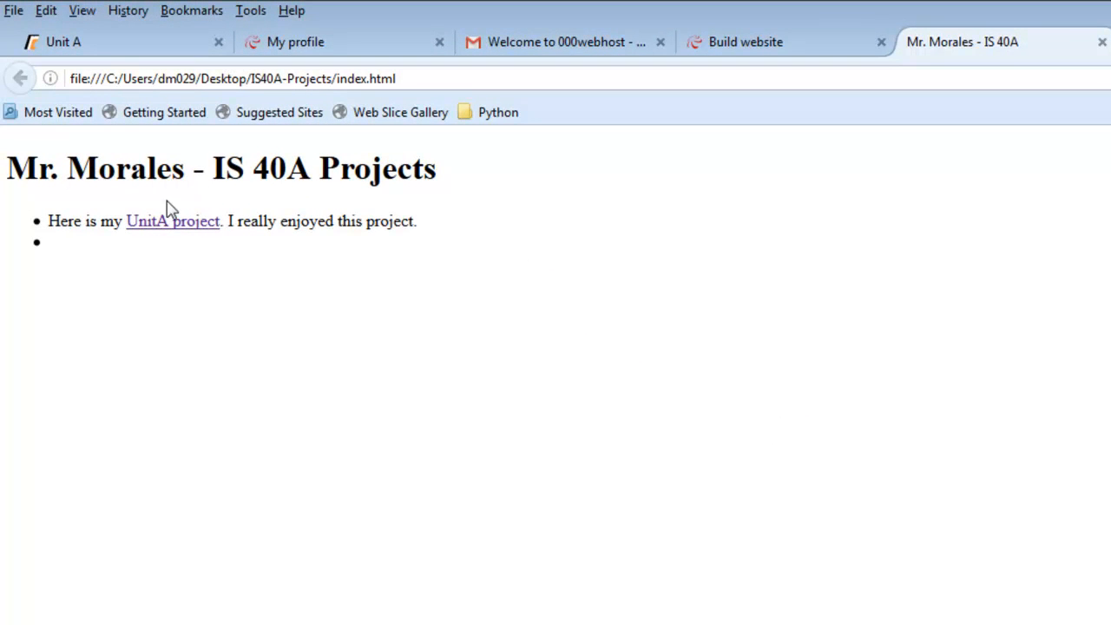
{"action": "mouse_move", "coordinate": [292, 182]}
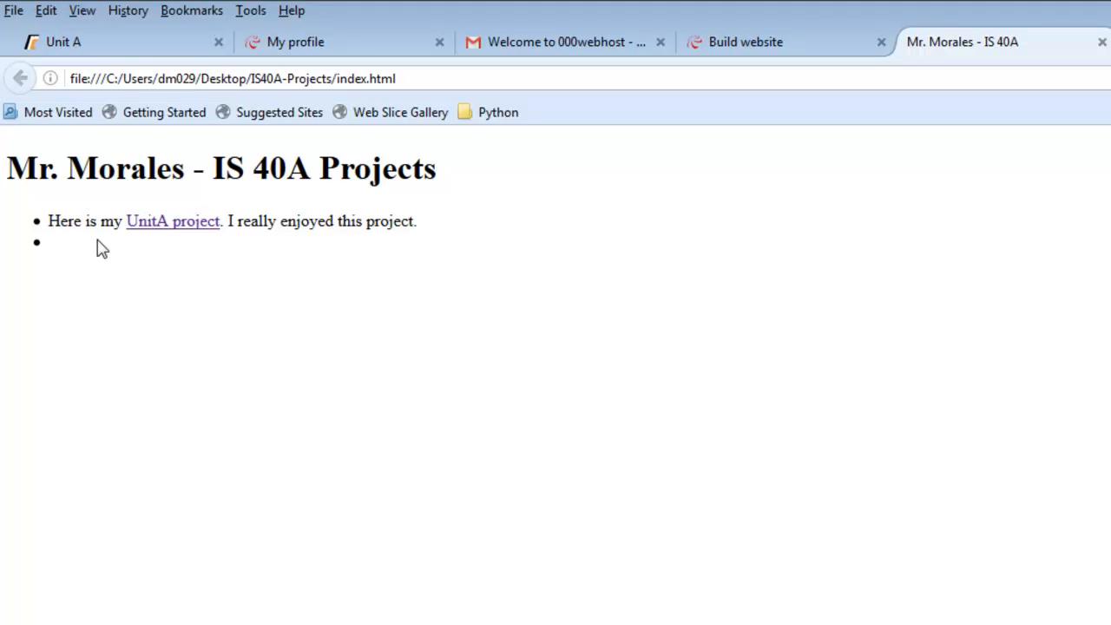
{"action": "mouse_move", "coordinate": [243, 243]}
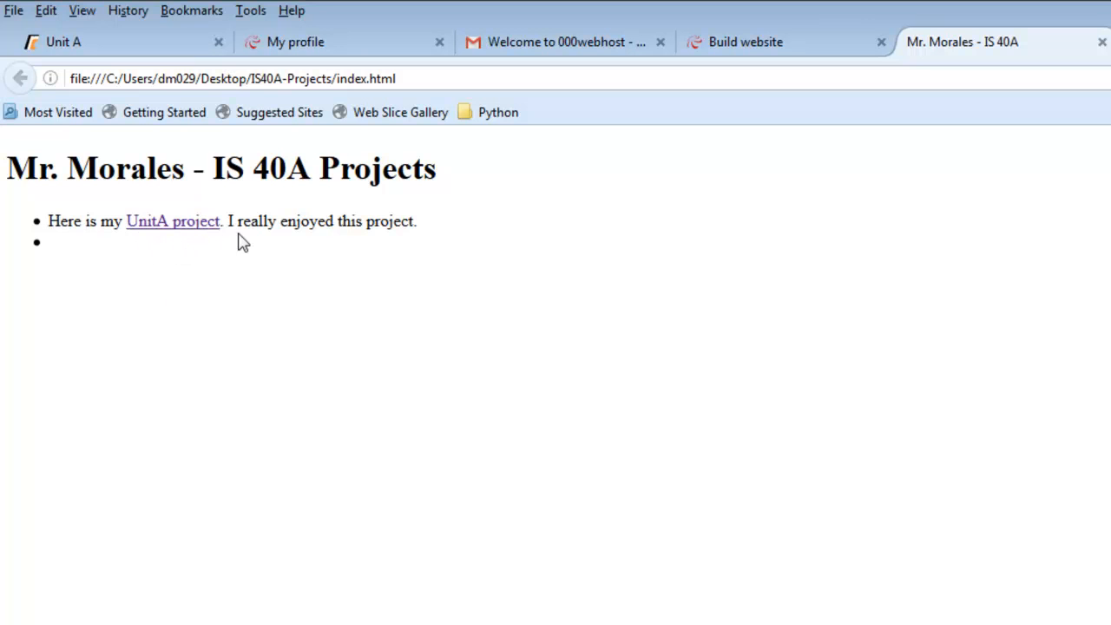
{"action": "mouse_move", "coordinate": [161, 224]}
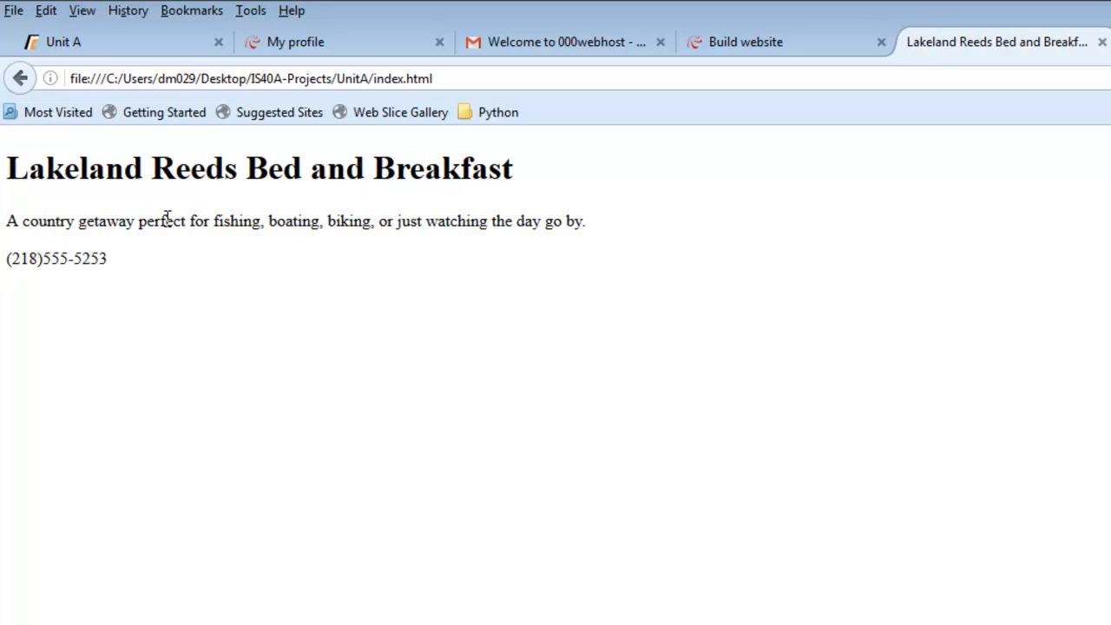
{"action": "mouse_move", "coordinate": [438, 298]}
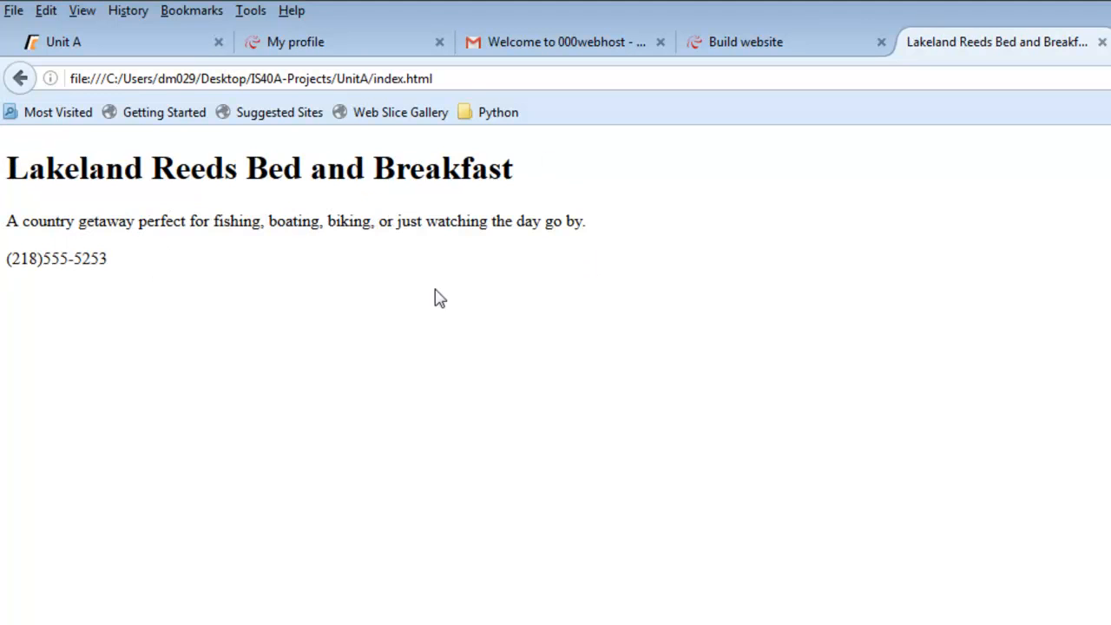
{"action": "mouse_move", "coordinate": [173, 305]}
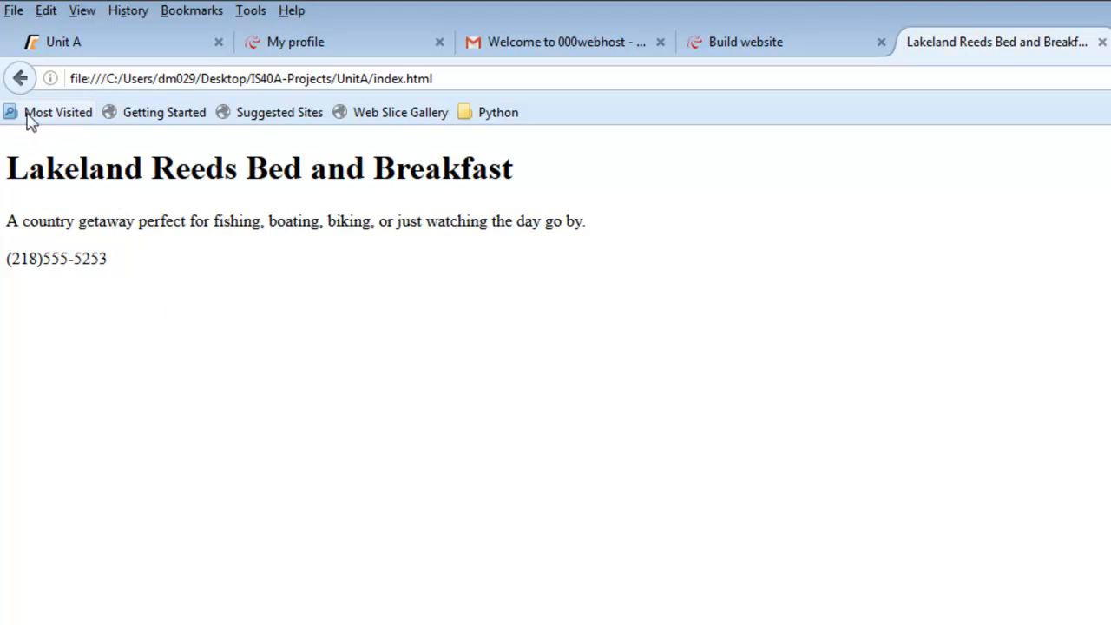
{"action": "left_click", "coordinate": [20, 78]}
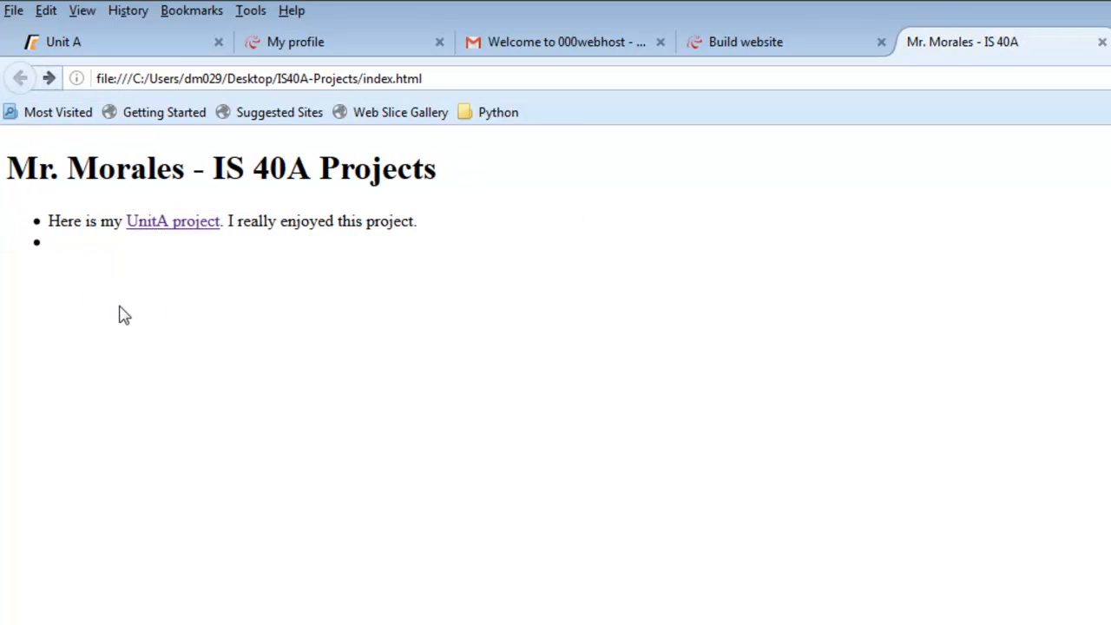
{"action": "mouse_move", "coordinate": [177, 301]}
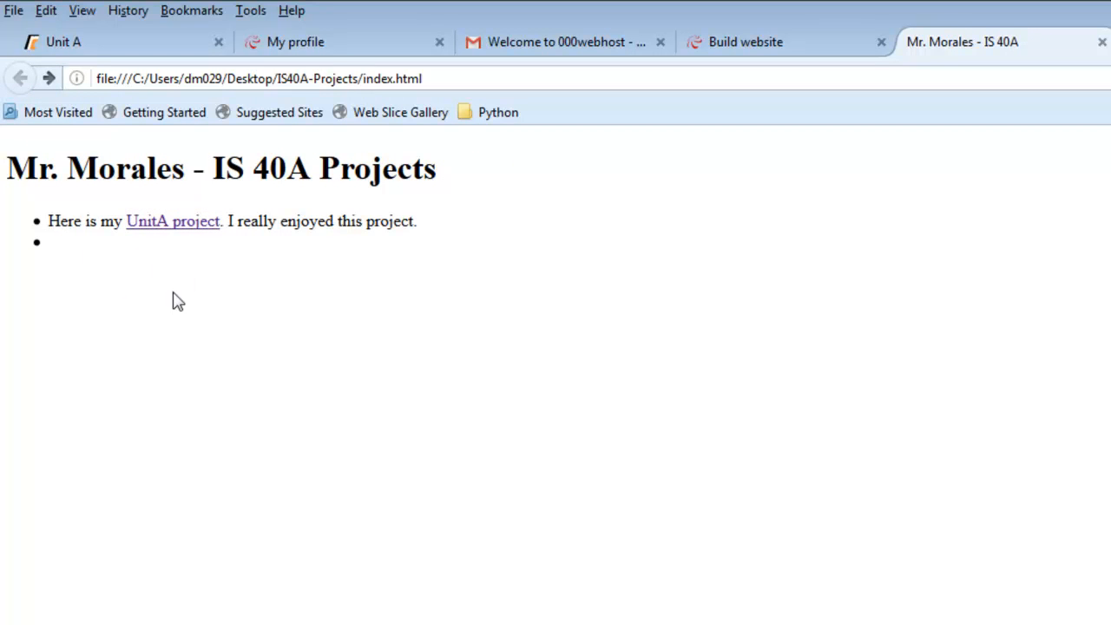
{"action": "mouse_move", "coordinate": [171, 251]}
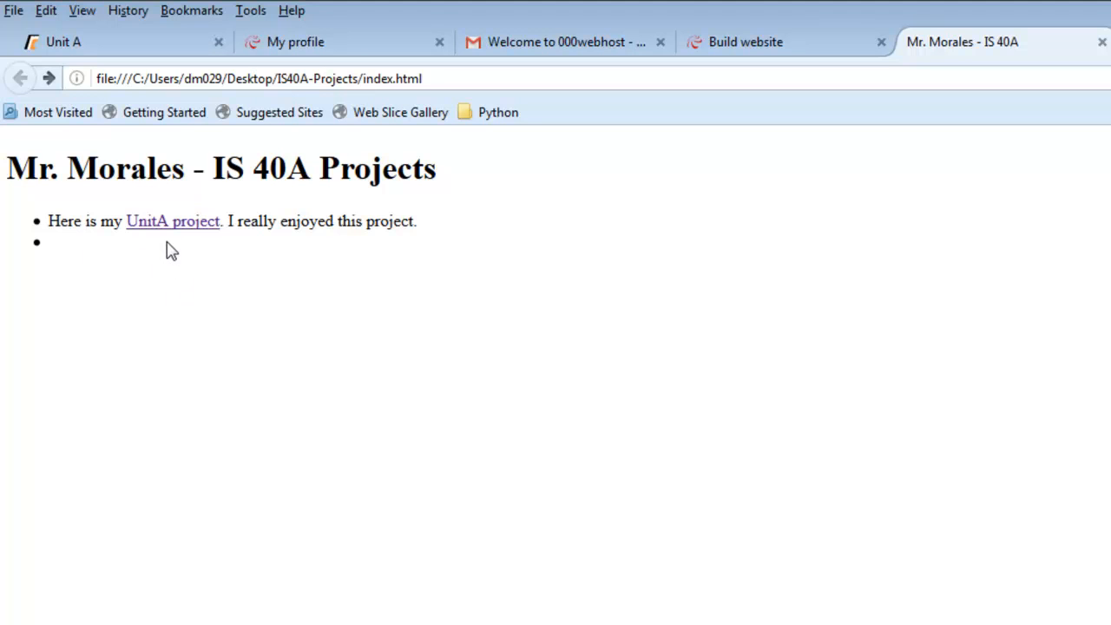
{"action": "mouse_move", "coordinate": [61, 253]}
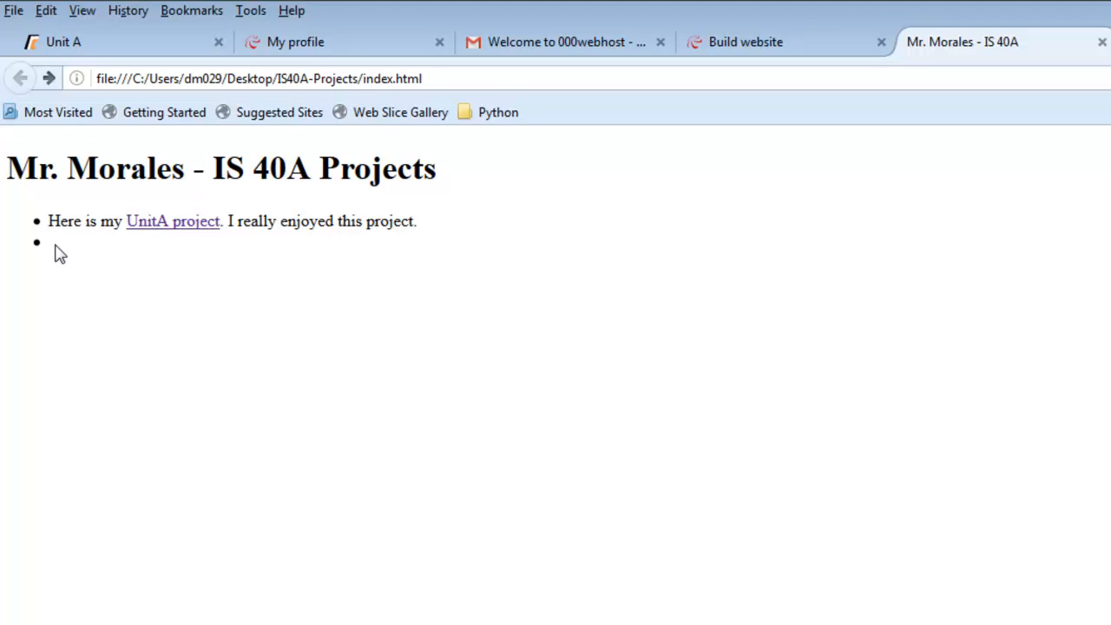
{"action": "mouse_move", "coordinate": [57, 321]}
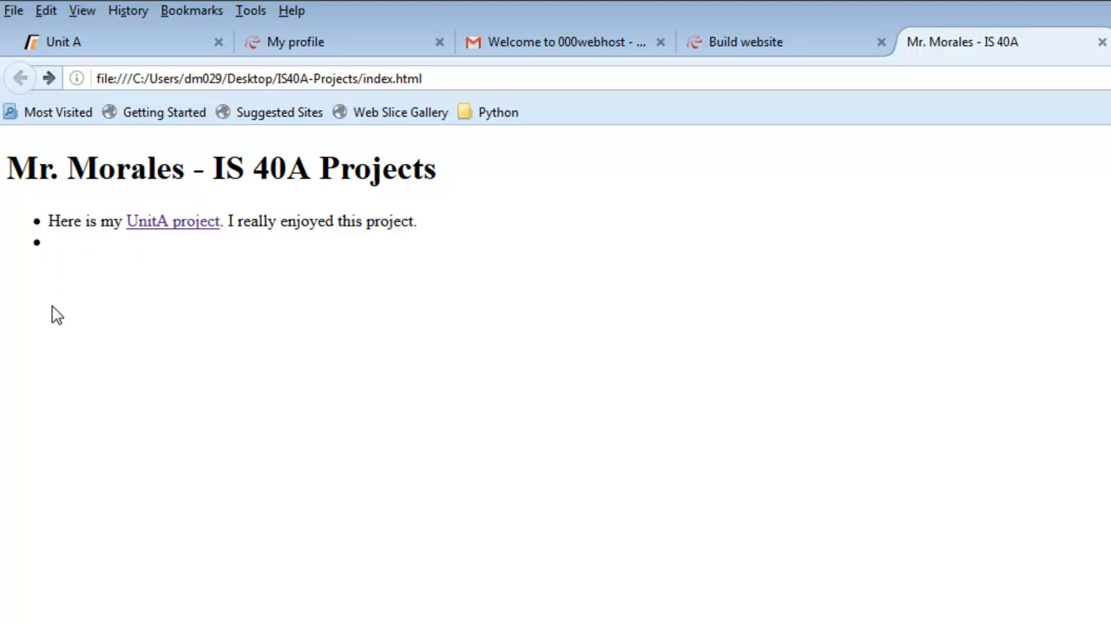
{"action": "mouse_move", "coordinate": [284, 340]}
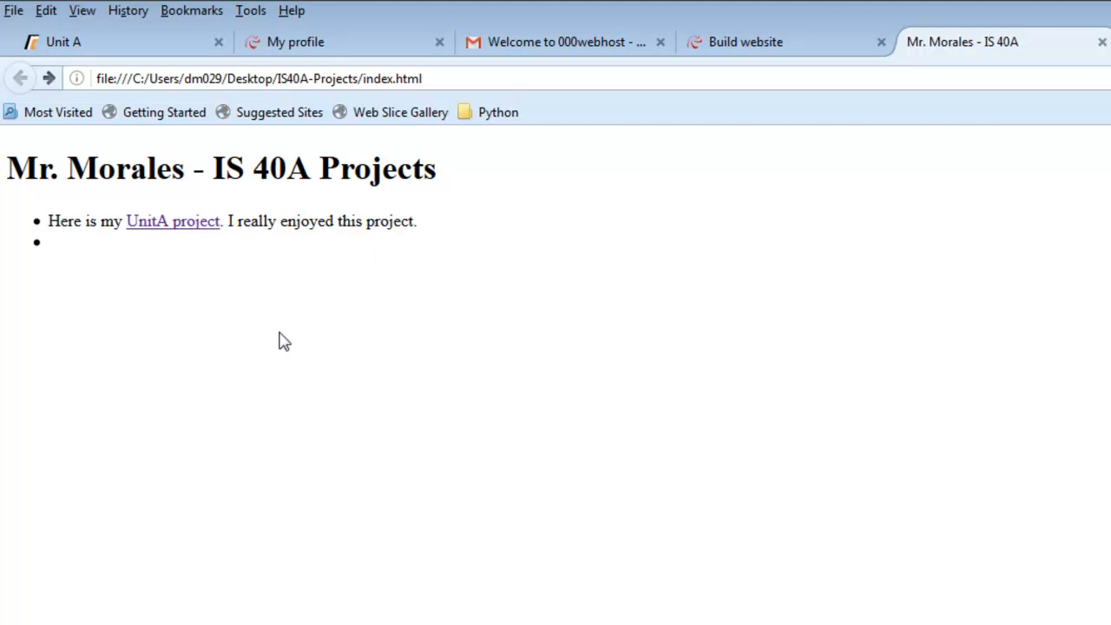
{"action": "mouse_move", "coordinate": [226, 323]}
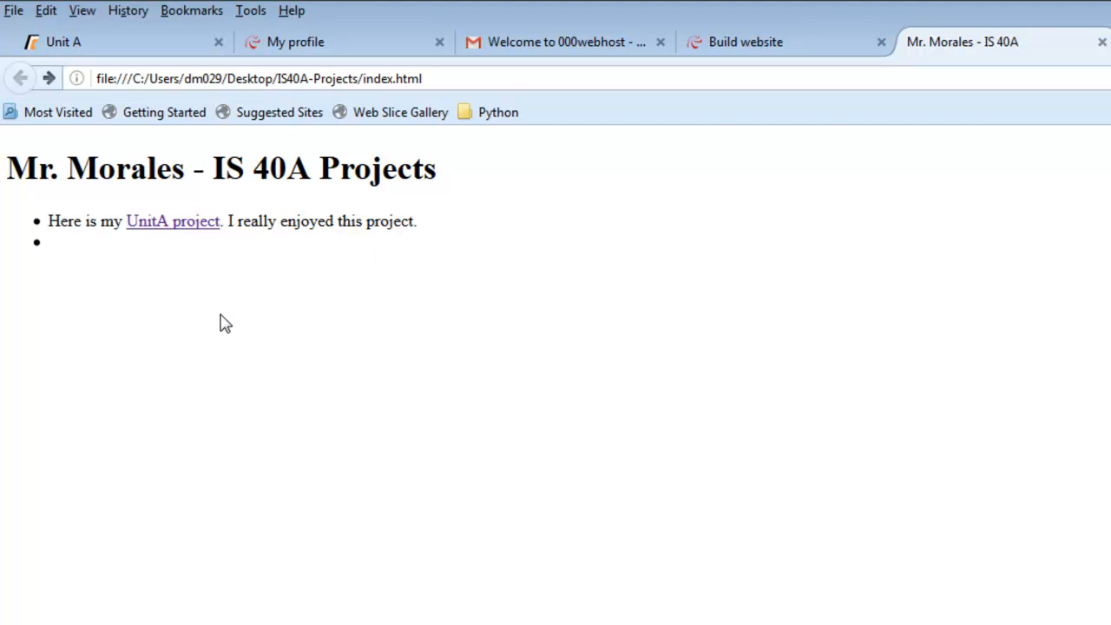
{"action": "mouse_move", "coordinate": [225, 308]}
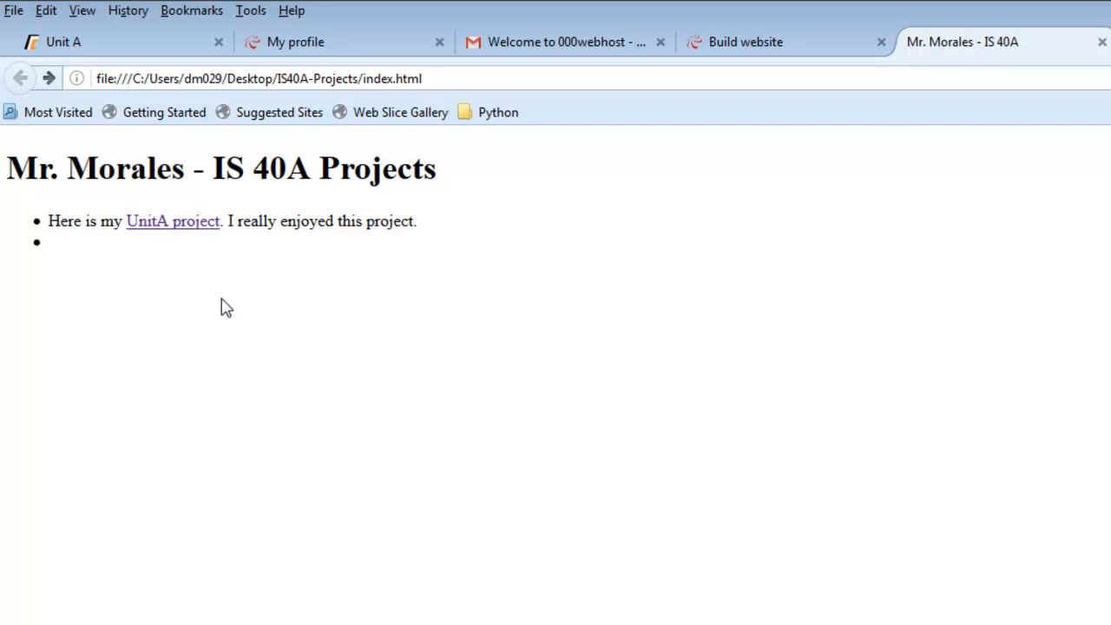
{"action": "left_click", "coordinate": [745, 42]}
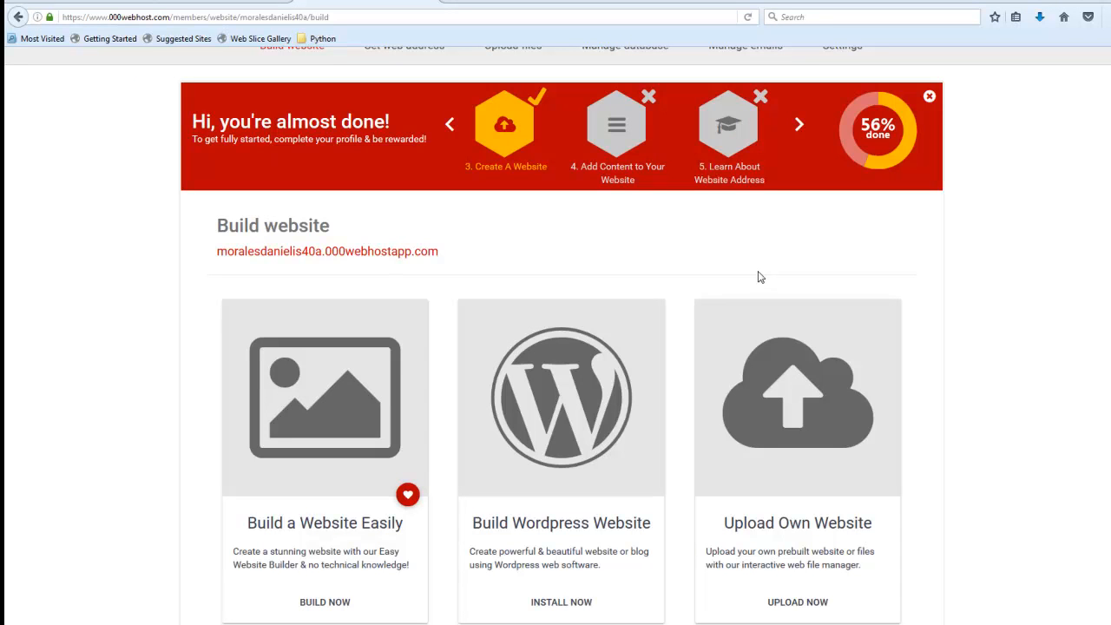
{"action": "mouse_move", "coordinate": [779, 380]}
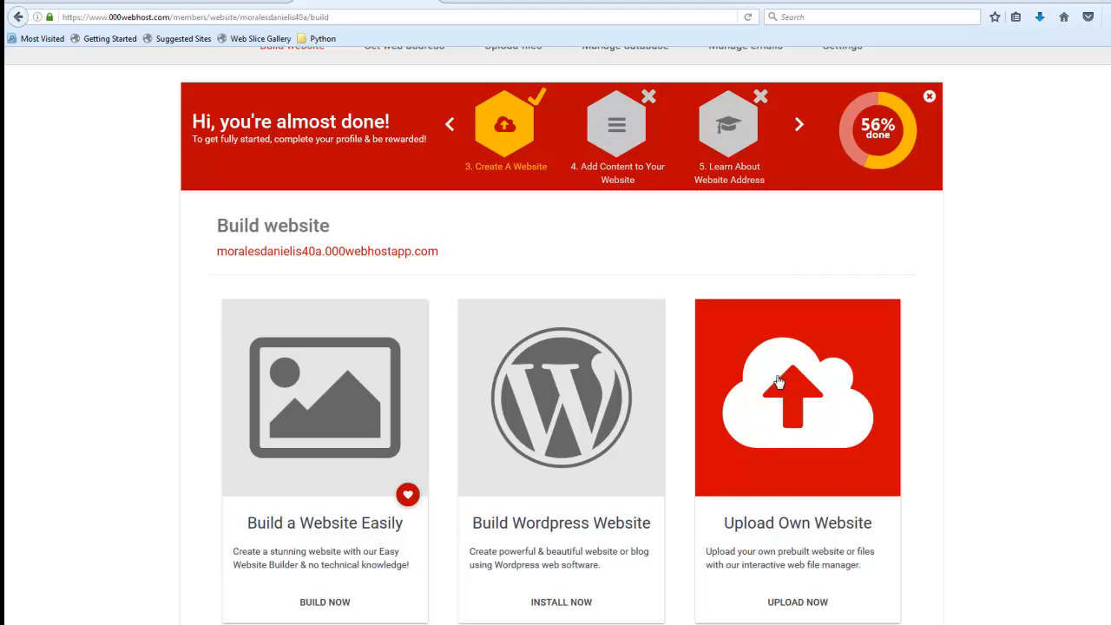
{"action": "mouse_move", "coordinate": [520, 242]}
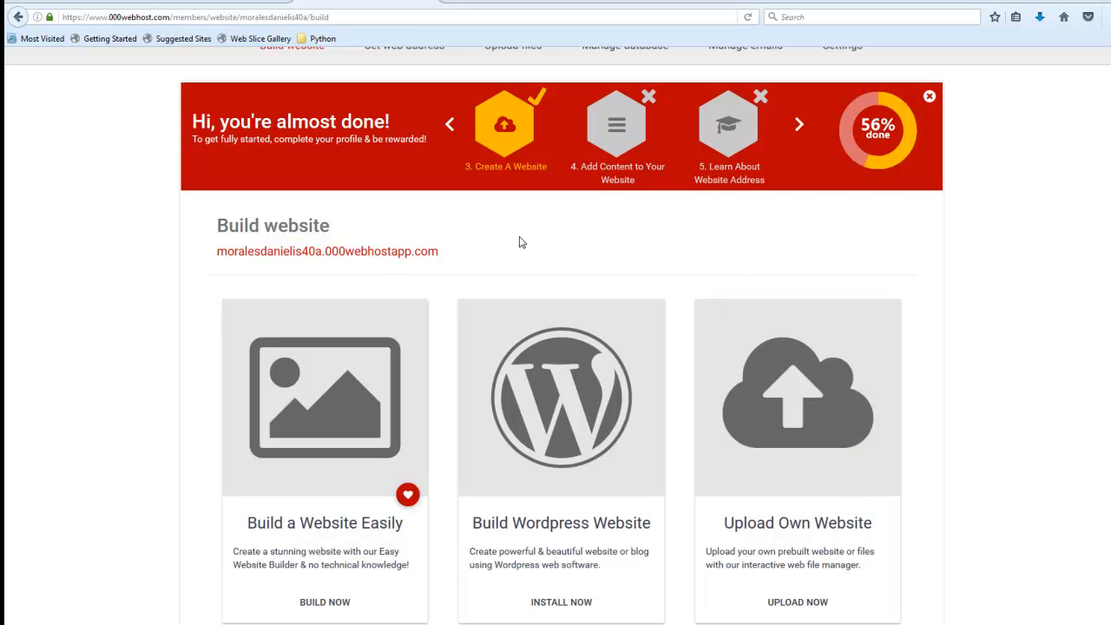
{"action": "mouse_move", "coordinate": [617, 174]}
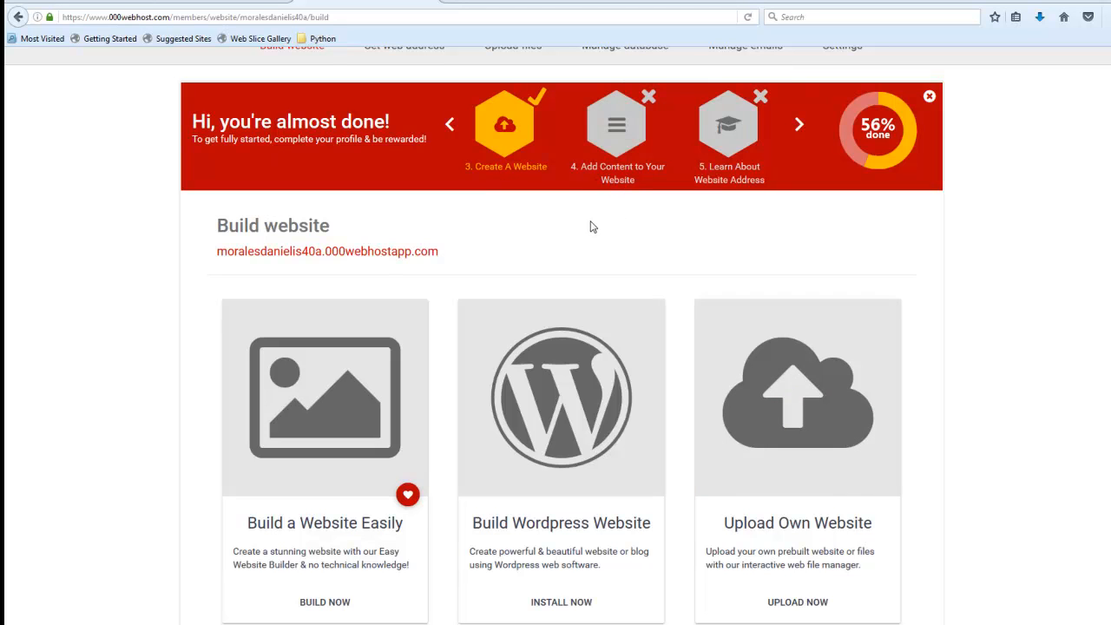
{"action": "mouse_move", "coordinate": [451, 257]}
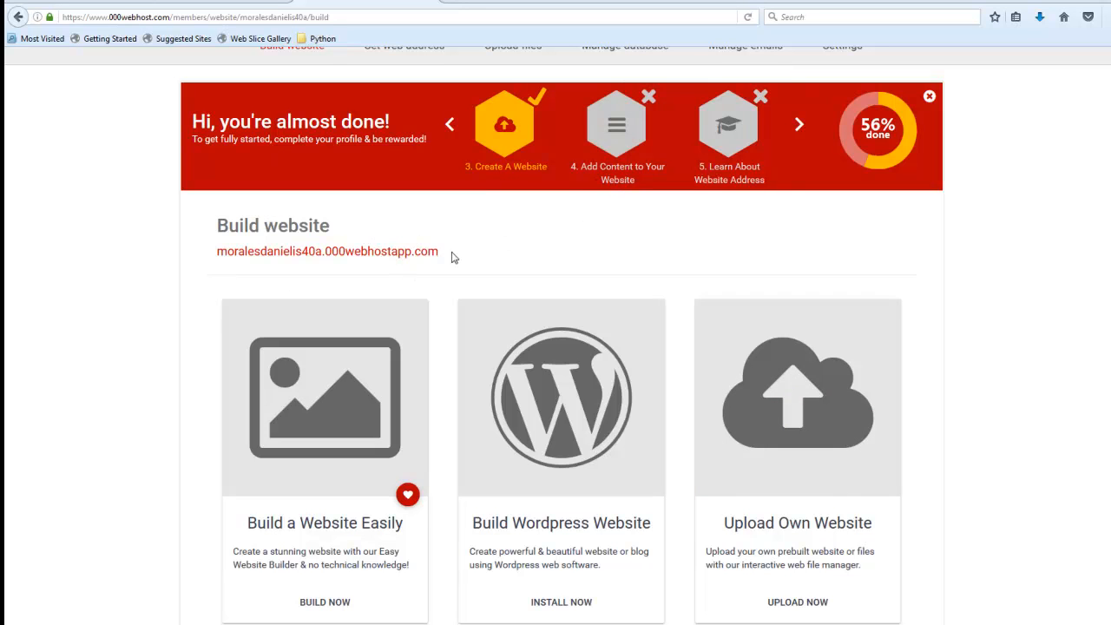
{"action": "mouse_move", "coordinate": [447, 259]}
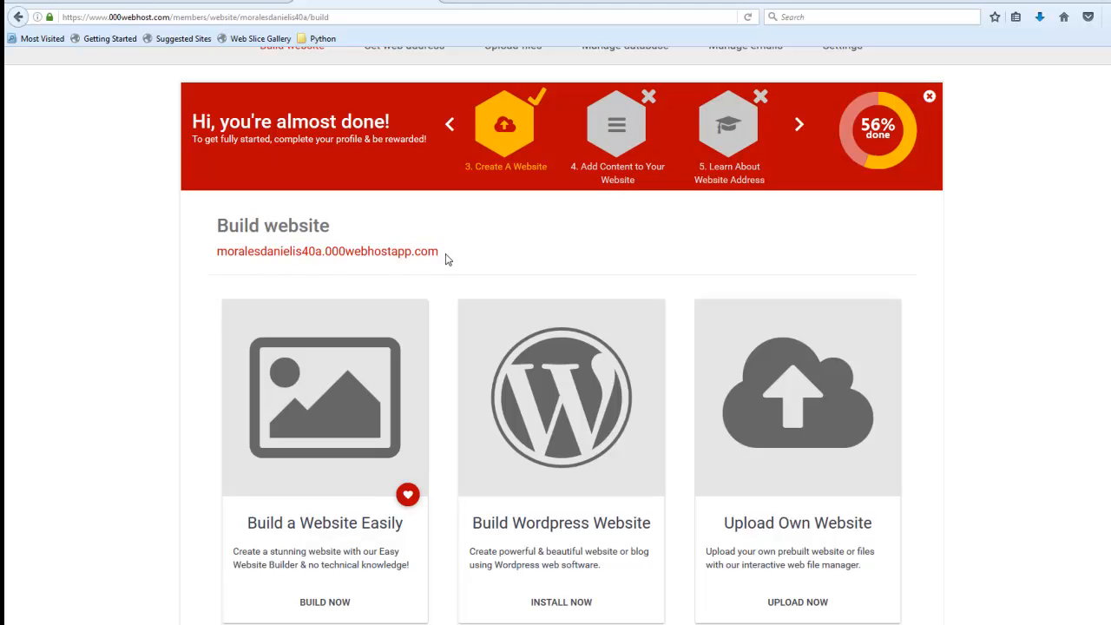
{"action": "mouse_move", "coordinate": [710, 334]}
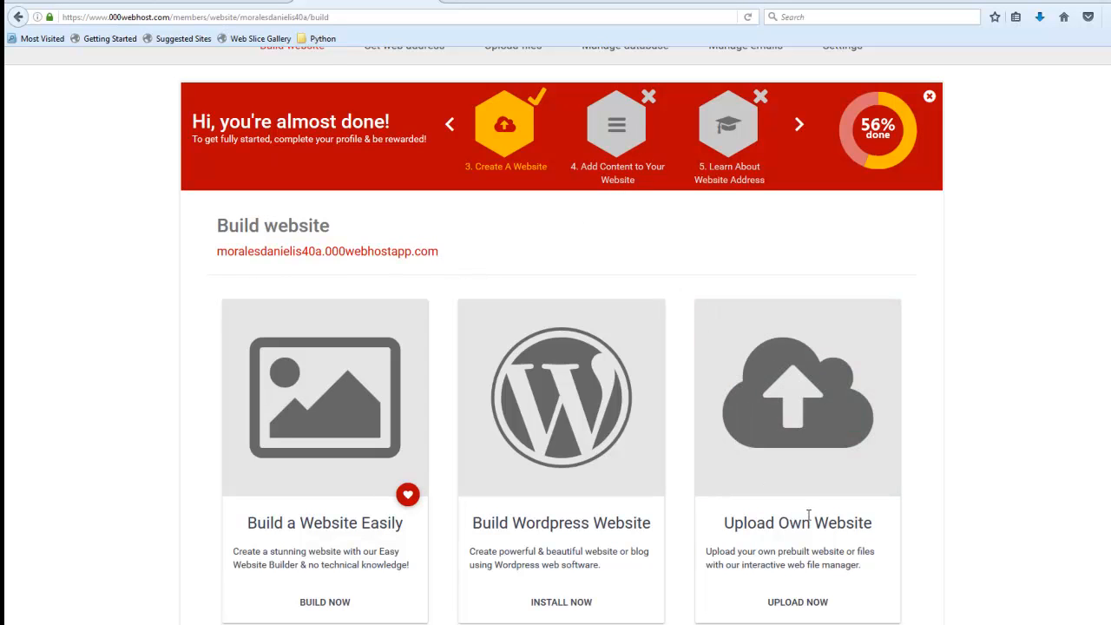
Choose UPLOAD NOW under Upload Own Website to reach the file manager
{"action": "left_click", "coordinate": [796, 601]}
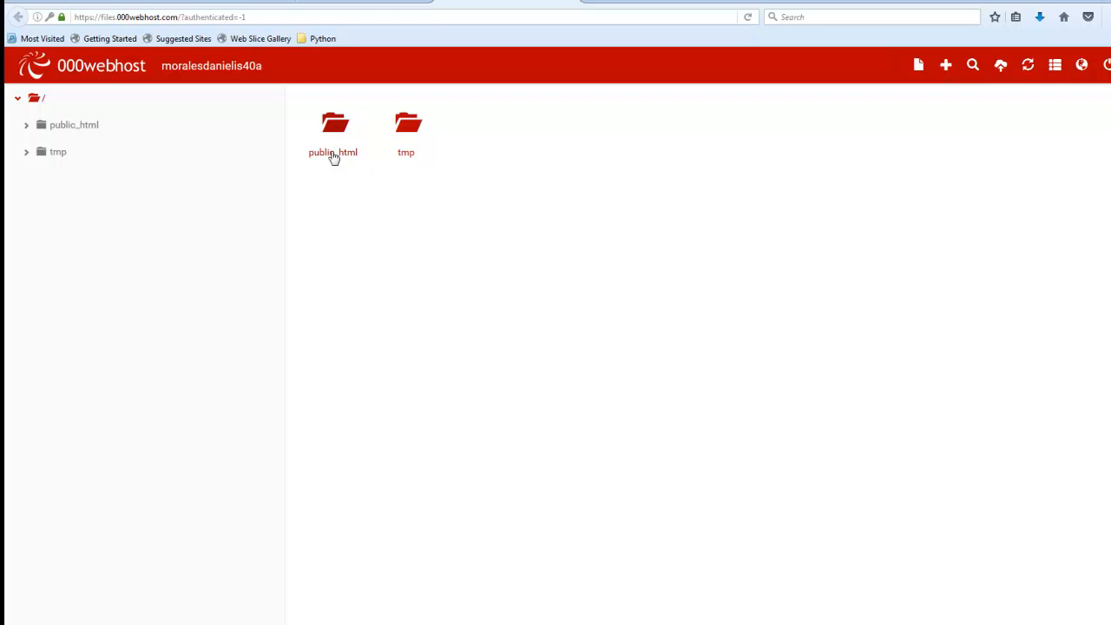
{"action": "mouse_move", "coordinate": [334, 171]}
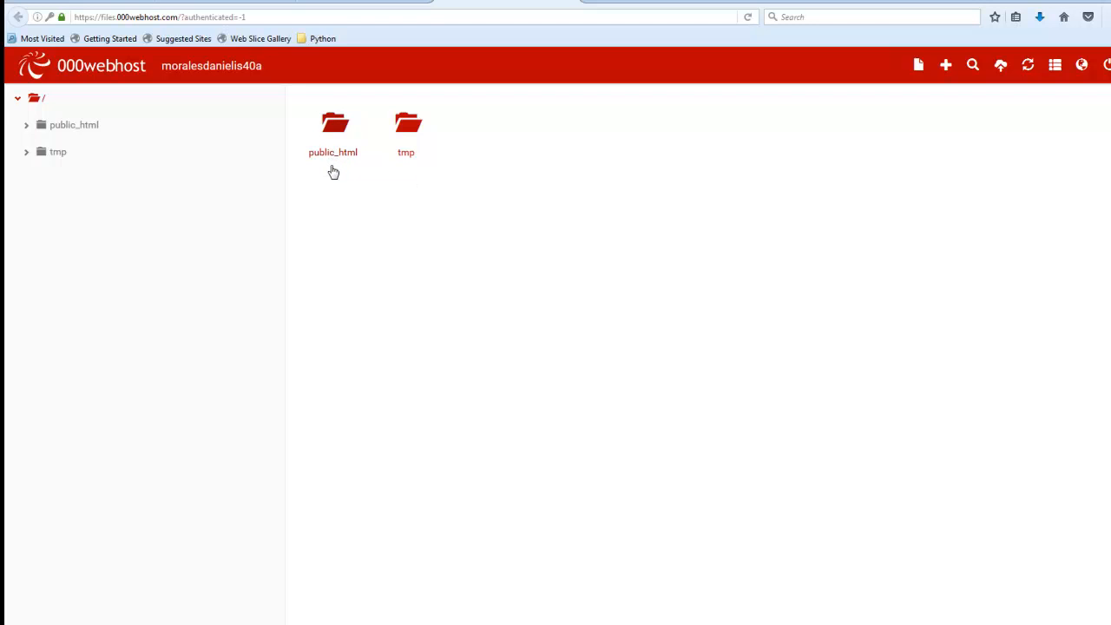
{"action": "mouse_move", "coordinate": [321, 169]}
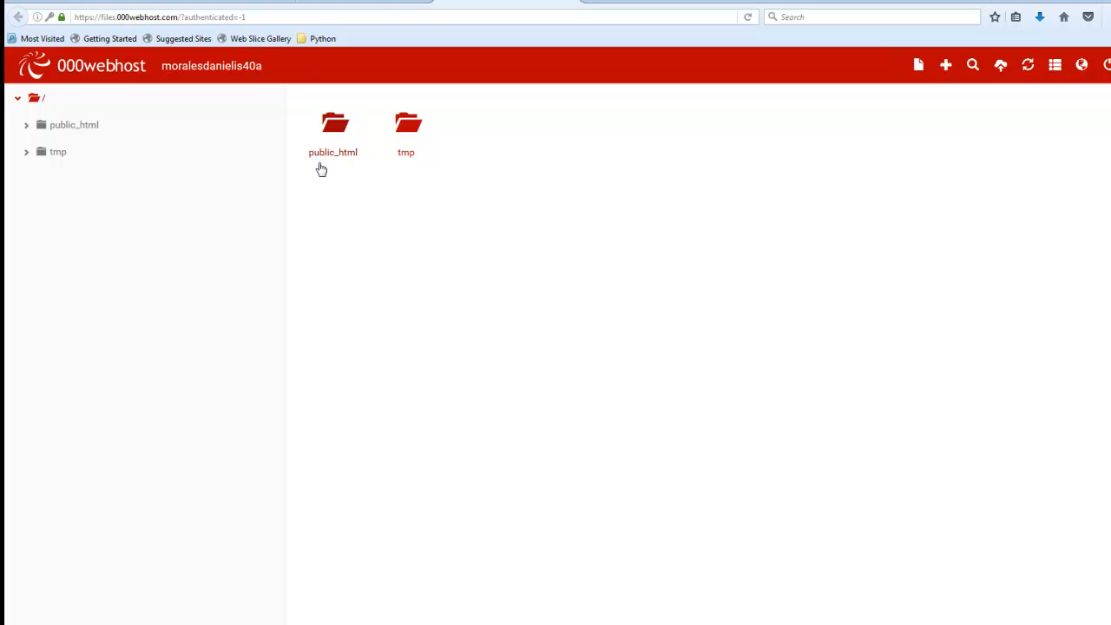
{"action": "mouse_move", "coordinate": [337, 168]}
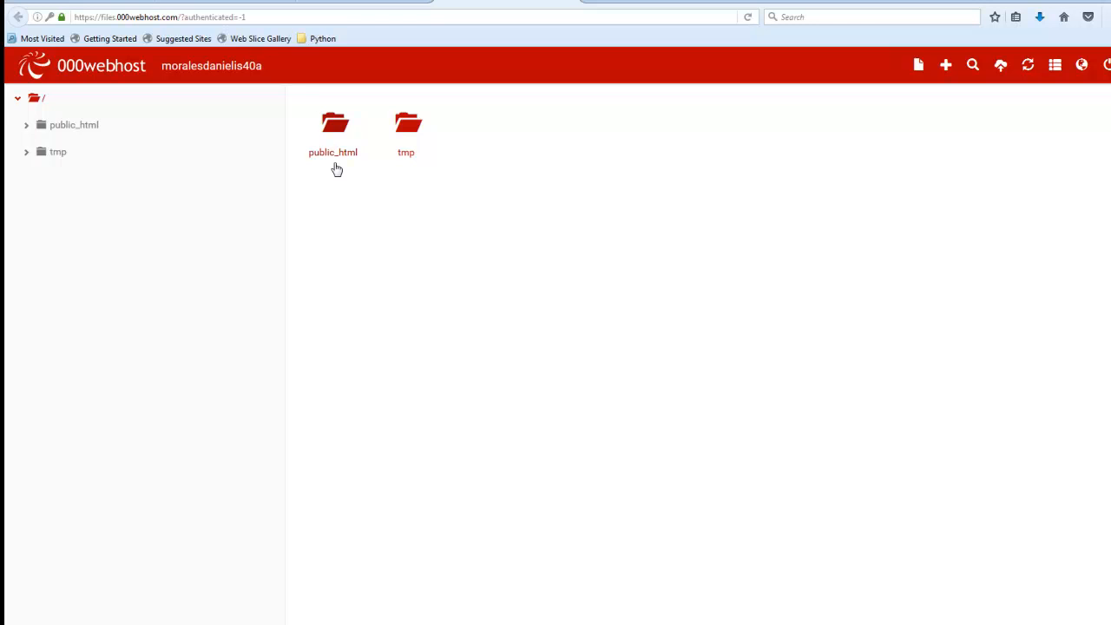
Open the public_html folder in the 000webhost file manager
{"action": "left_click", "coordinate": [332, 132]}
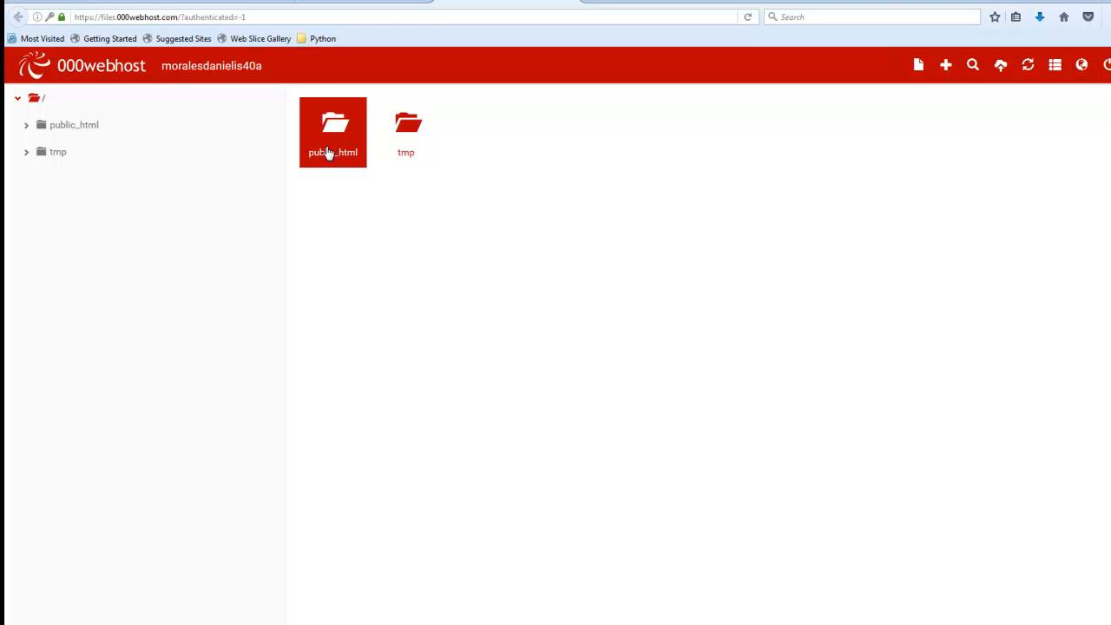
{"action": "double_click", "coordinate": [333, 132]}
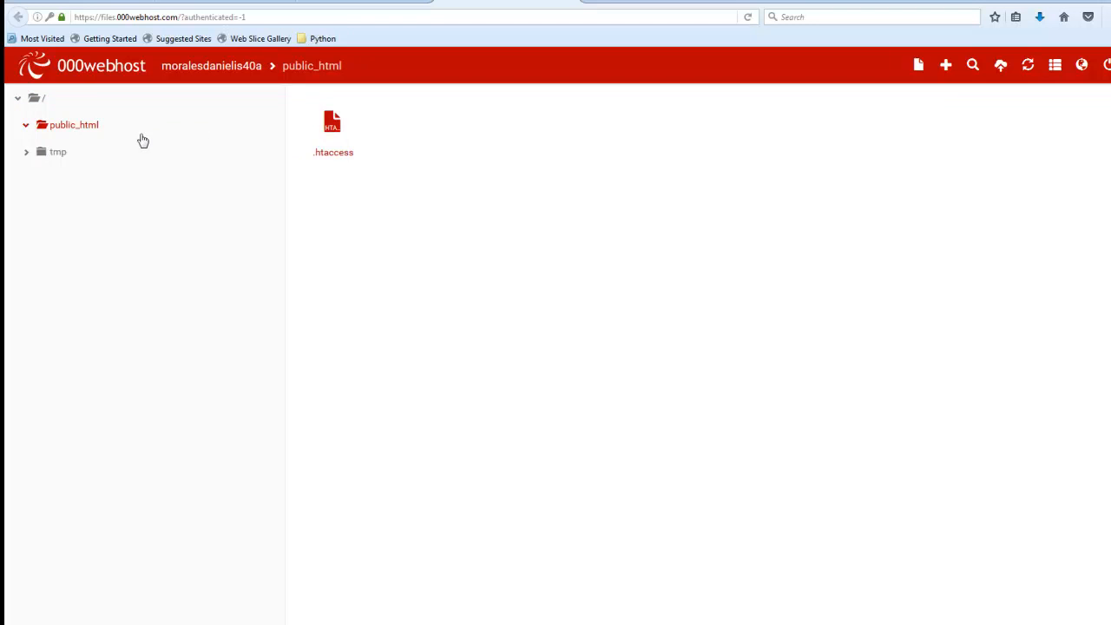
{"action": "mouse_move", "coordinate": [63, 132]}
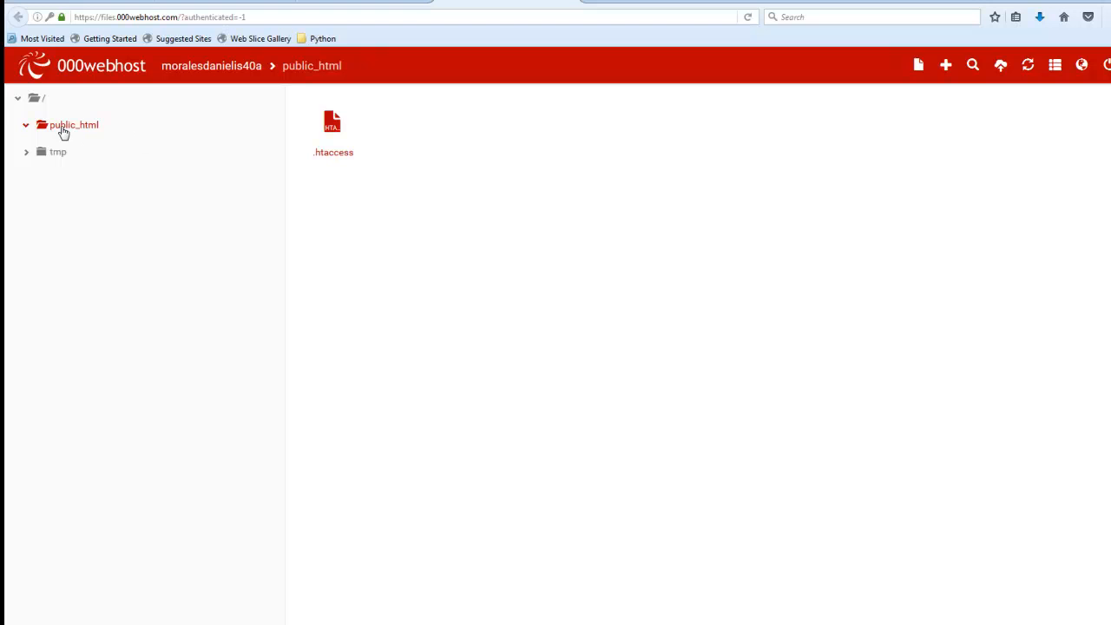
{"action": "mouse_move", "coordinate": [222, 151]}
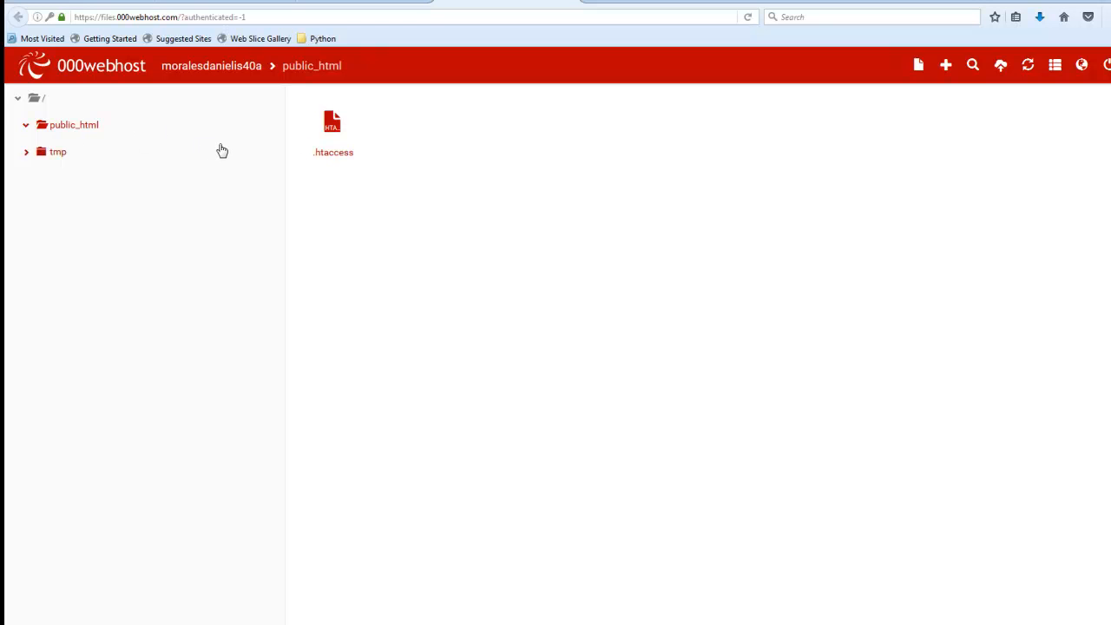
{"action": "mouse_move", "coordinate": [417, 170]}
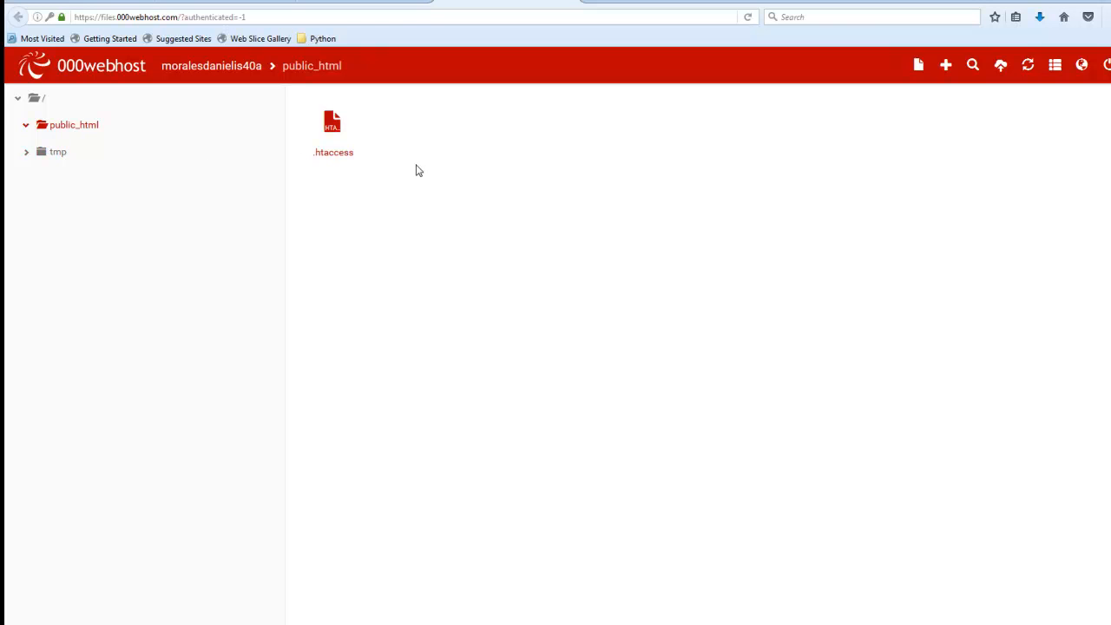
{"action": "mouse_move", "coordinate": [1000, 65]}
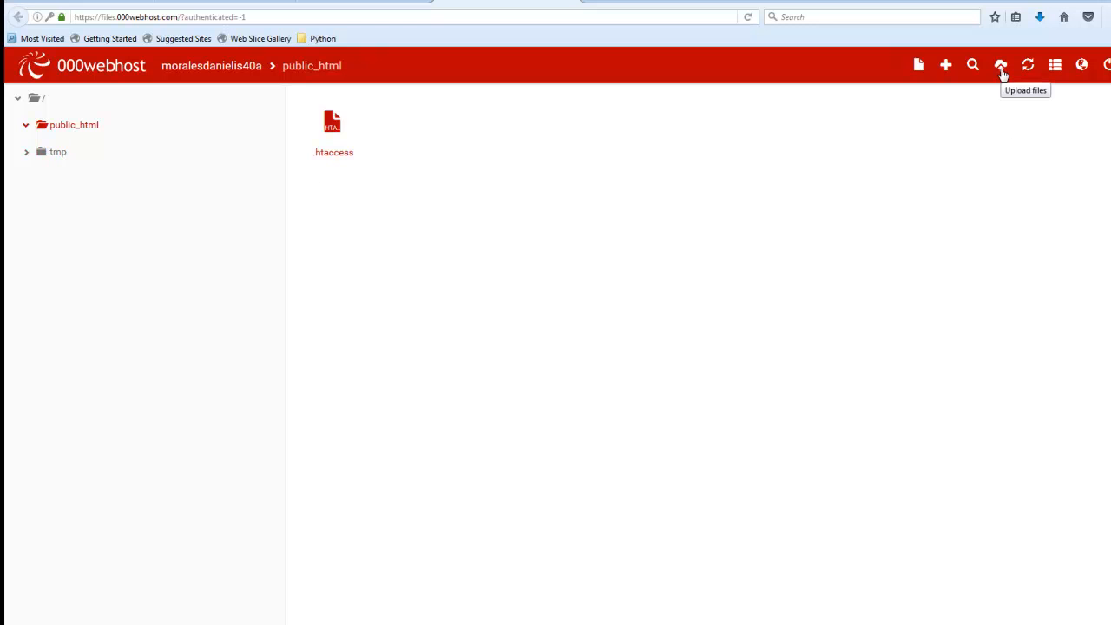
Upload index.html from the local IS40A-Projects folder into public_html
{"action": "left_click", "coordinate": [1001, 64]}
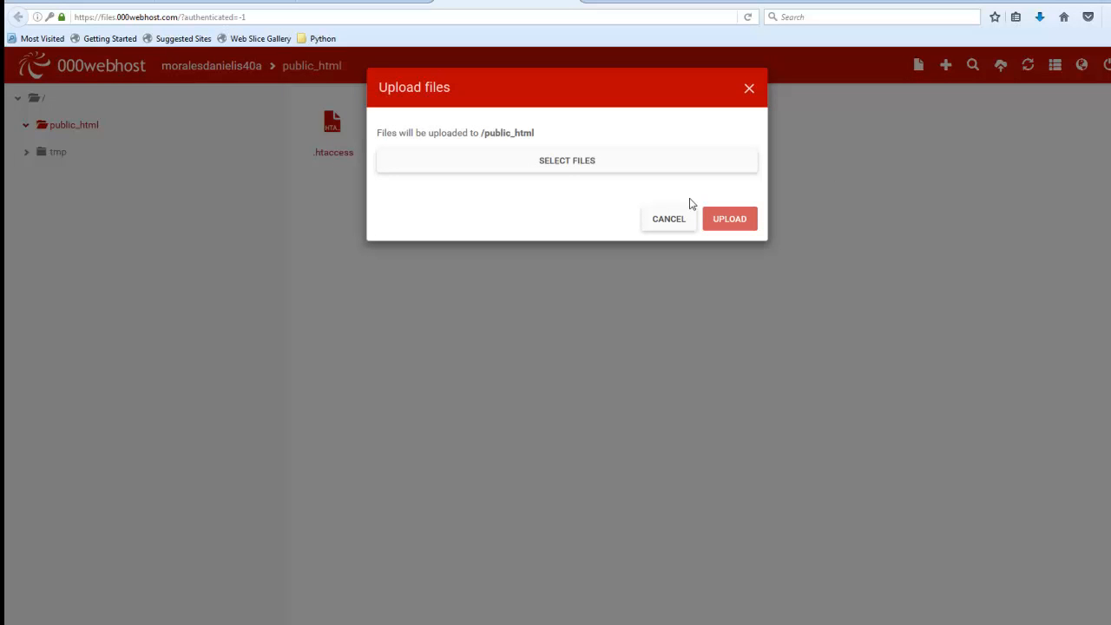
{"action": "mouse_move", "coordinate": [461, 146]}
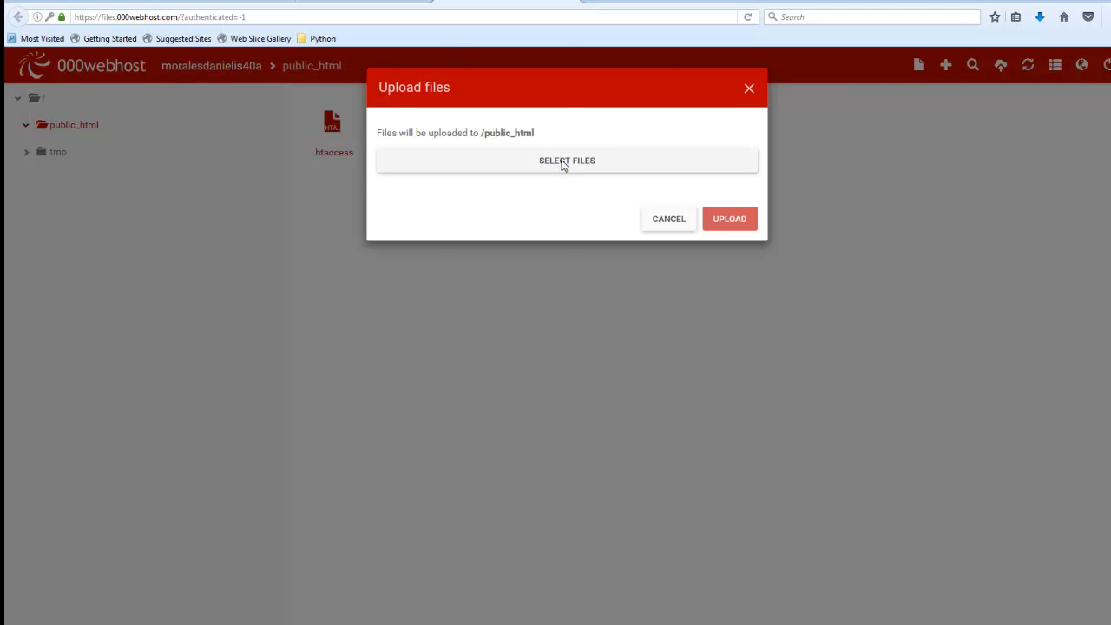
{"action": "left_click", "coordinate": [566, 161]}
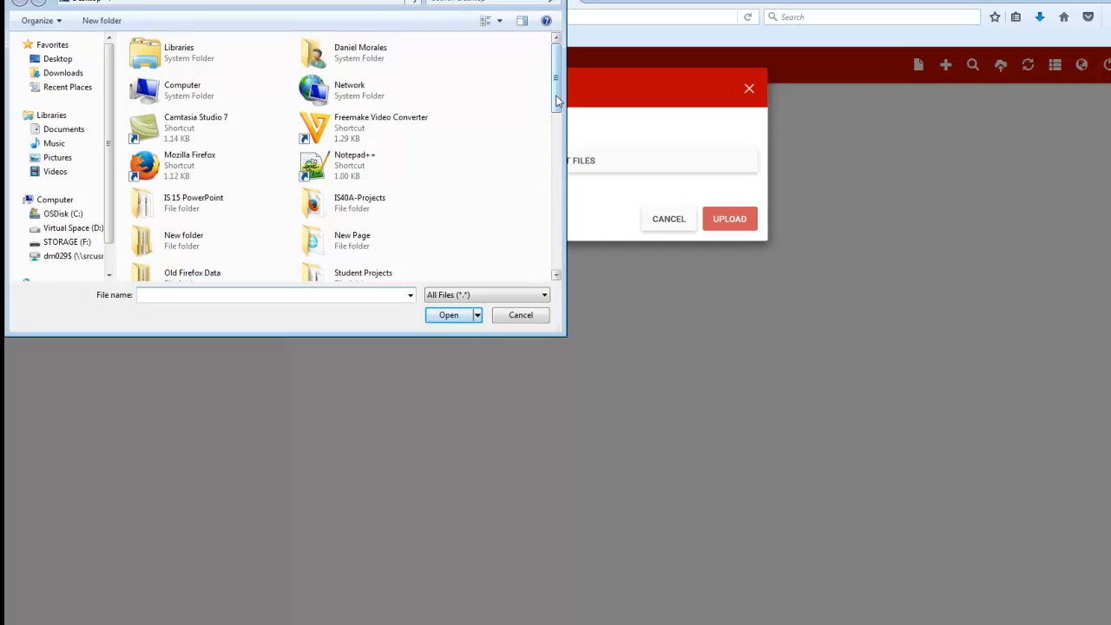
{"action": "double_click", "coordinate": [359, 202]}
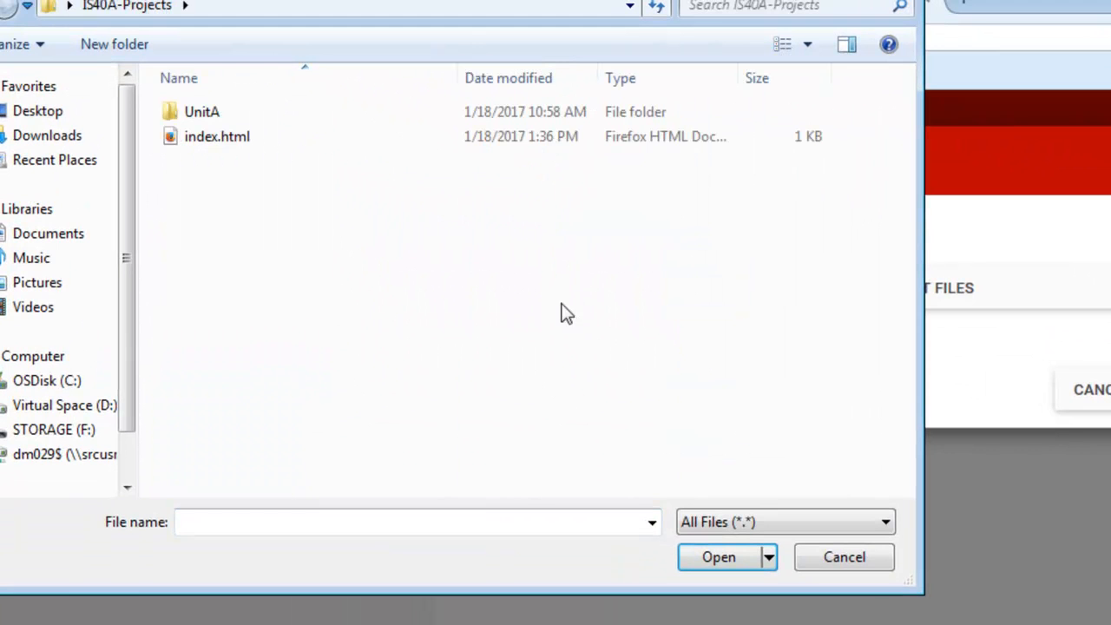
{"action": "mouse_move", "coordinate": [559, 283]}
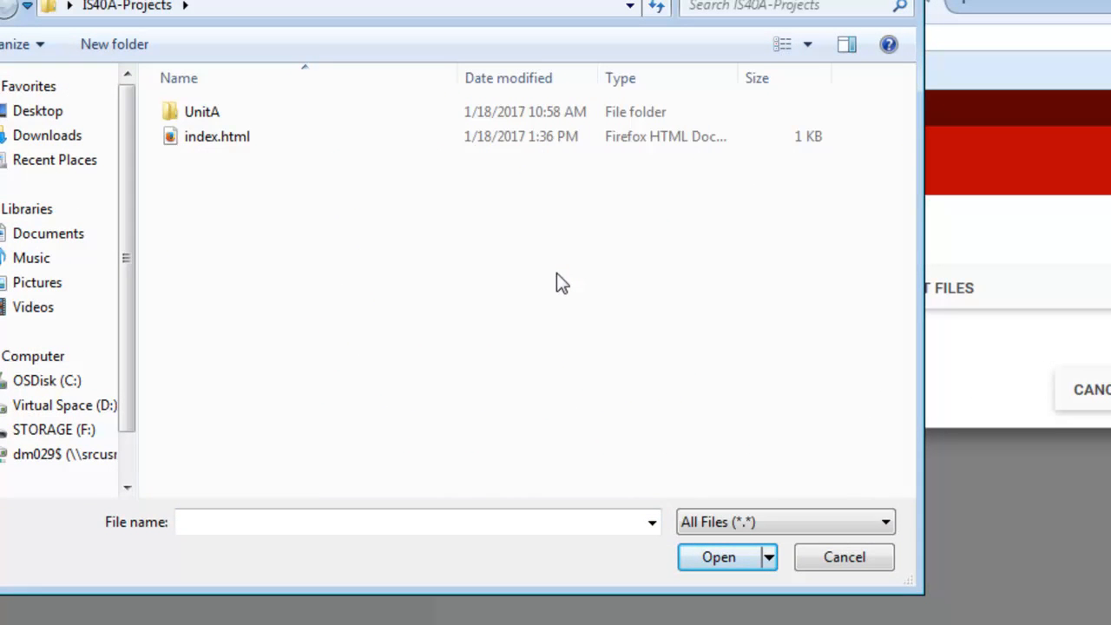
{"action": "left_click", "coordinate": [217, 136]}
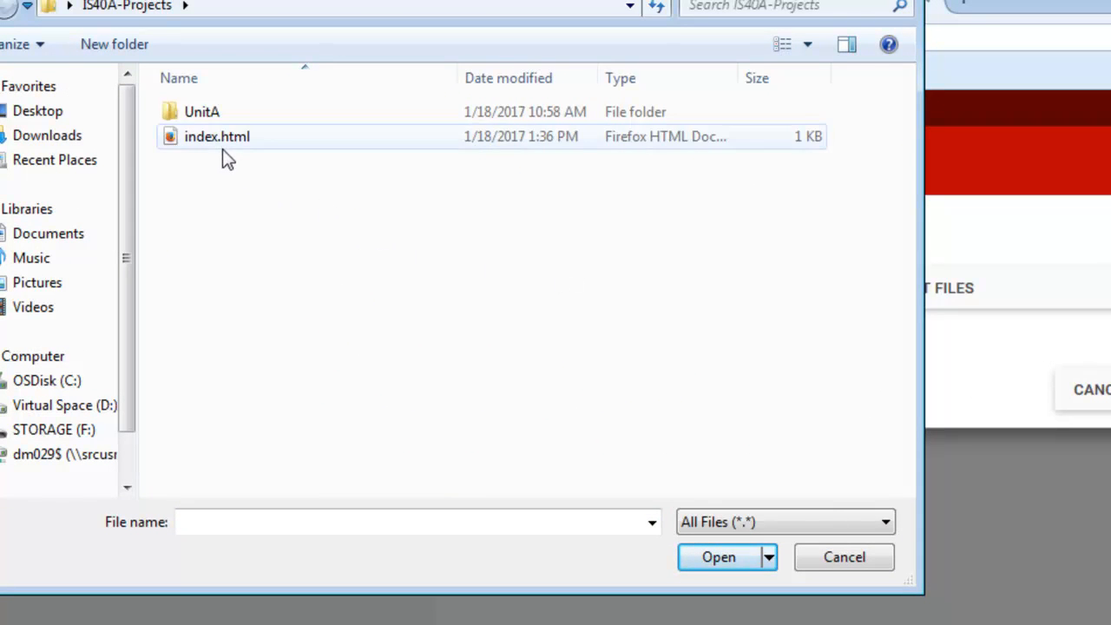
{"action": "left_click", "coordinate": [217, 136]}
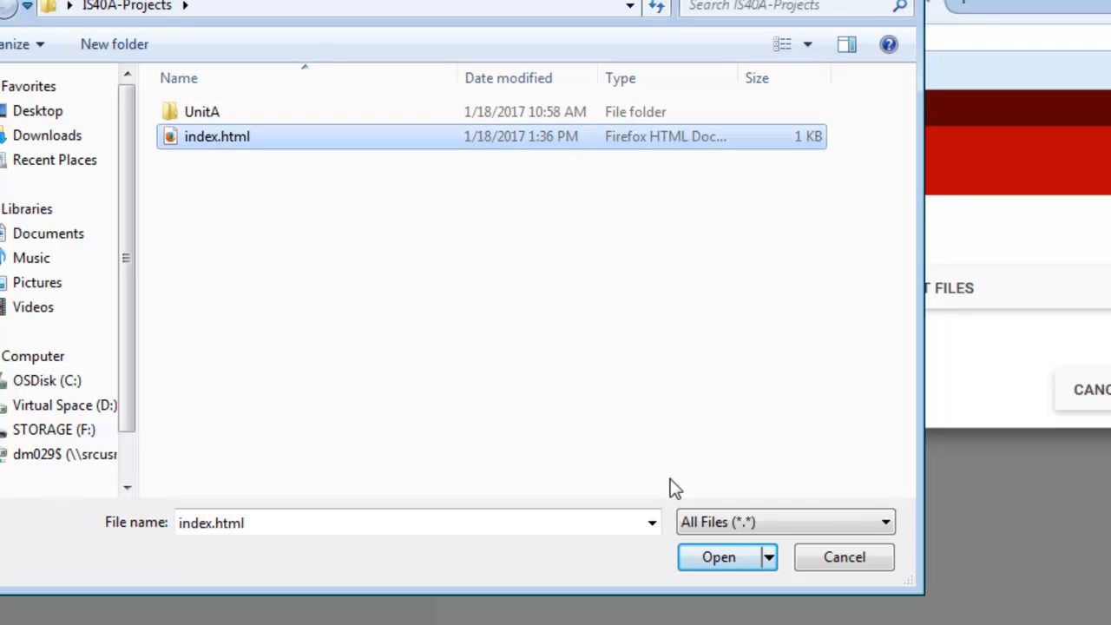
{"action": "left_click", "coordinate": [718, 556]}
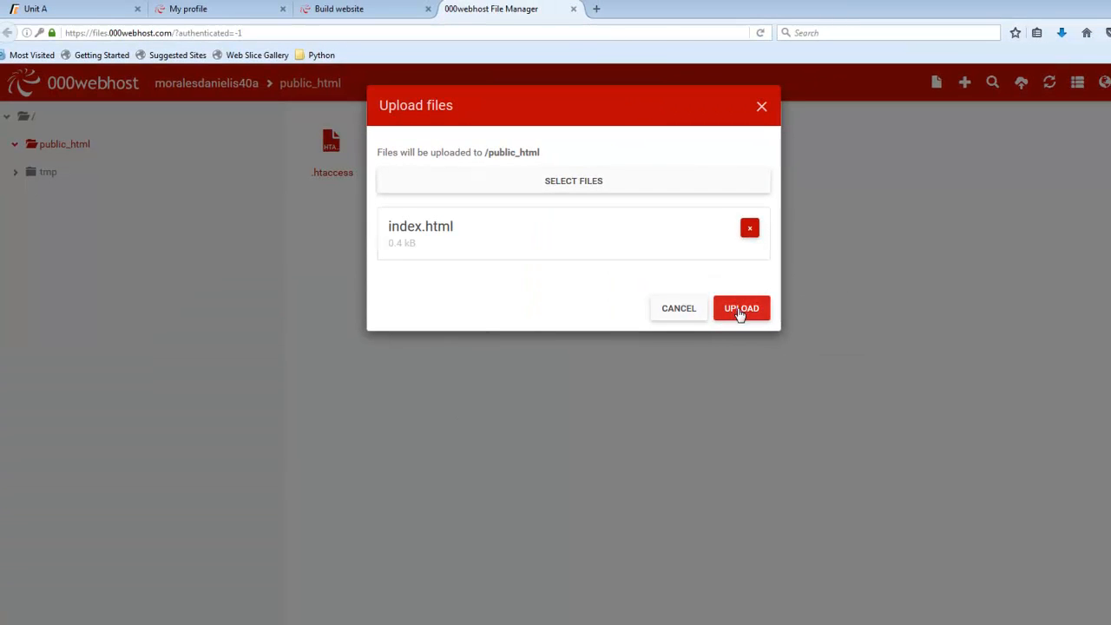
{"action": "left_click", "coordinate": [740, 308]}
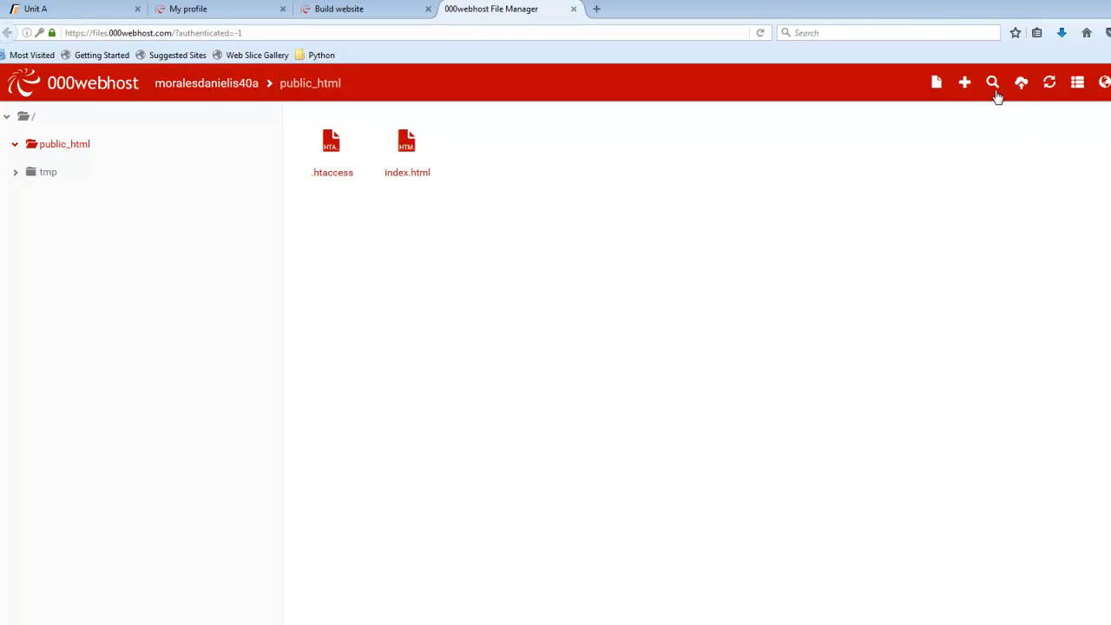
{"action": "left_click", "coordinate": [992, 83]}
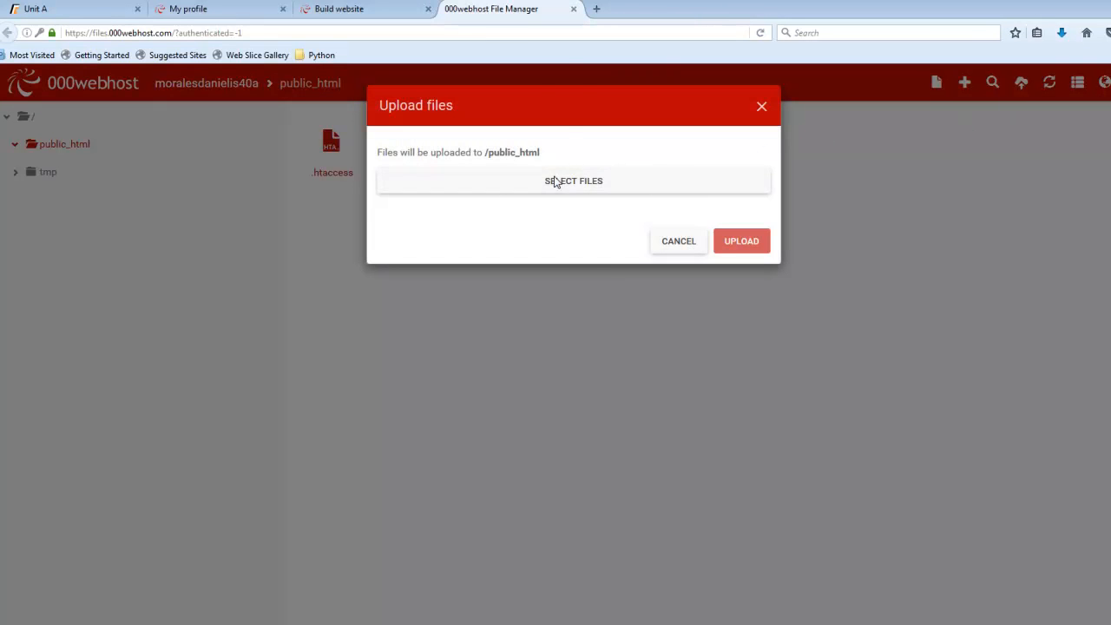
{"action": "left_click", "coordinate": [573, 181]}
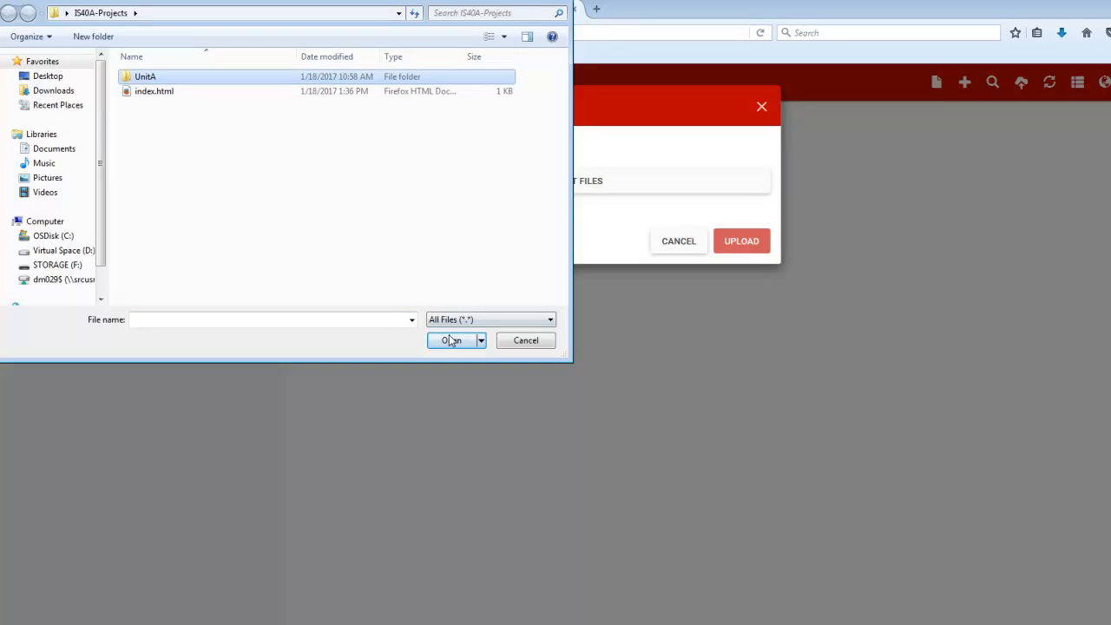
{"action": "double_click", "coordinate": [145, 76]}
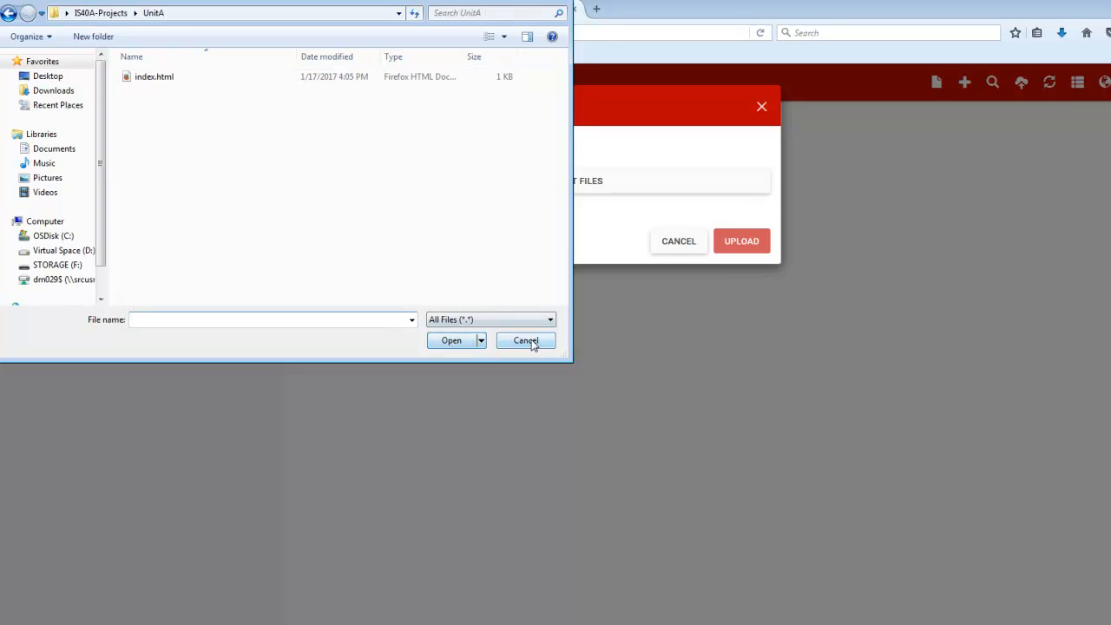
{"action": "left_click", "coordinate": [526, 339]}
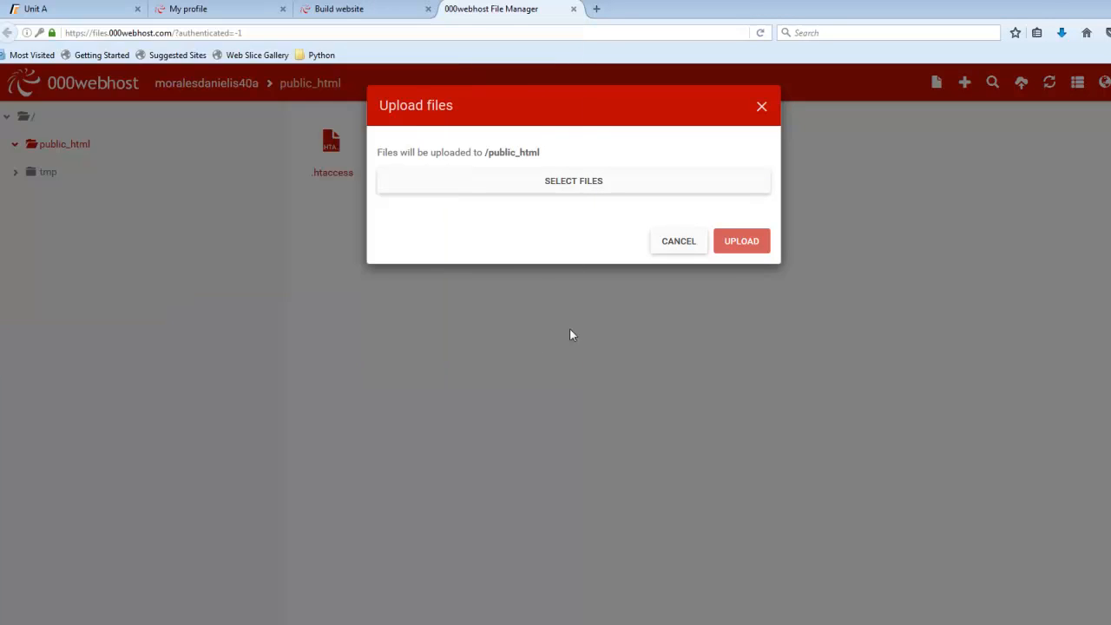
{"action": "left_click", "coordinate": [741, 240]}
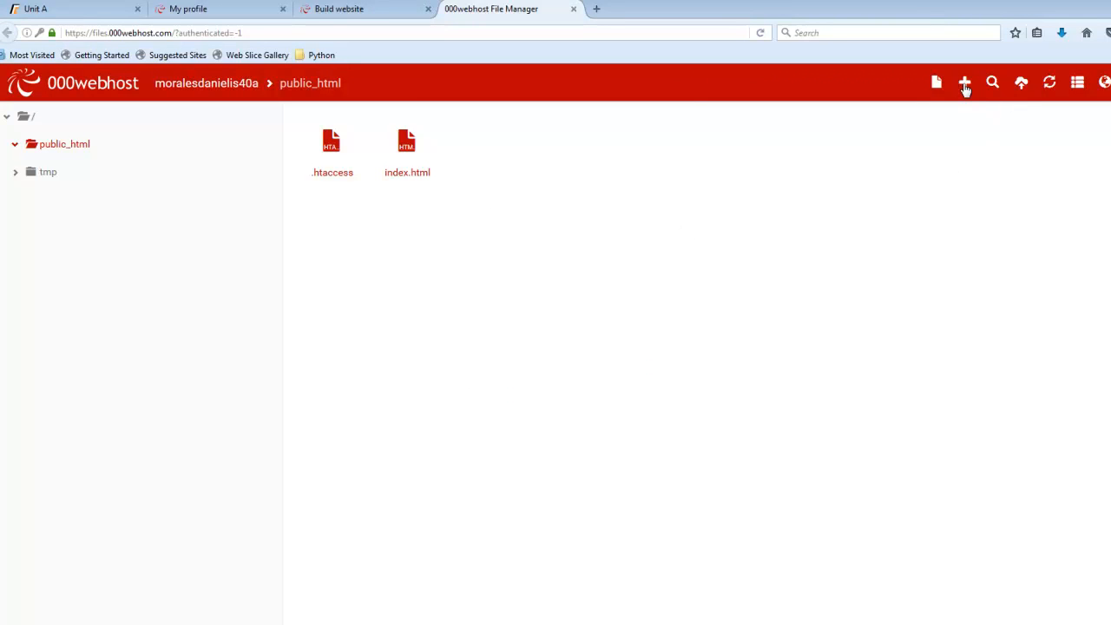
Create a folder named UnitA in public_html and open it
{"action": "left_click", "coordinate": [964, 82]}
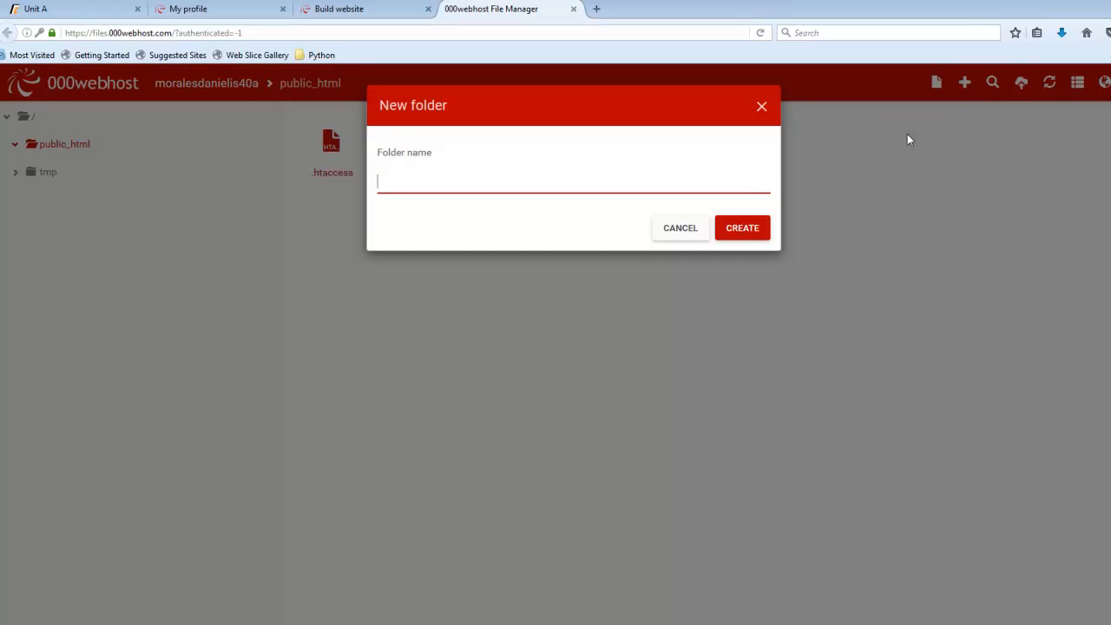
{"action": "type", "text": "u"}
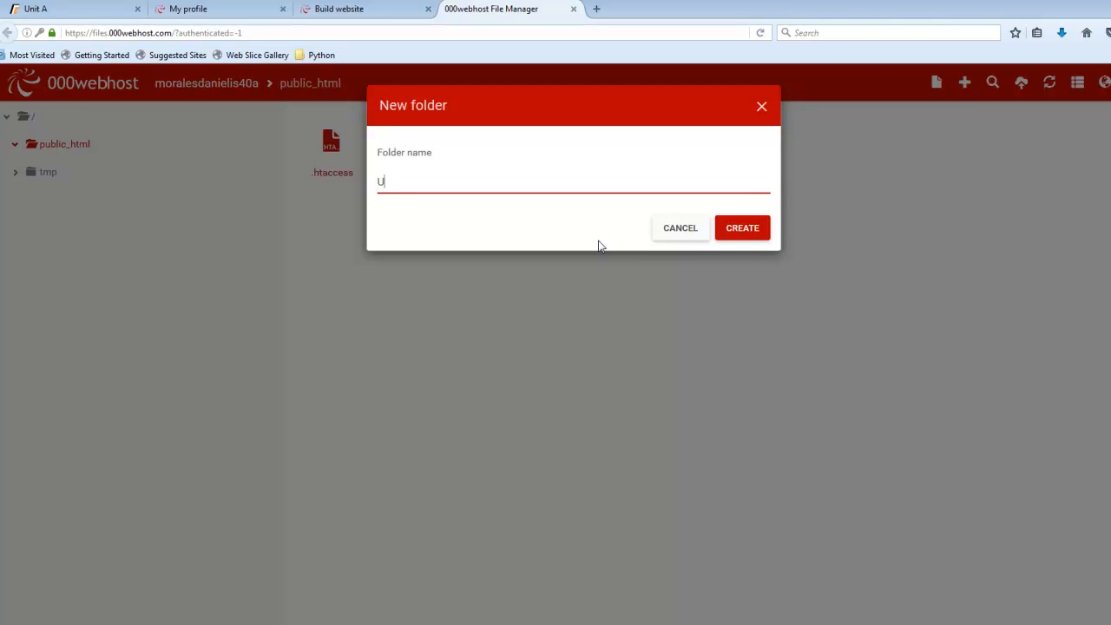
{"action": "type", "text": "nitA"}
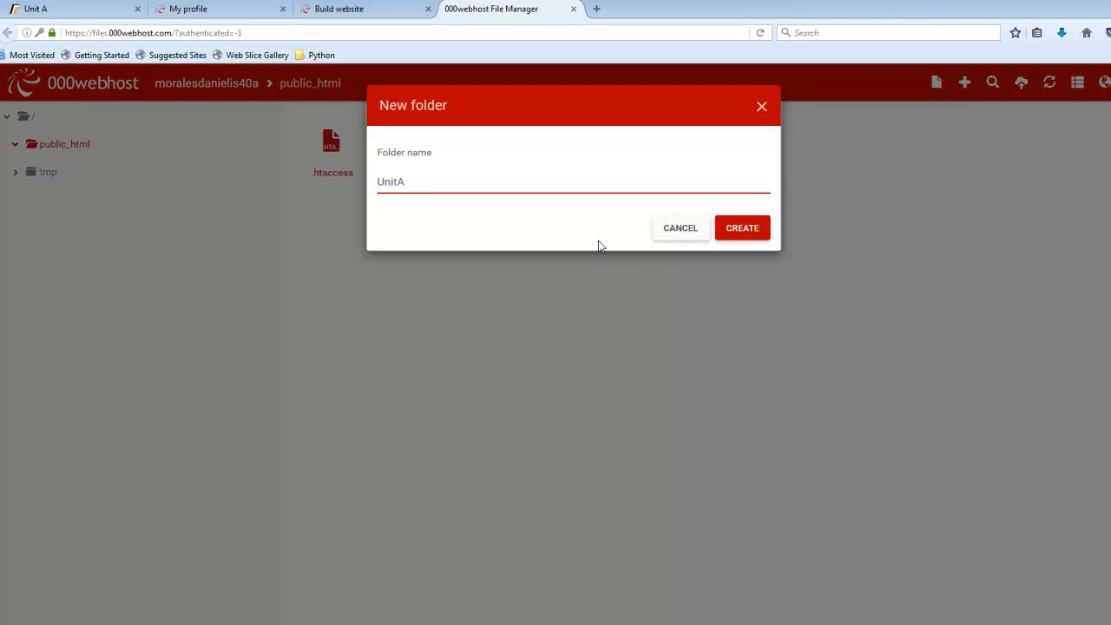
{"action": "left_click", "coordinate": [741, 227]}
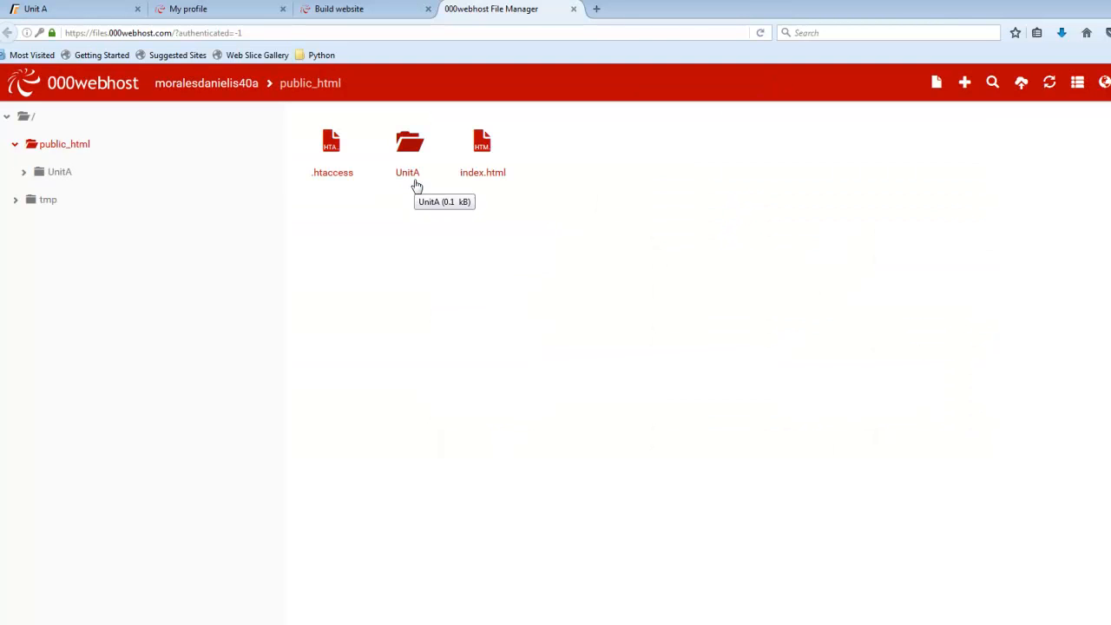
{"action": "mouse_move", "coordinate": [401, 182]}
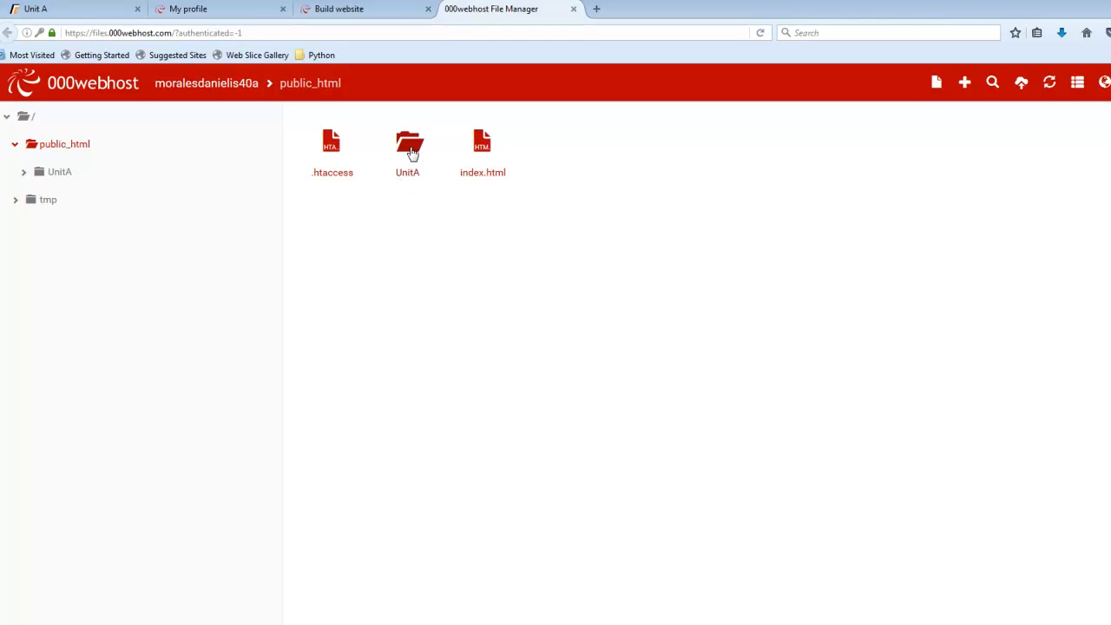
{"action": "left_click", "coordinate": [407, 147]}
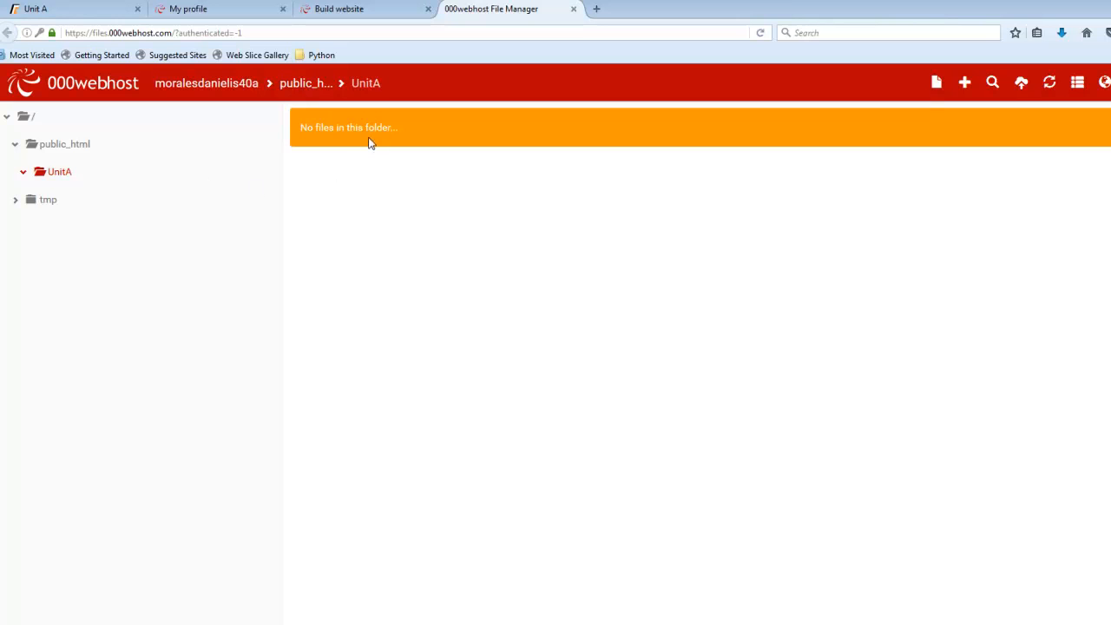
{"action": "mouse_move", "coordinate": [995, 83]}
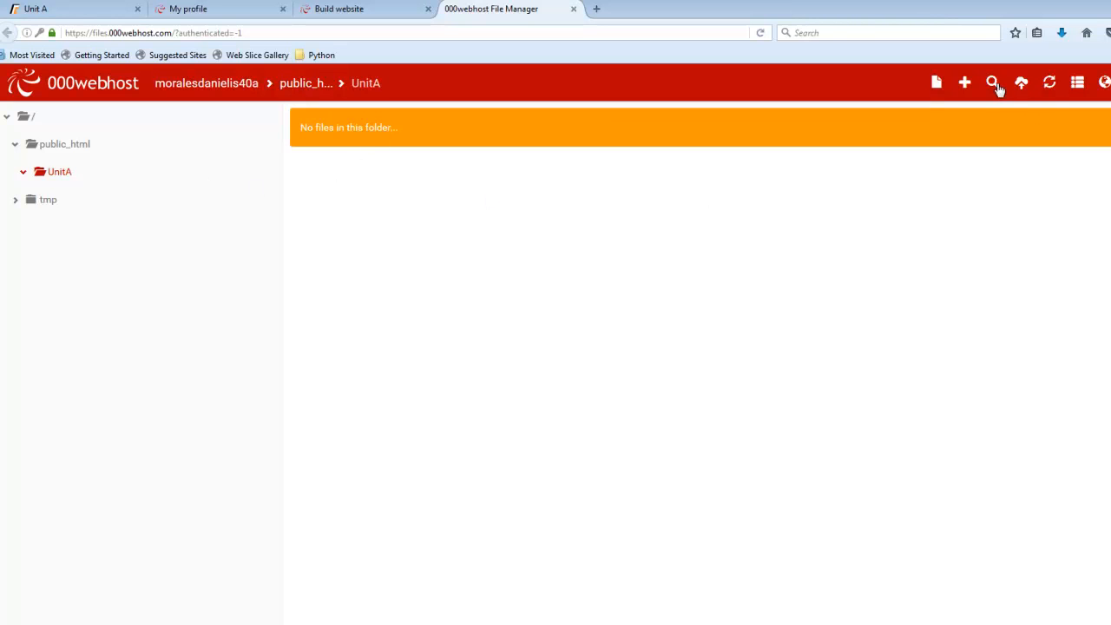
Upload the local UnitA index.html into the server's UnitA folder, then return to Build website
{"action": "left_click", "coordinate": [1022, 82]}
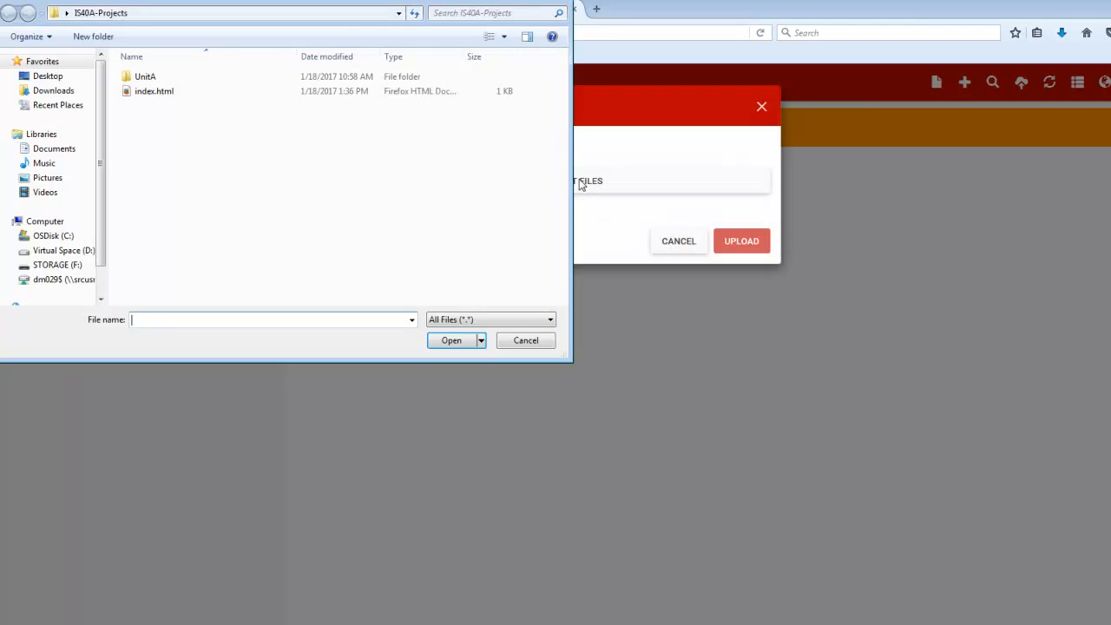
{"action": "double_click", "coordinate": [145, 75]}
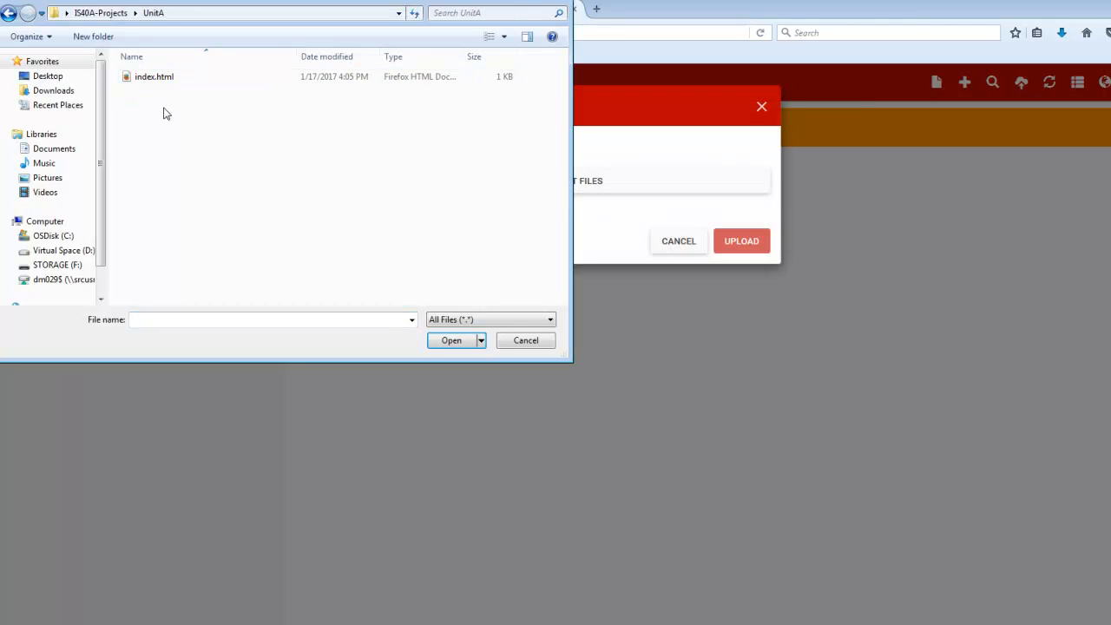
{"action": "mouse_move", "coordinate": [173, 131]}
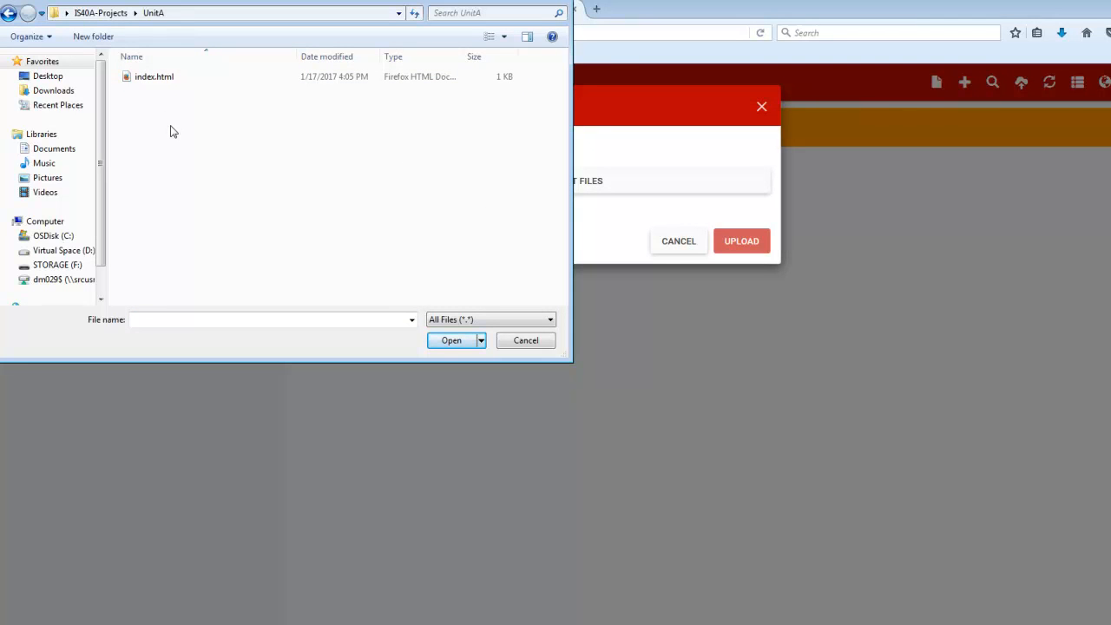
{"action": "left_click", "coordinate": [154, 76]}
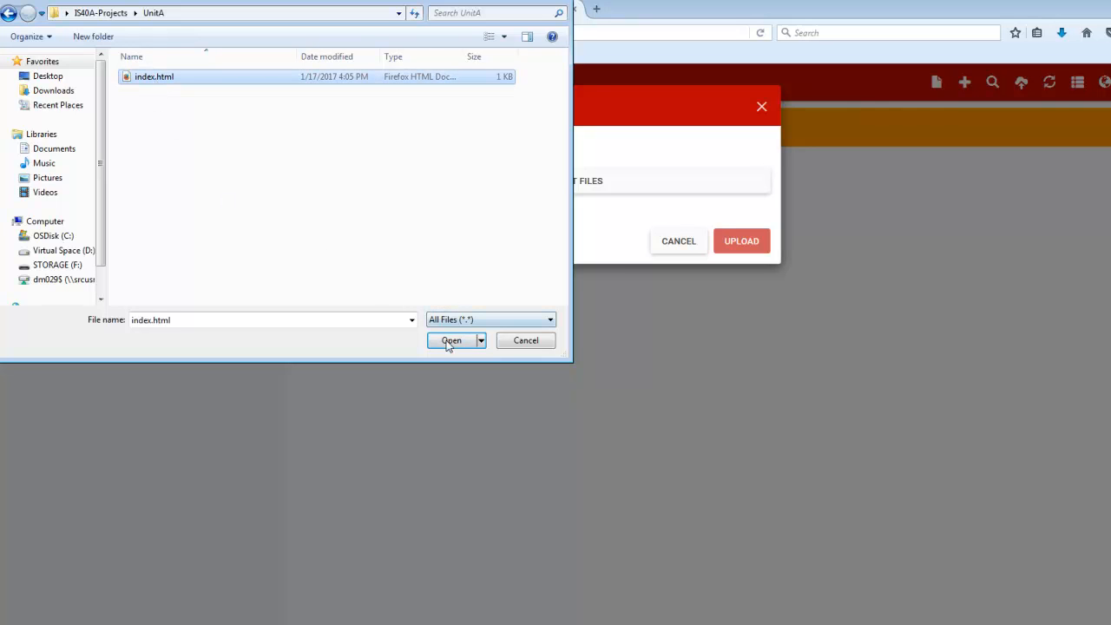
{"action": "left_click", "coordinate": [451, 340]}
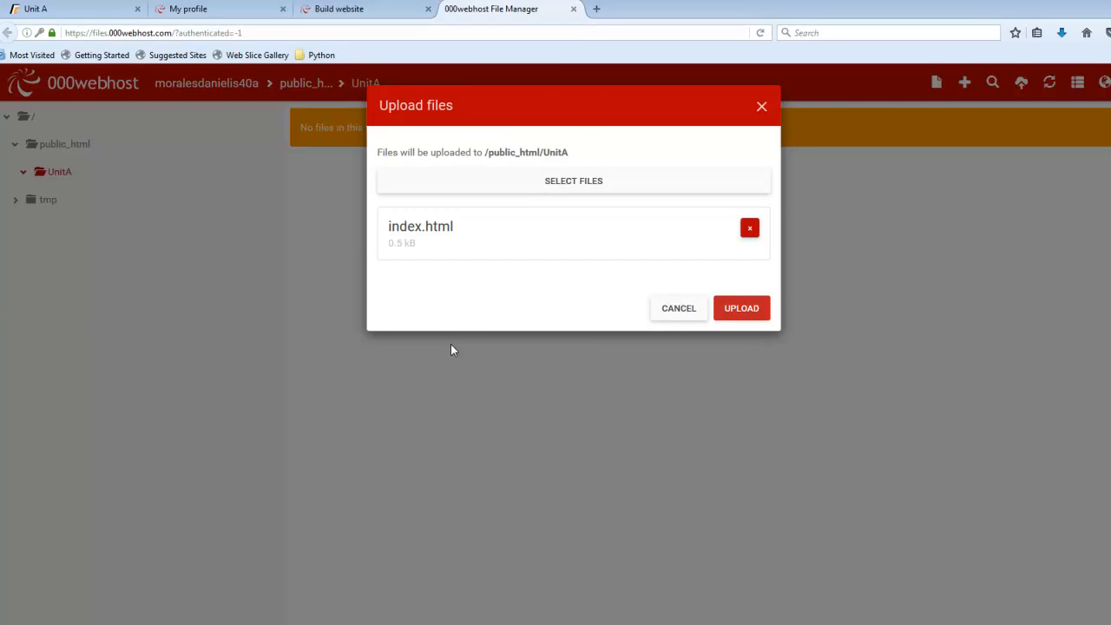
{"action": "left_click", "coordinate": [741, 308]}
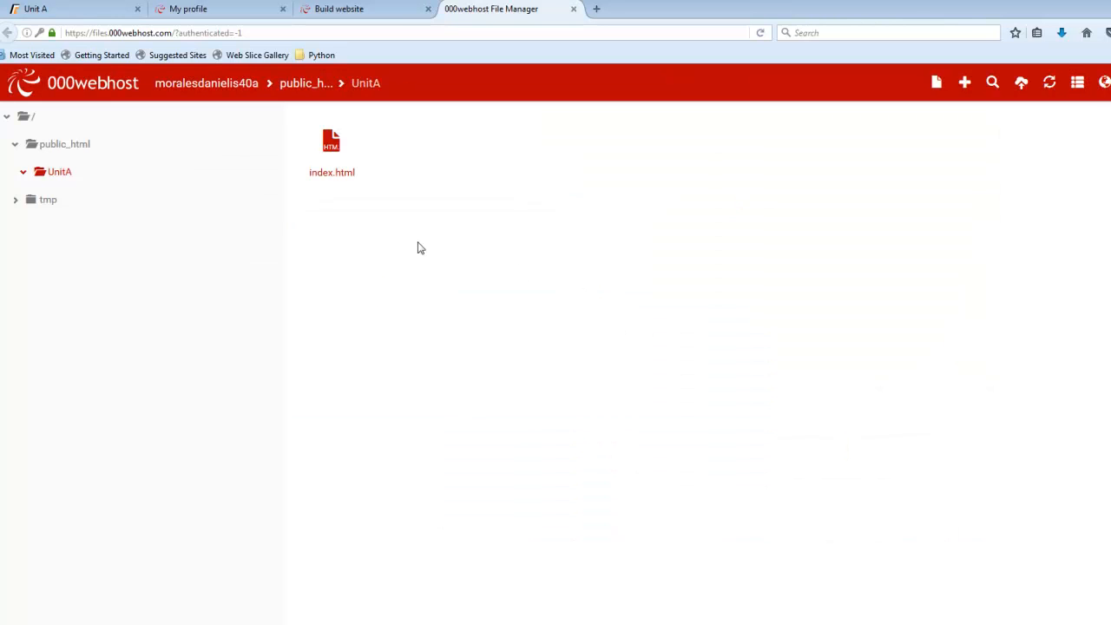
{"action": "left_click", "coordinate": [338, 9]}
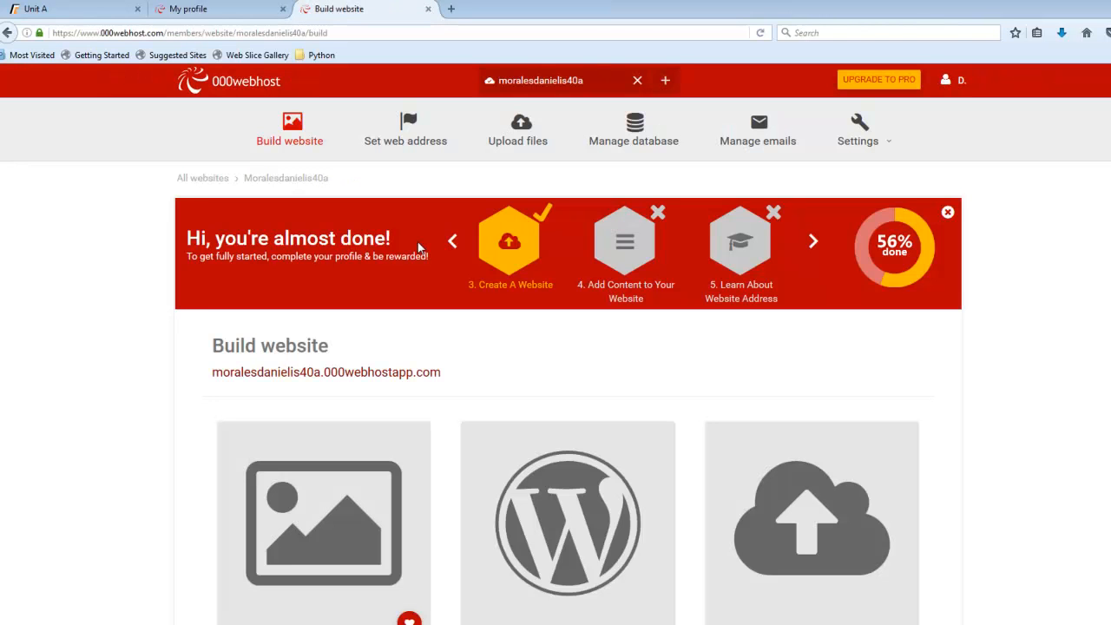
{"action": "mouse_move", "coordinate": [142, 349]}
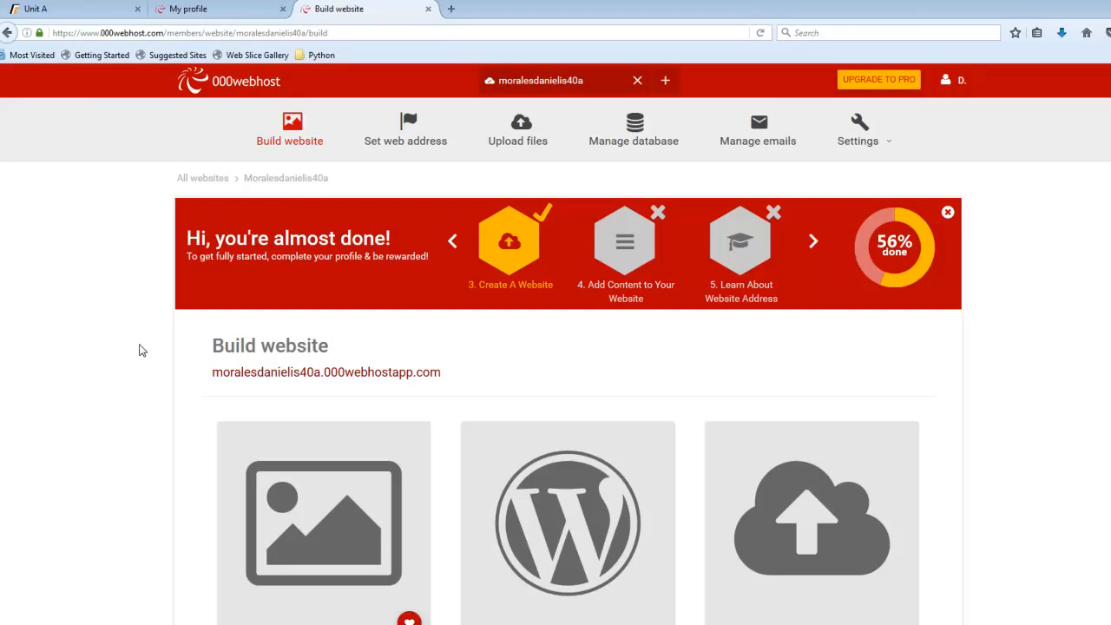
{"action": "mouse_move", "coordinate": [164, 378]}
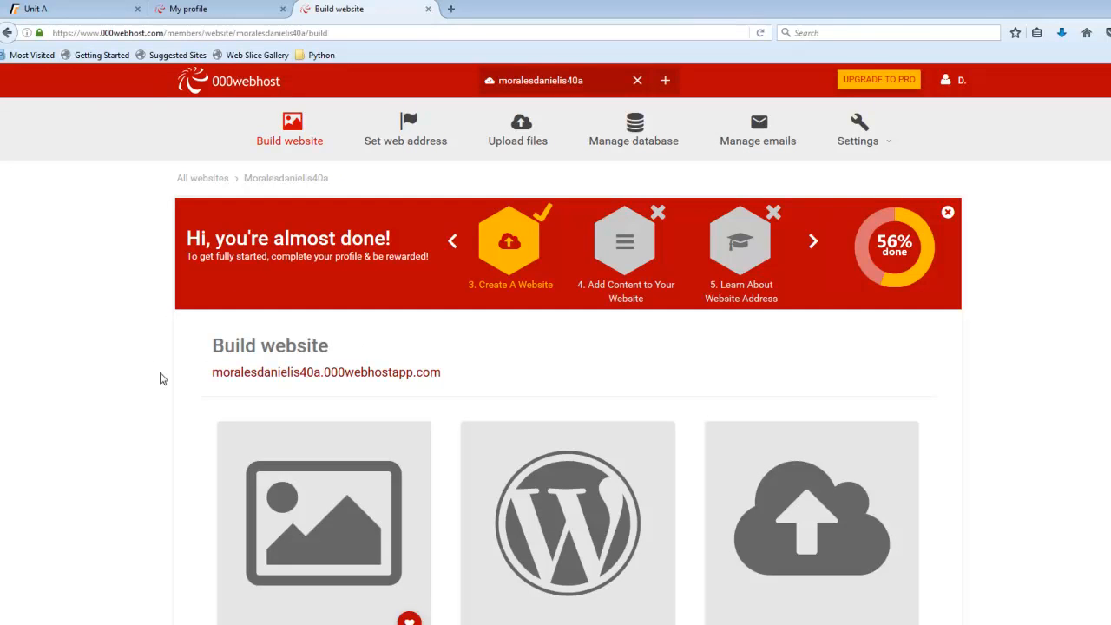
{"action": "mouse_move", "coordinate": [252, 382]}
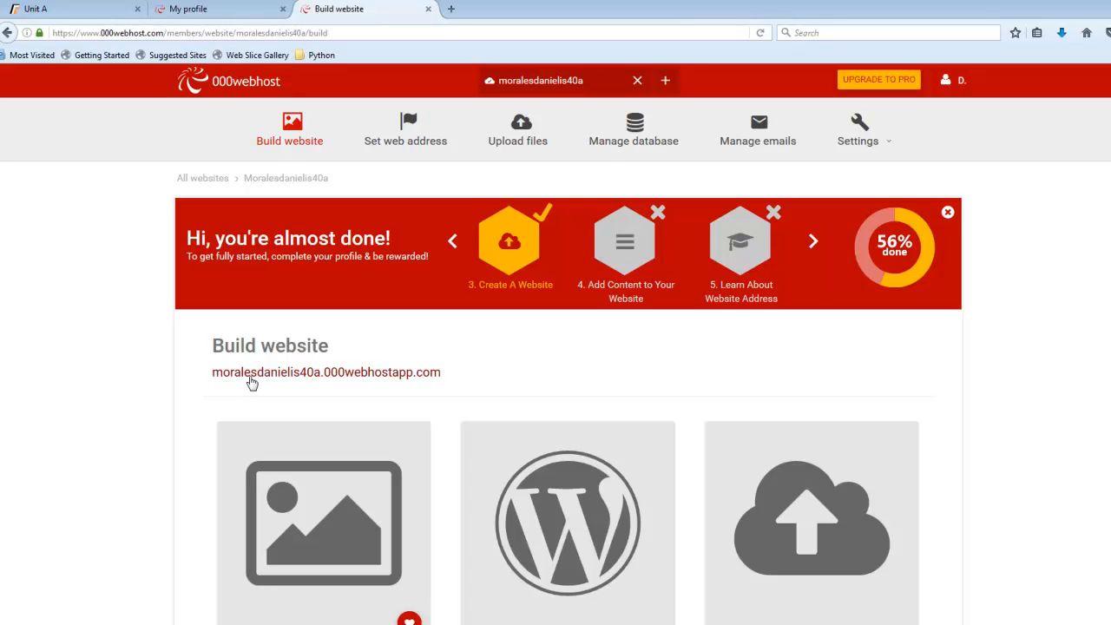
{"action": "mouse_move", "coordinate": [246, 385]}
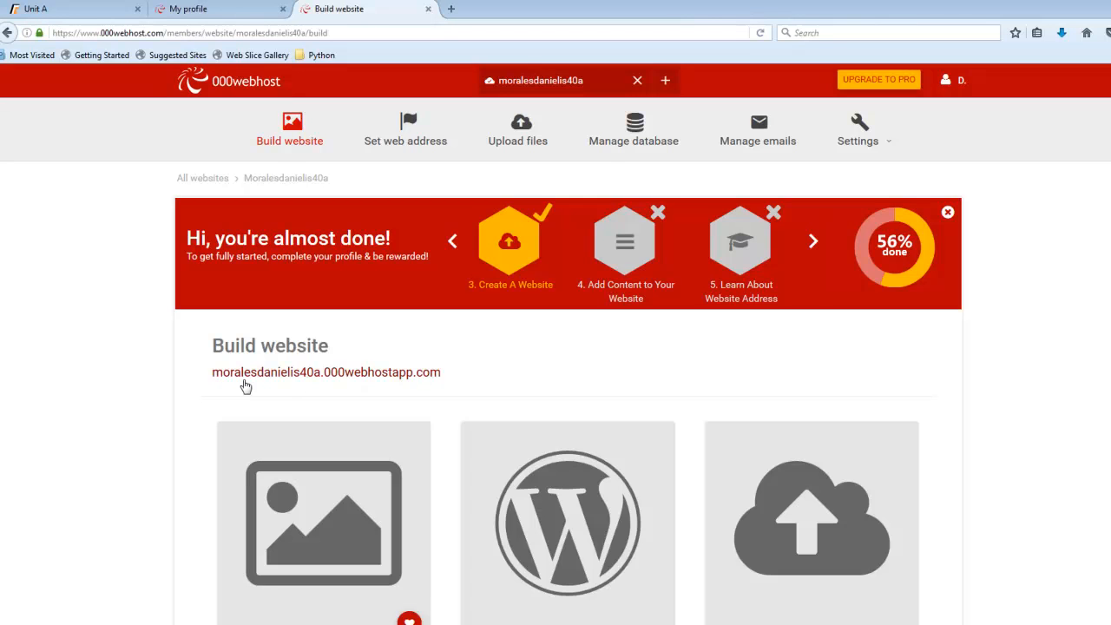
{"action": "mouse_move", "coordinate": [295, 386]}
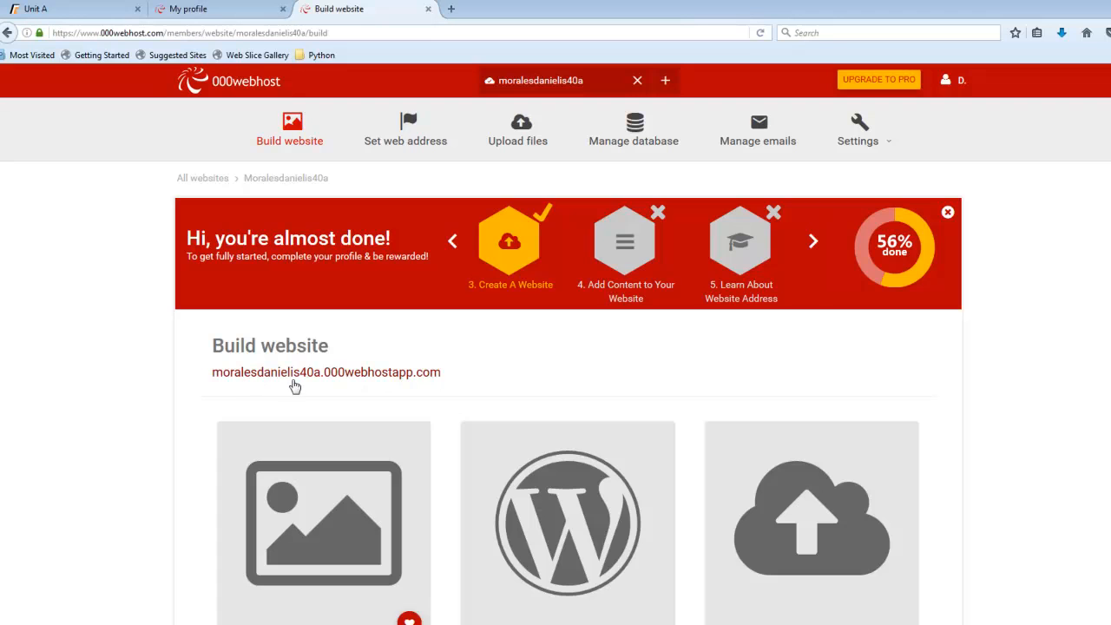
{"action": "mouse_move", "coordinate": [336, 387]}
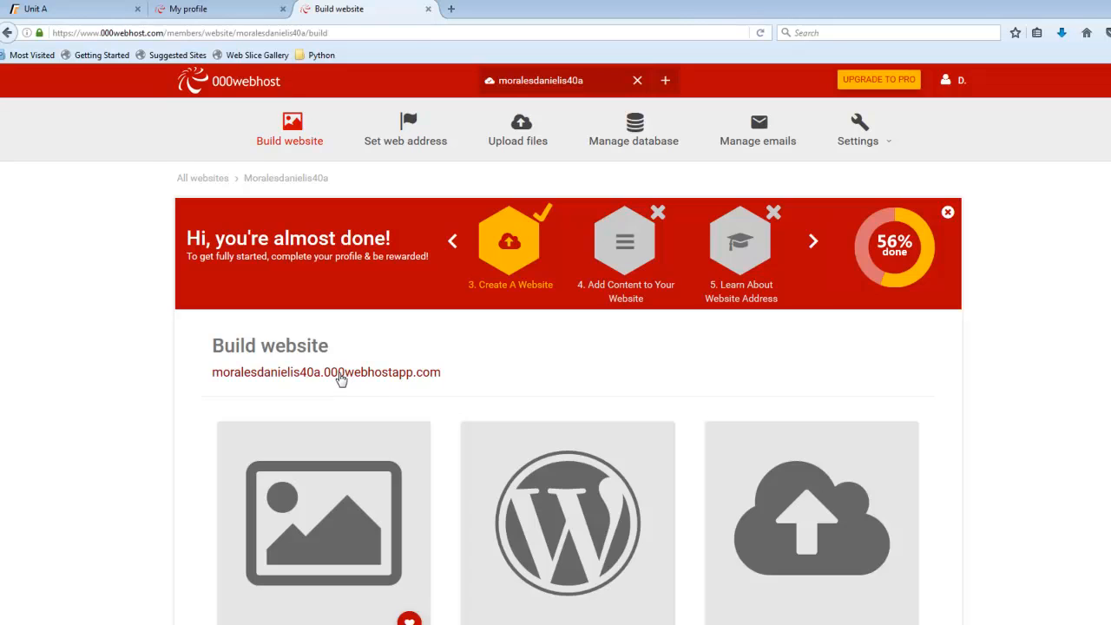
Open the moralesdanielis40a 000webhostapp.com address to view the live projects page
{"action": "left_click", "coordinate": [326, 372]}
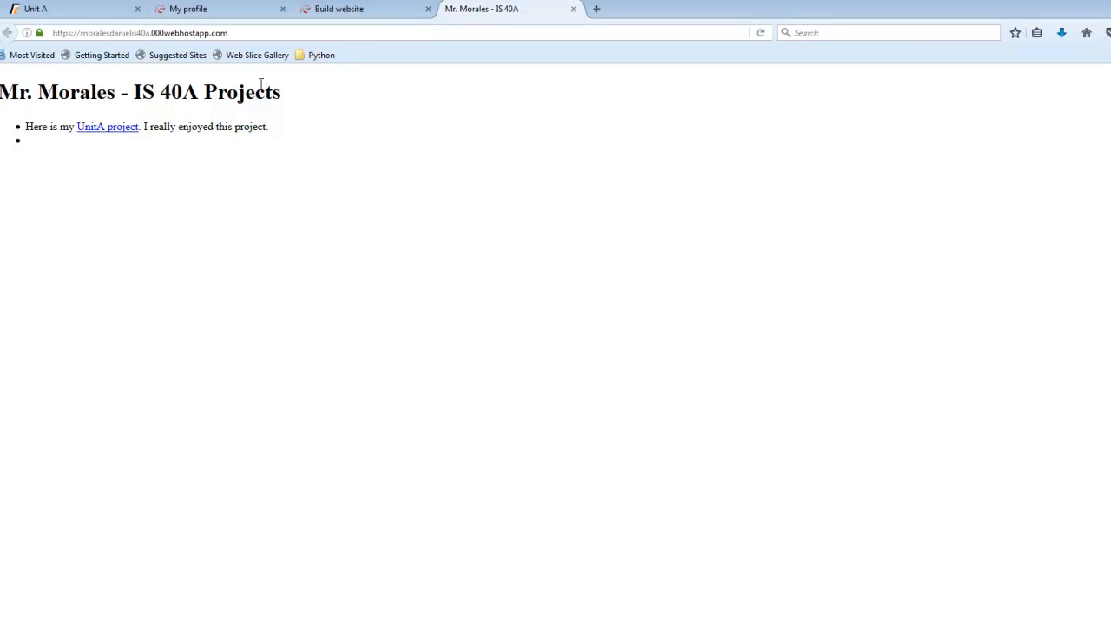
{"action": "mouse_move", "coordinate": [241, 143]}
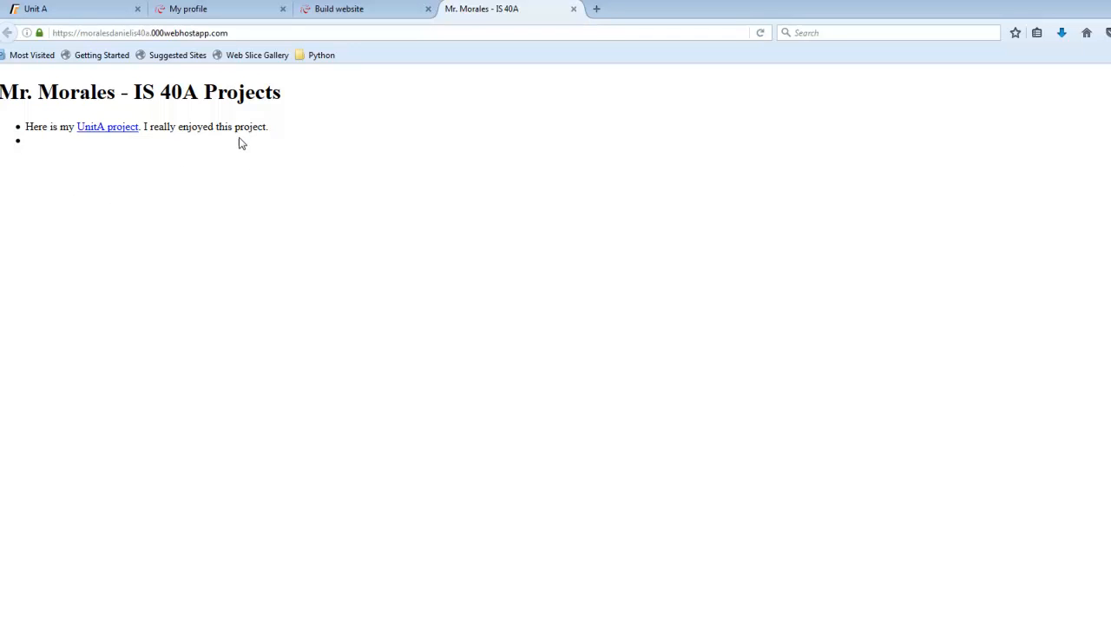
{"action": "mouse_move", "coordinate": [107, 127]}
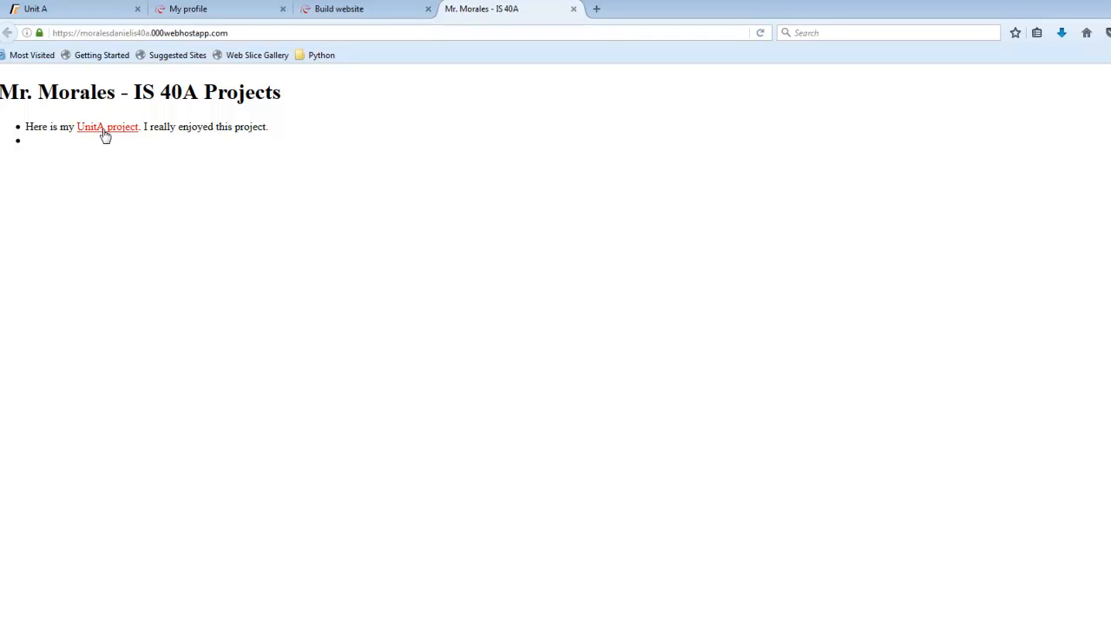
{"action": "left_click", "coordinate": [107, 125]}
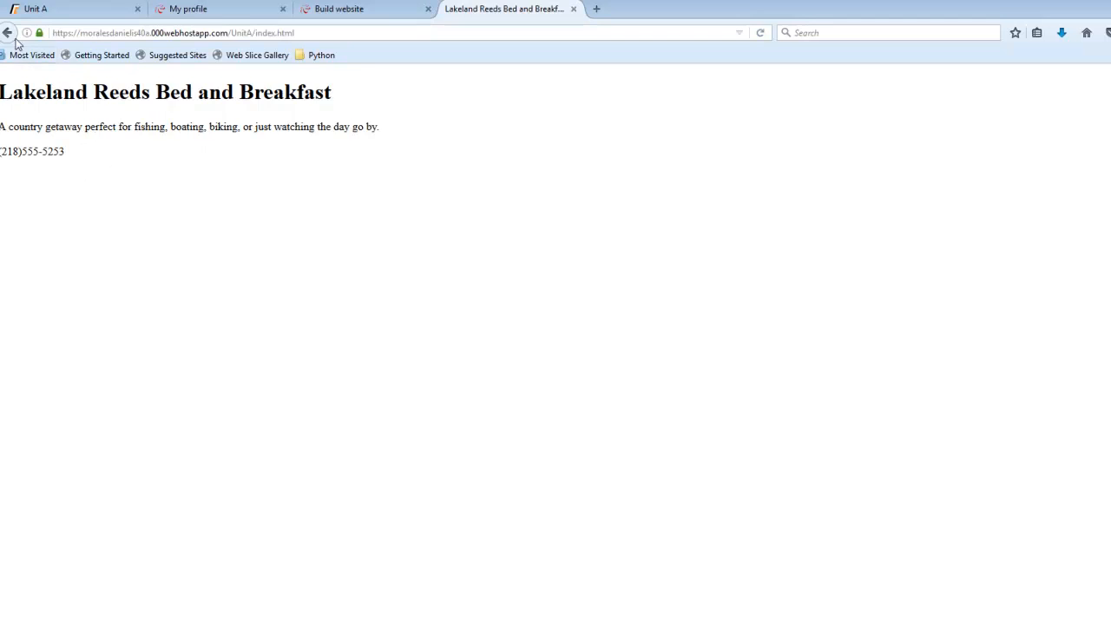
{"action": "left_click", "coordinate": [8, 32]}
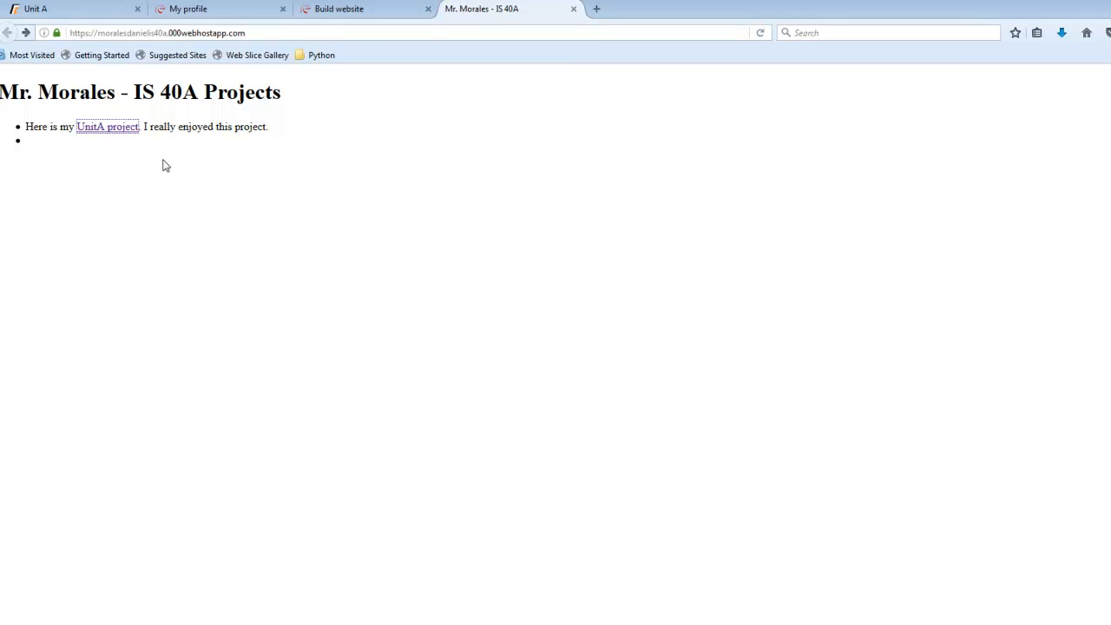
{"action": "mouse_move", "coordinate": [174, 171]}
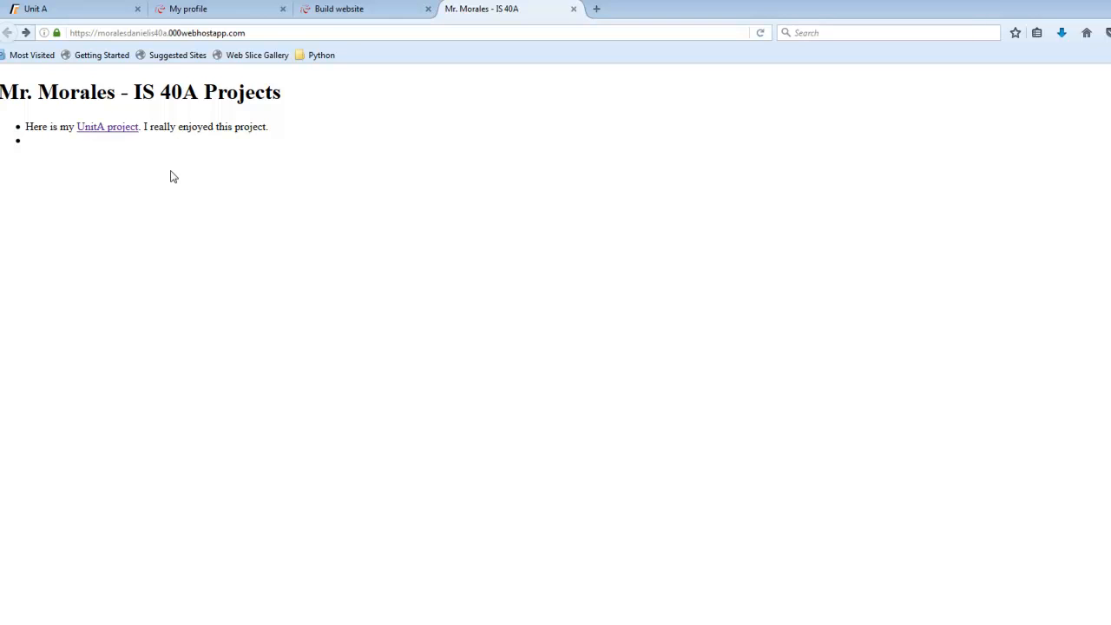
{"action": "mouse_move", "coordinate": [180, 185]}
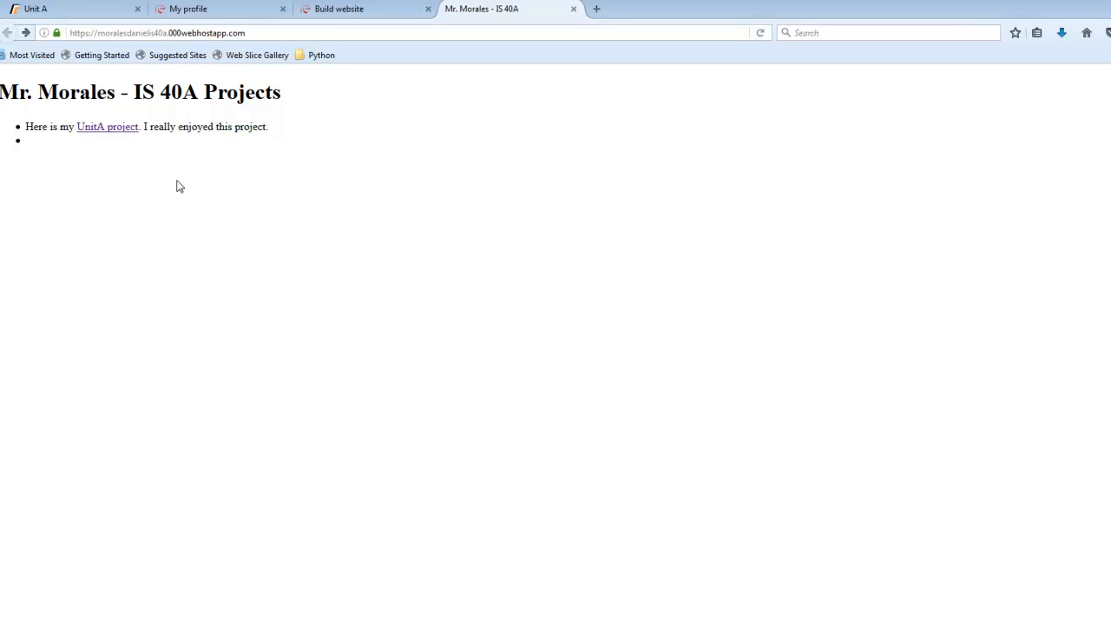